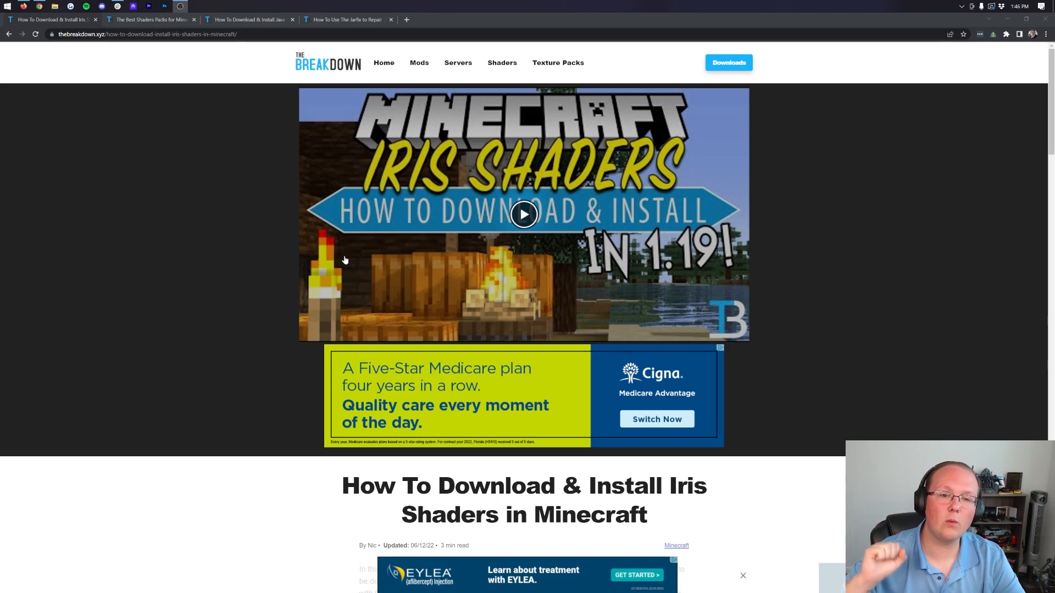
mouse_move(266, 230)
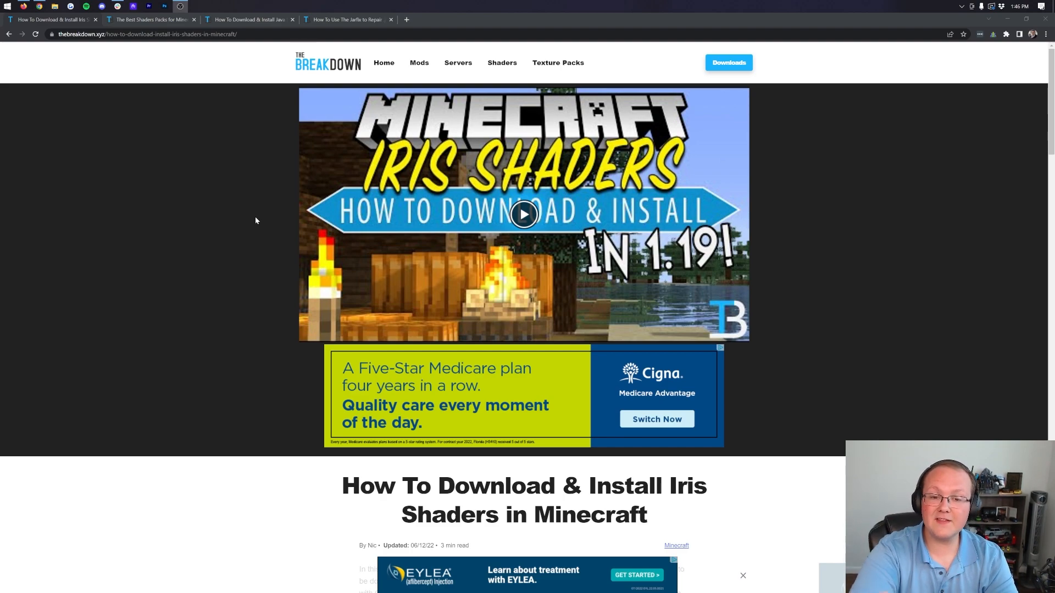
mouse_move(833, 254)
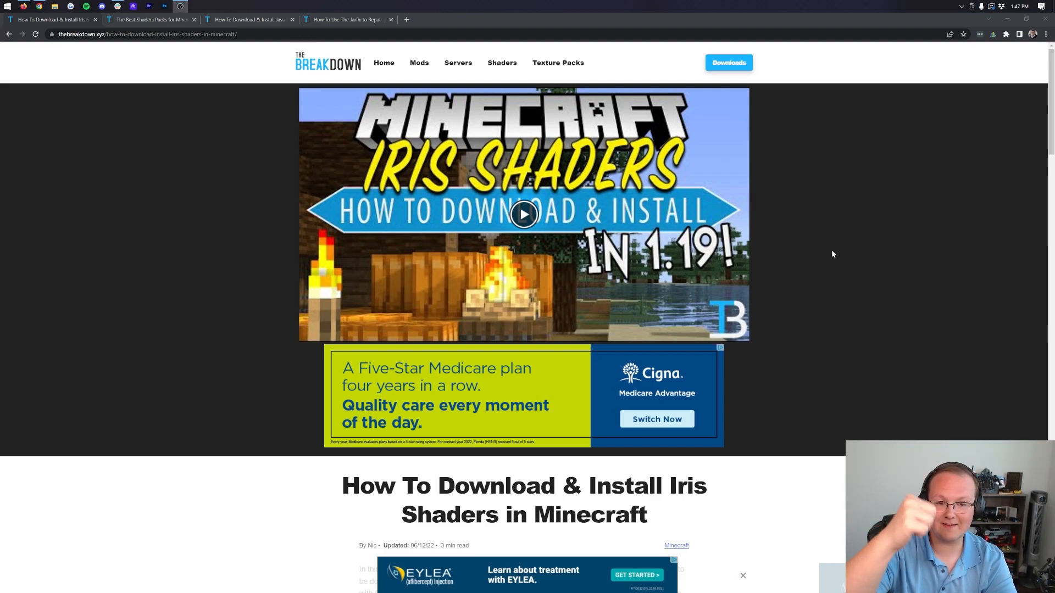
Step: Download the universal Iris-Installer-2.0.4.jar from the irisshaders.net download page
scroll(down, 3)
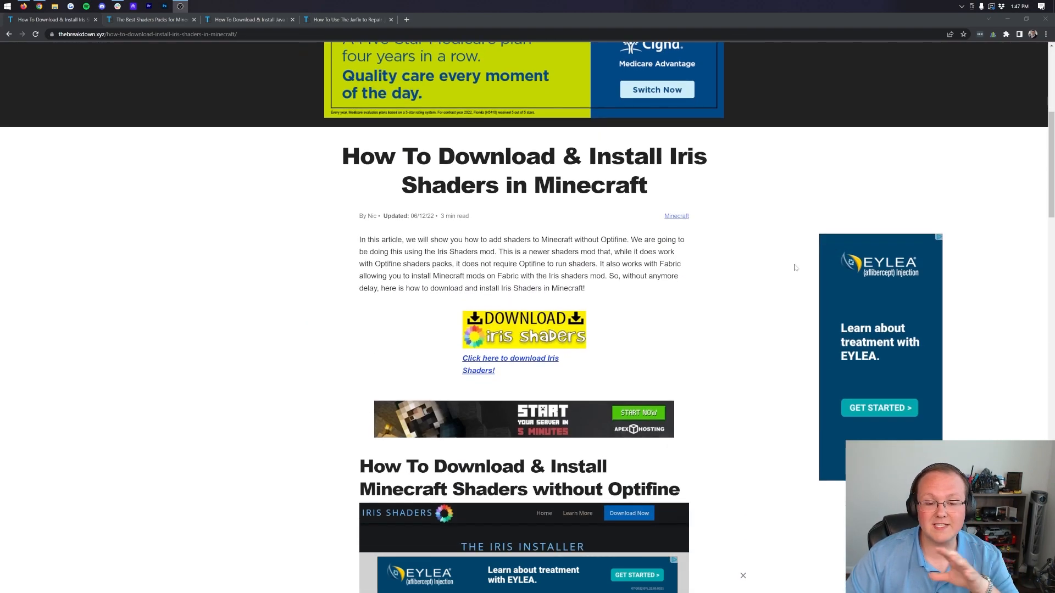
mouse_move(702, 278)
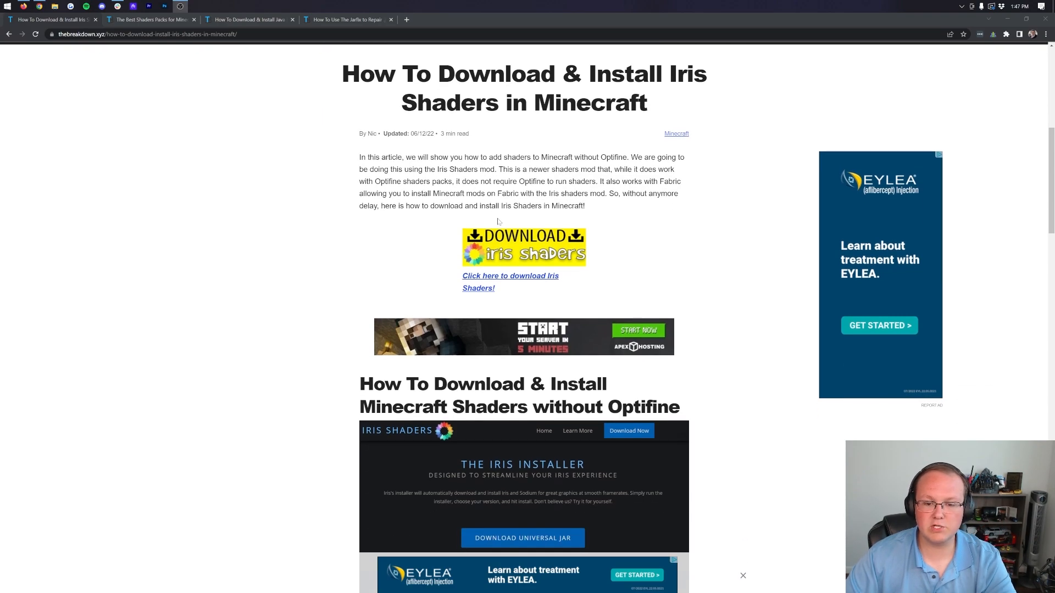
click(510, 276)
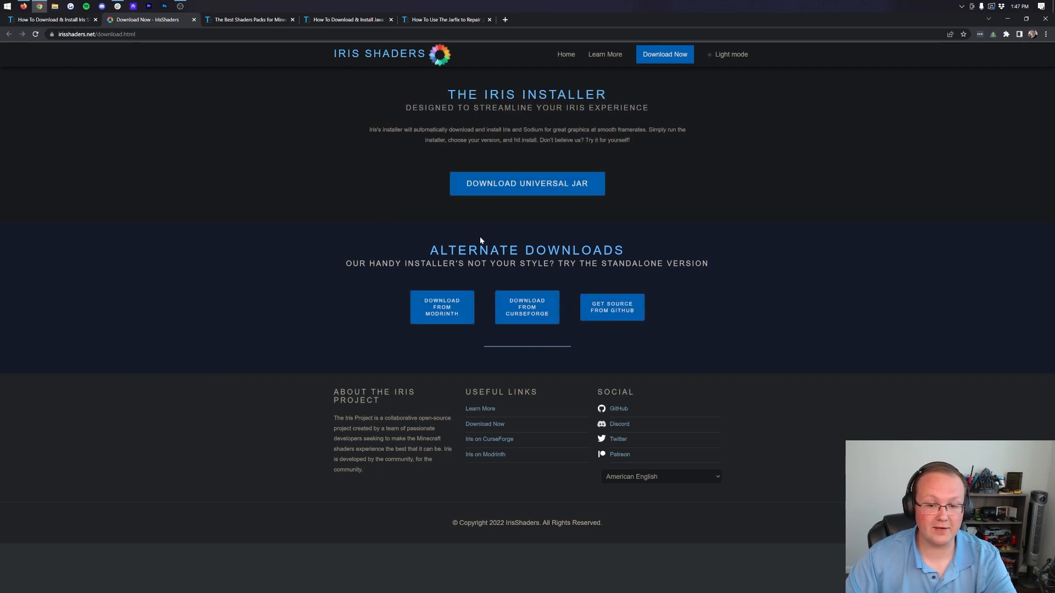
mouse_move(491, 180)
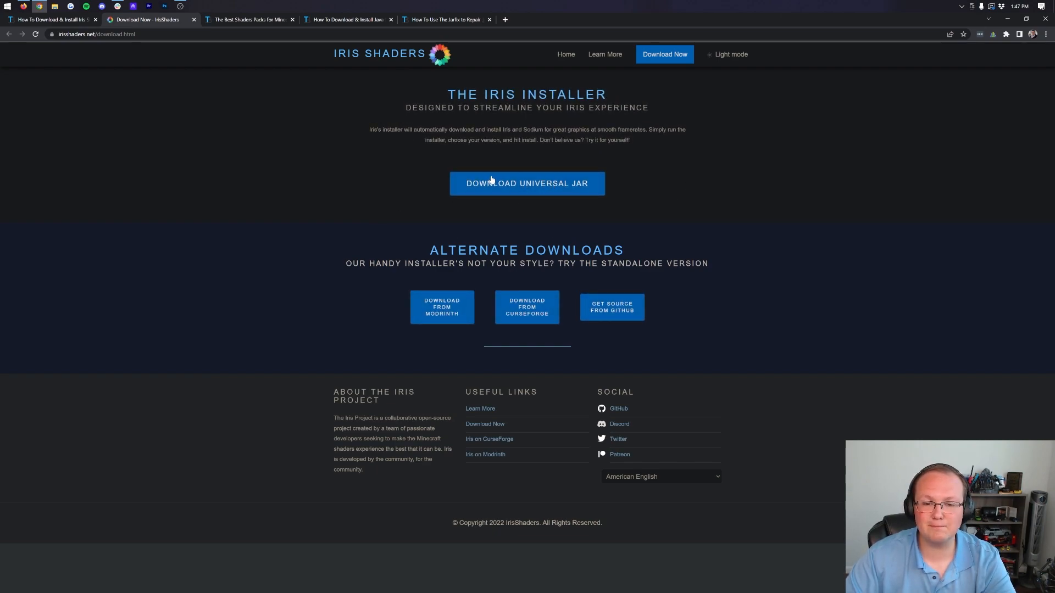
click(527, 184)
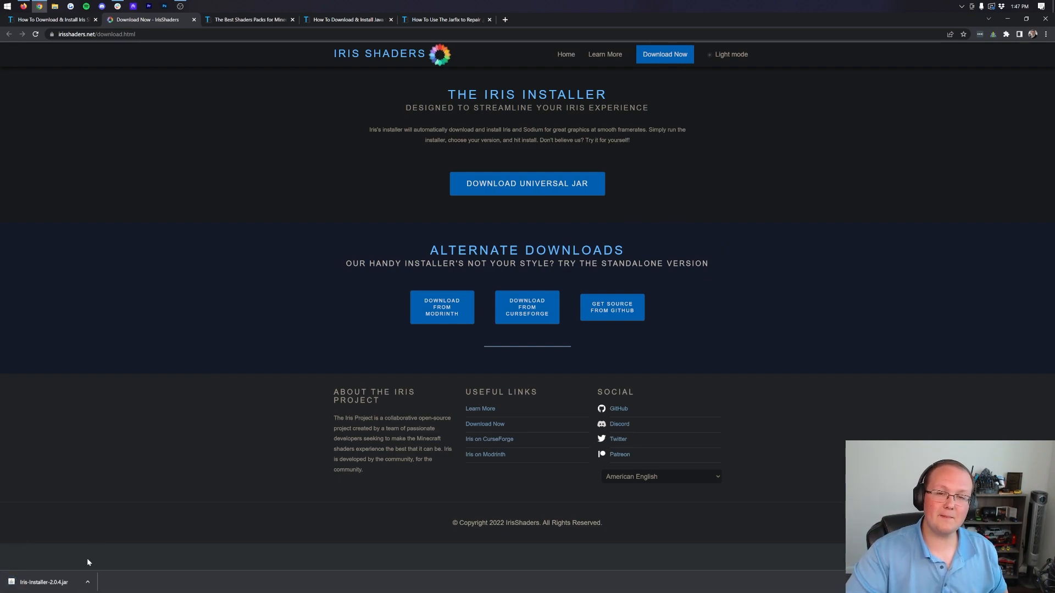
mouse_move(107, 541)
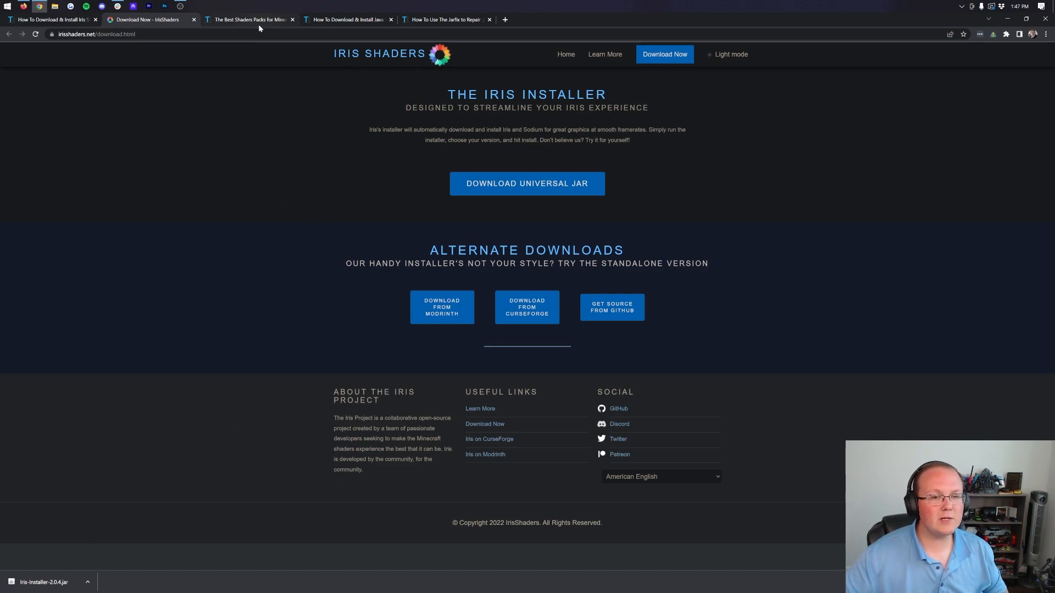
Step: From the best shaders packs article, open the BSL Shaders author's site and reach the Vanilla Plus entry
click(249, 18)
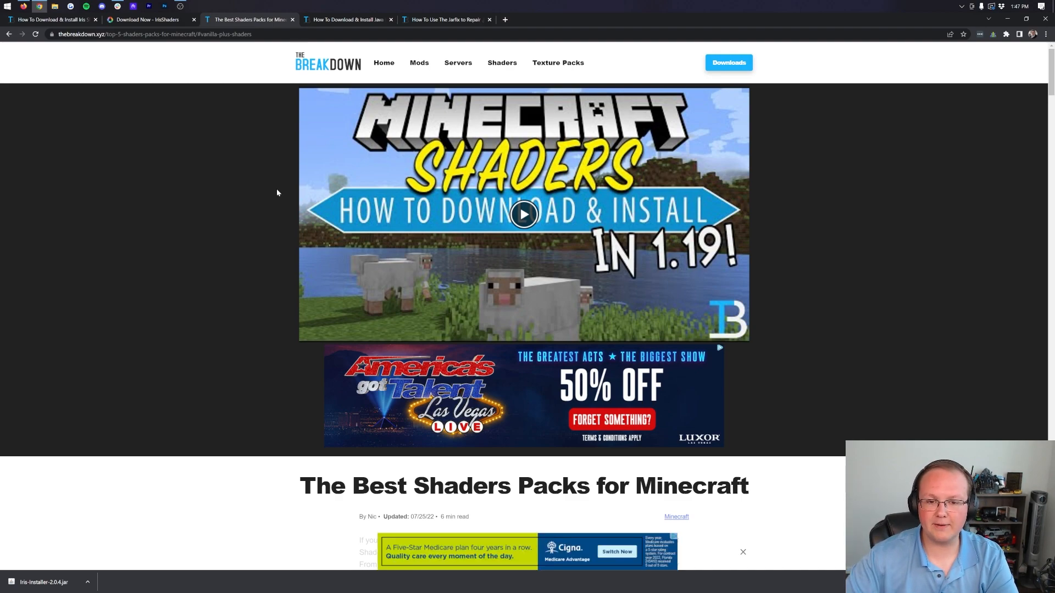
scroll(down, 3)
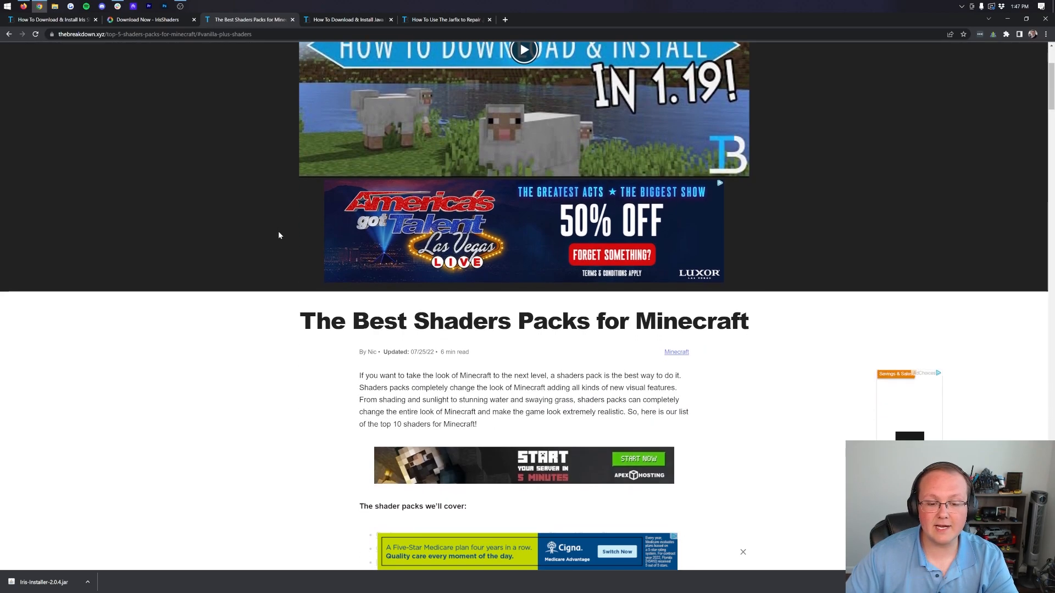
scroll(down, 3)
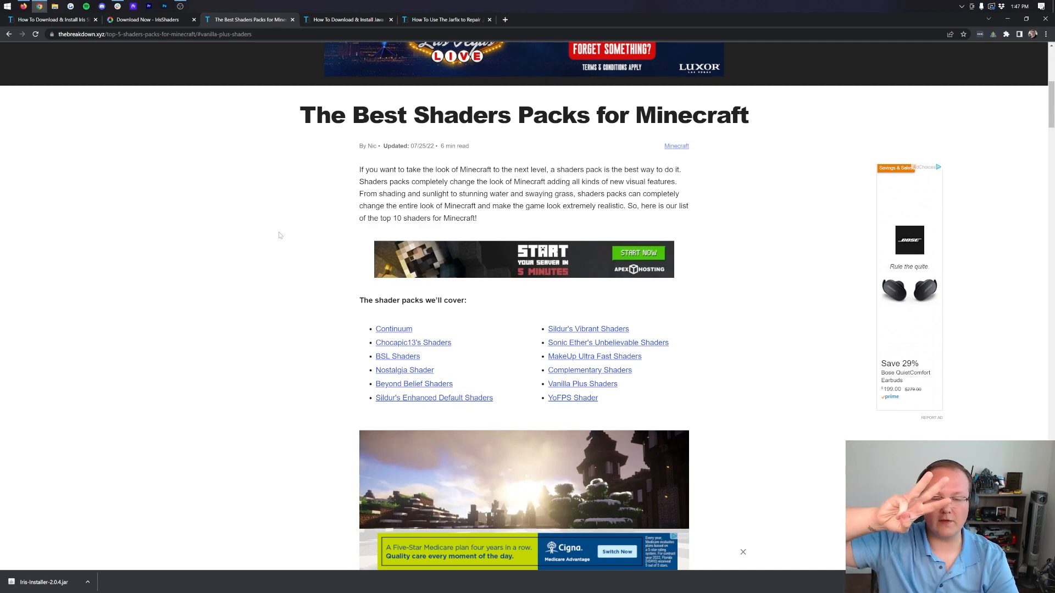
scroll(down, 3)
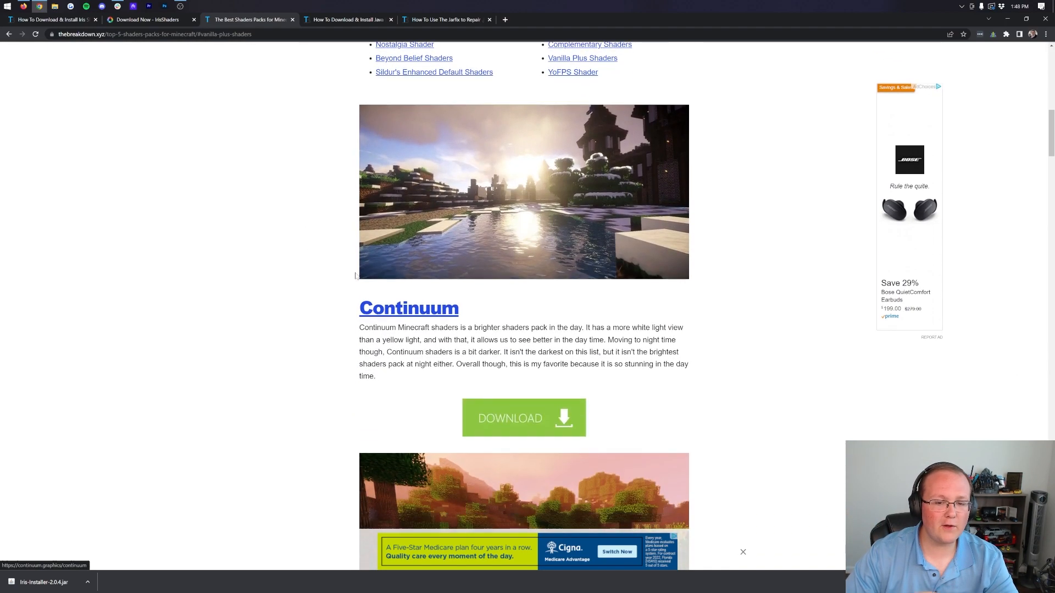
scroll(up, 3)
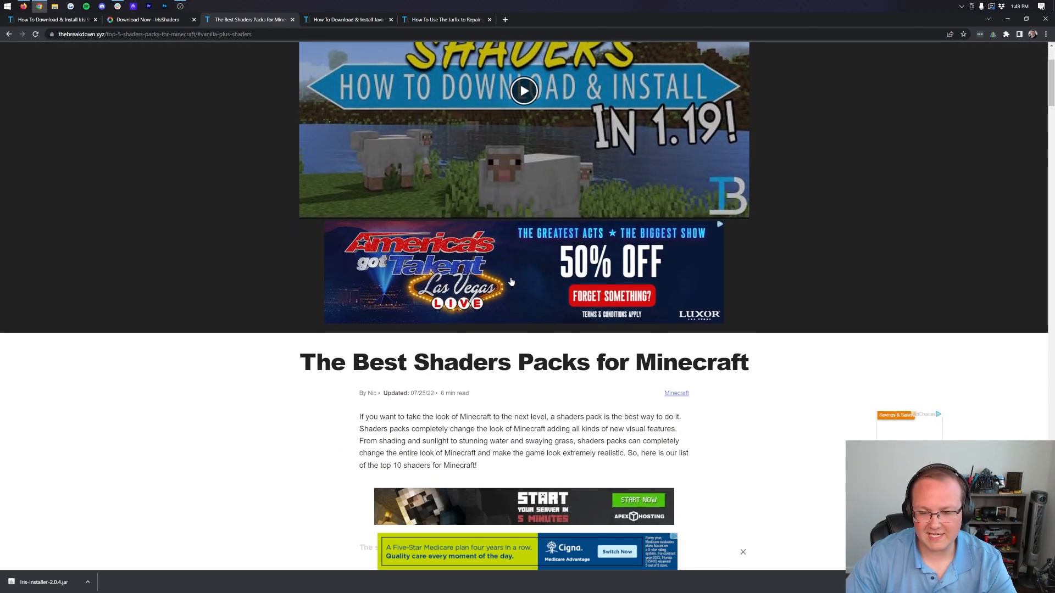
scroll(down, 3)
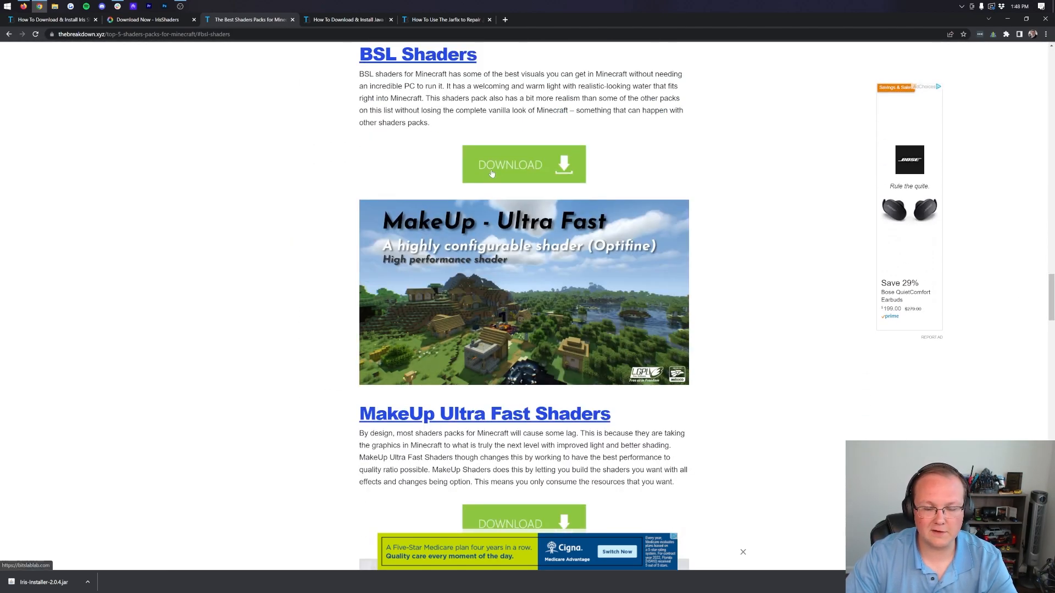
click(523, 165)
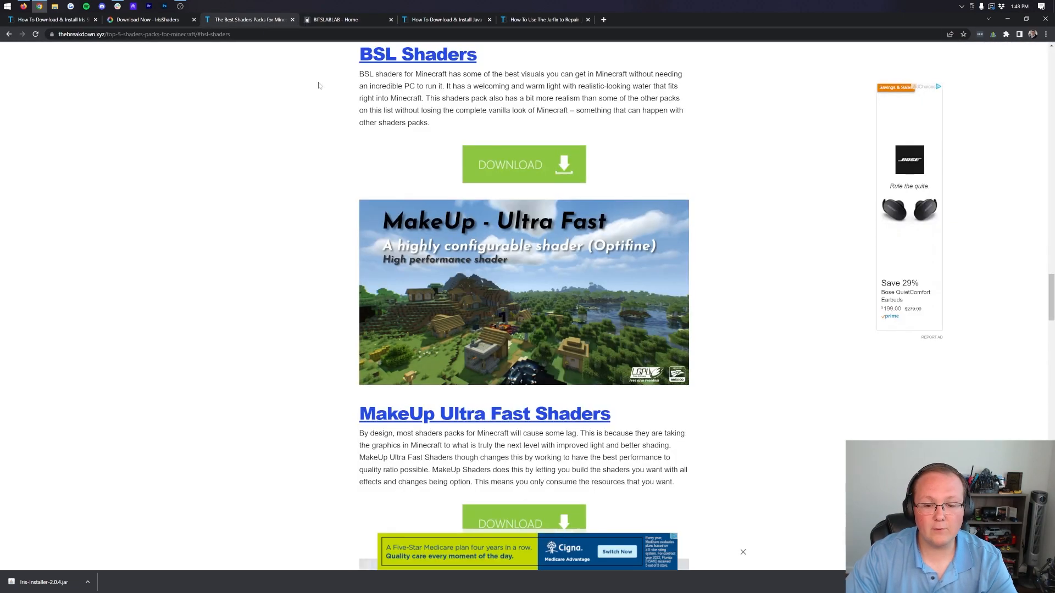
scroll(down, 3)
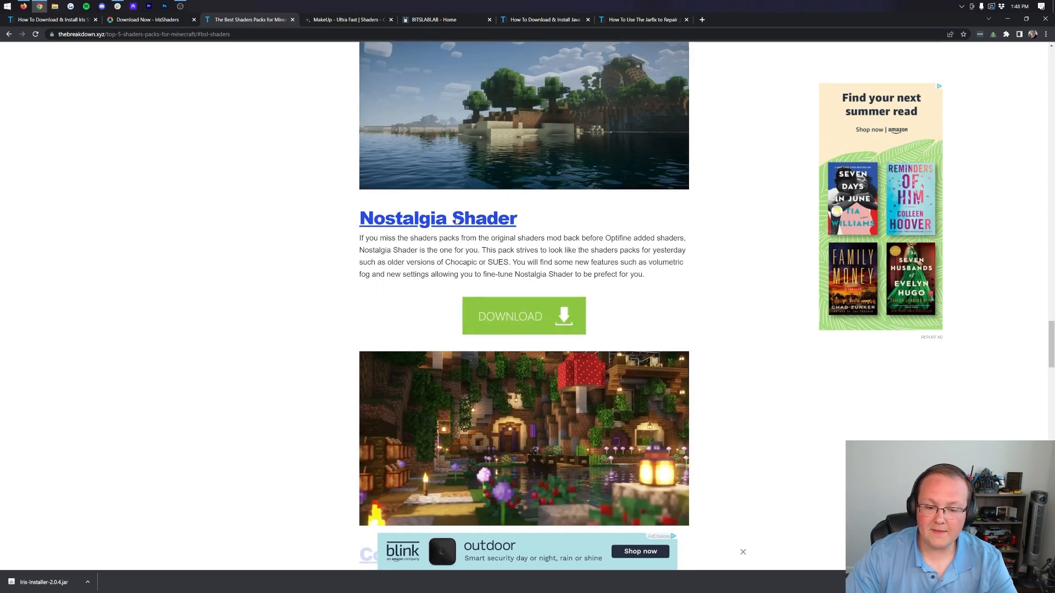
scroll(down, 3)
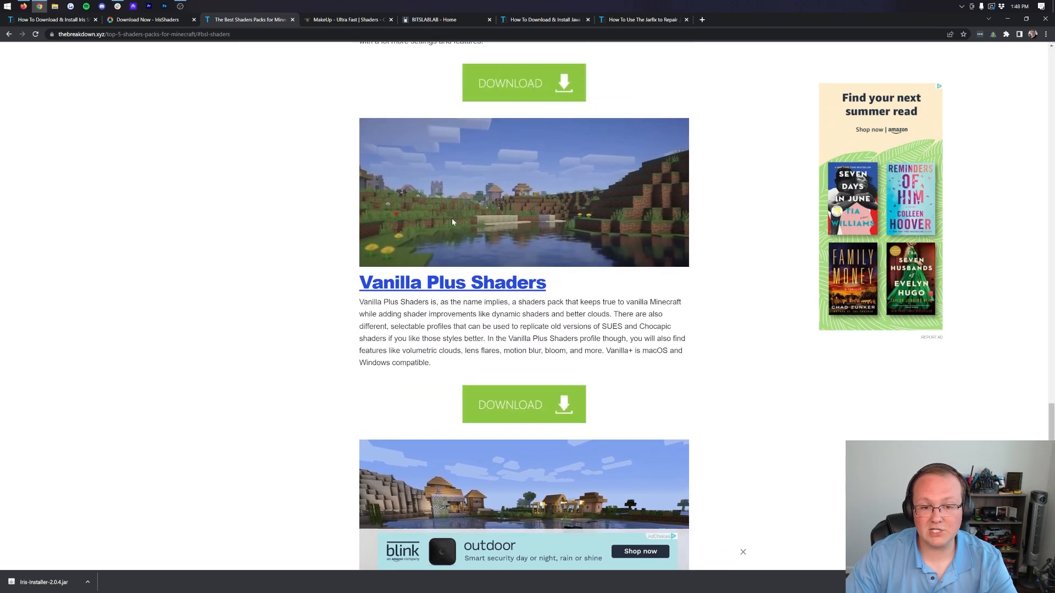
scroll(down, 3)
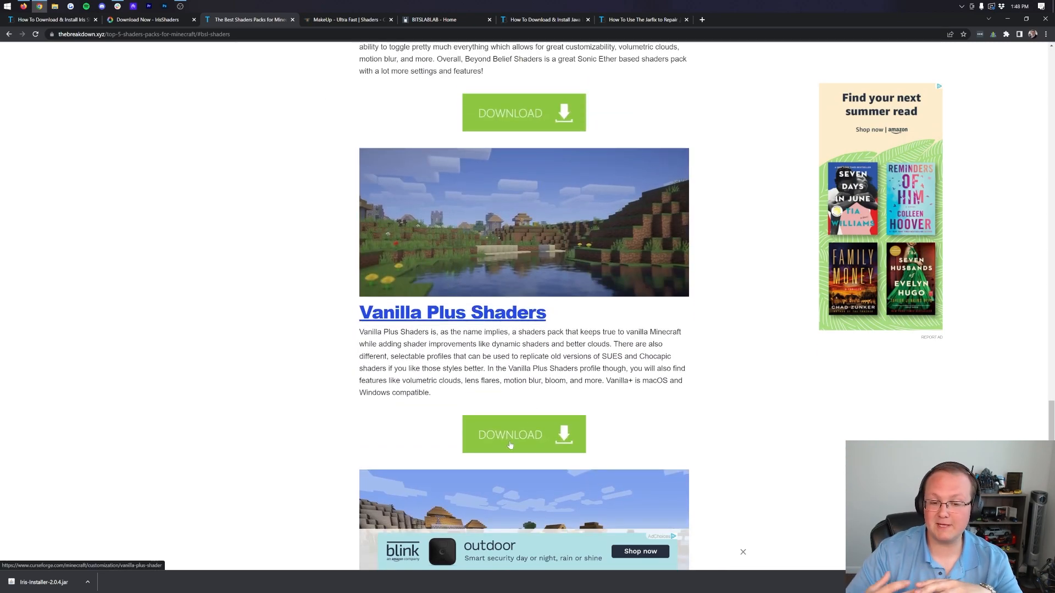
Step: Download VanillaPlus_v3.0b.zip for Minecraft 1.18 from the Vanilla Plus CurseForge Recent Files
click(523, 434)
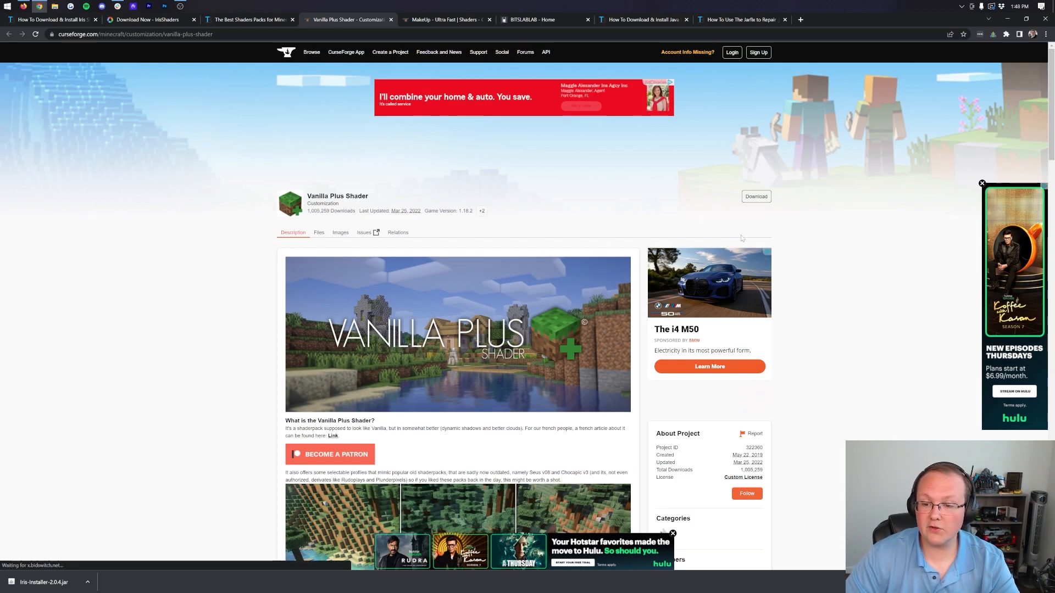
scroll(down, 3)
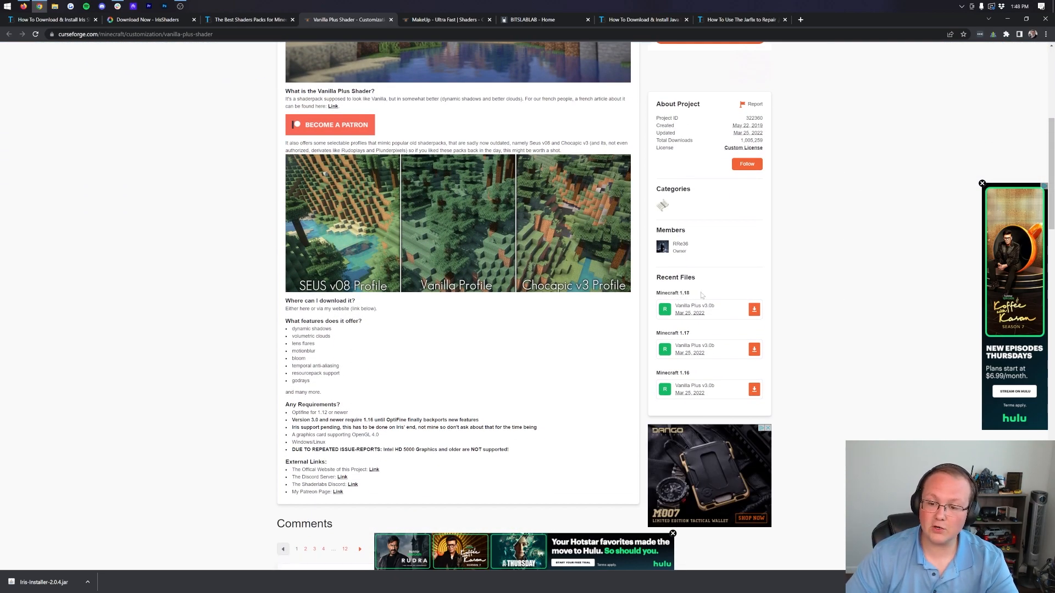
mouse_move(754, 310)
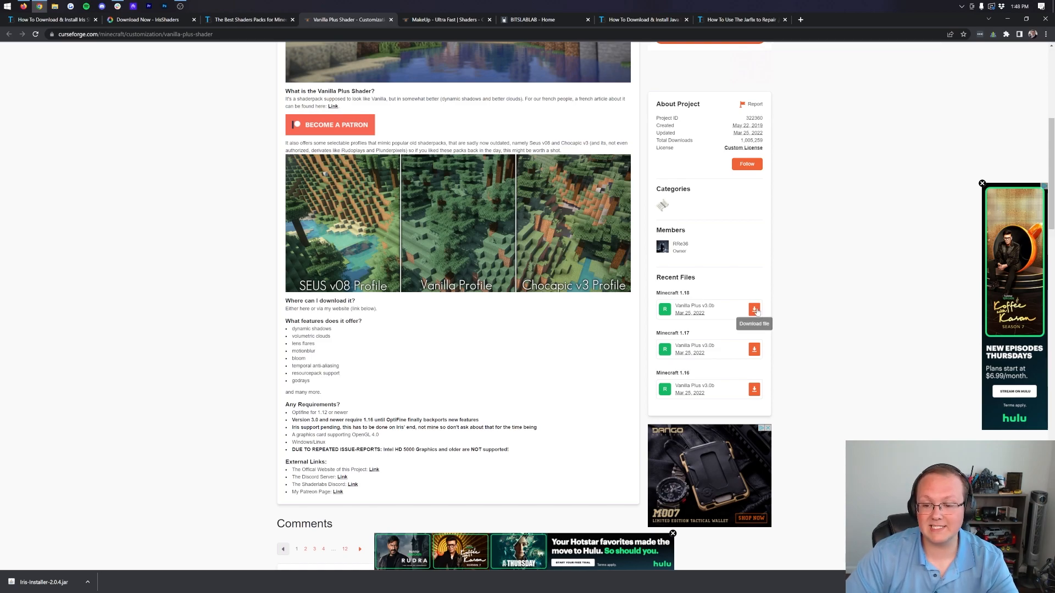
click(754, 309)
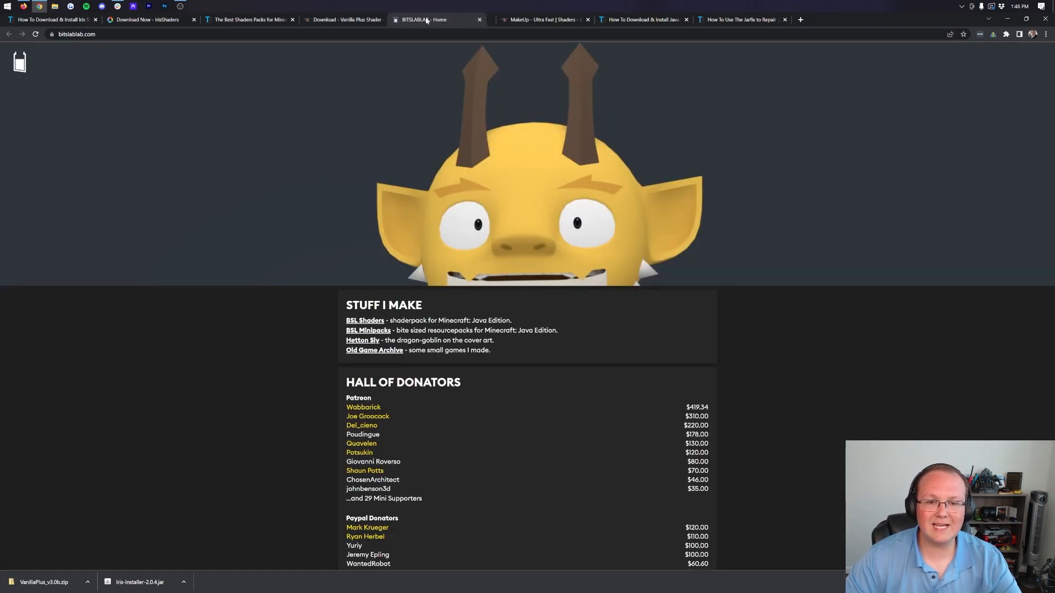
Step: Download BSL v8.1.03 from the BSL Shaders download section on bitslablab.com
click(365, 319)
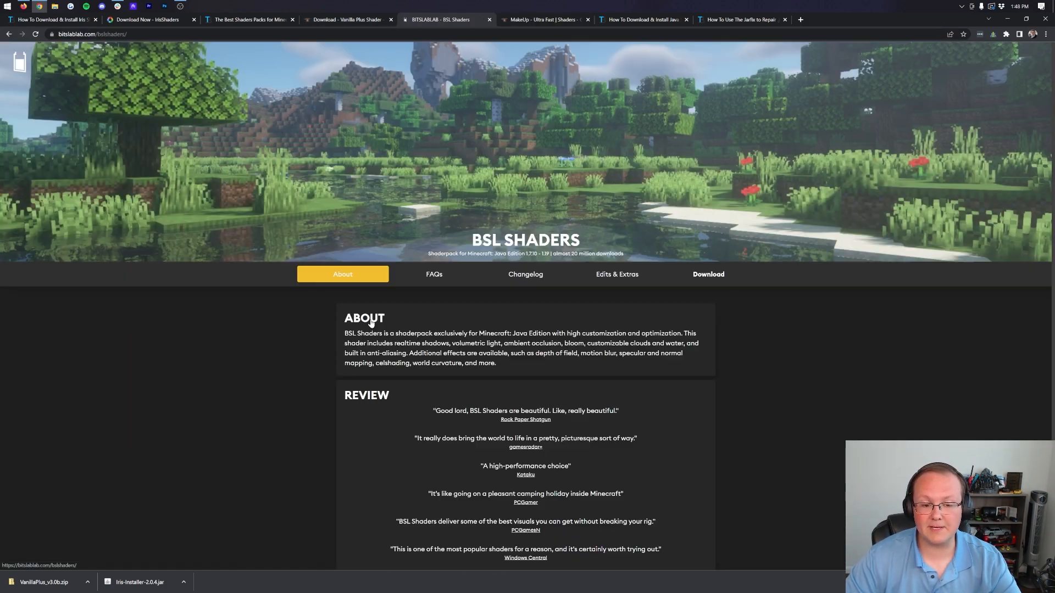
click(707, 274)
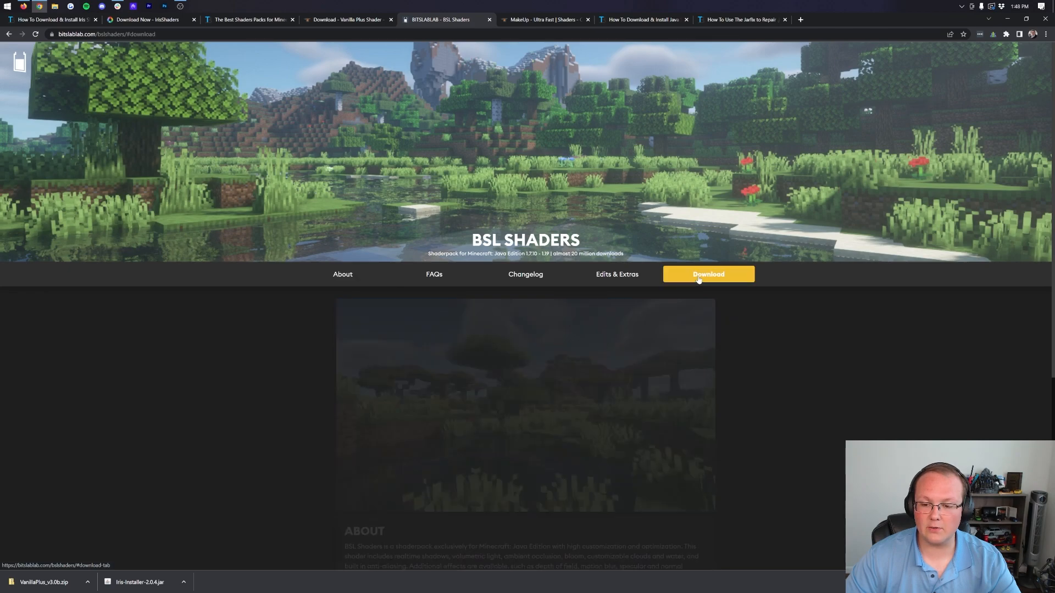
scroll(down, 3)
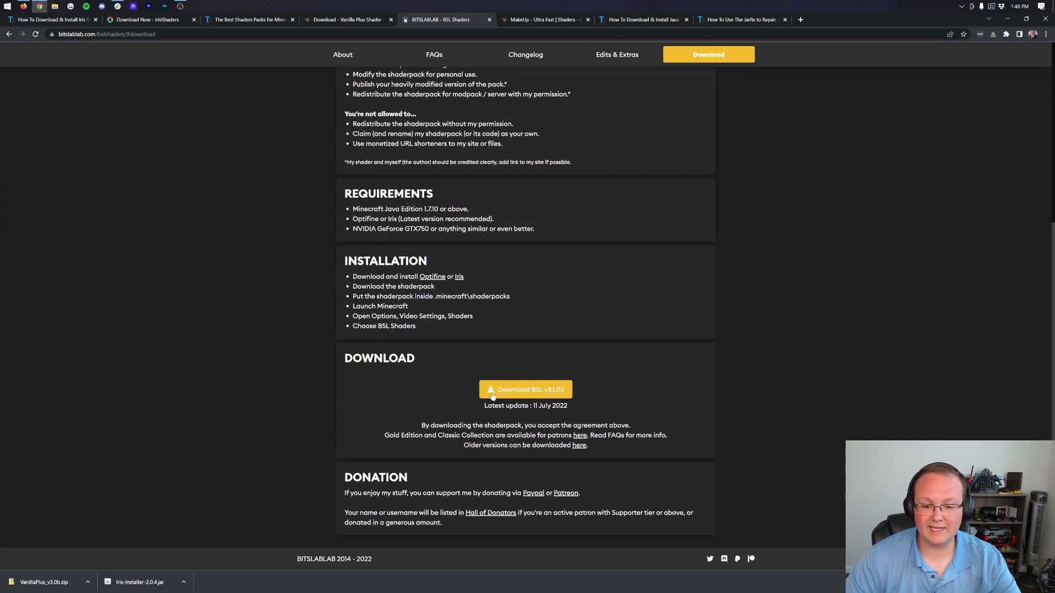
click(525, 389)
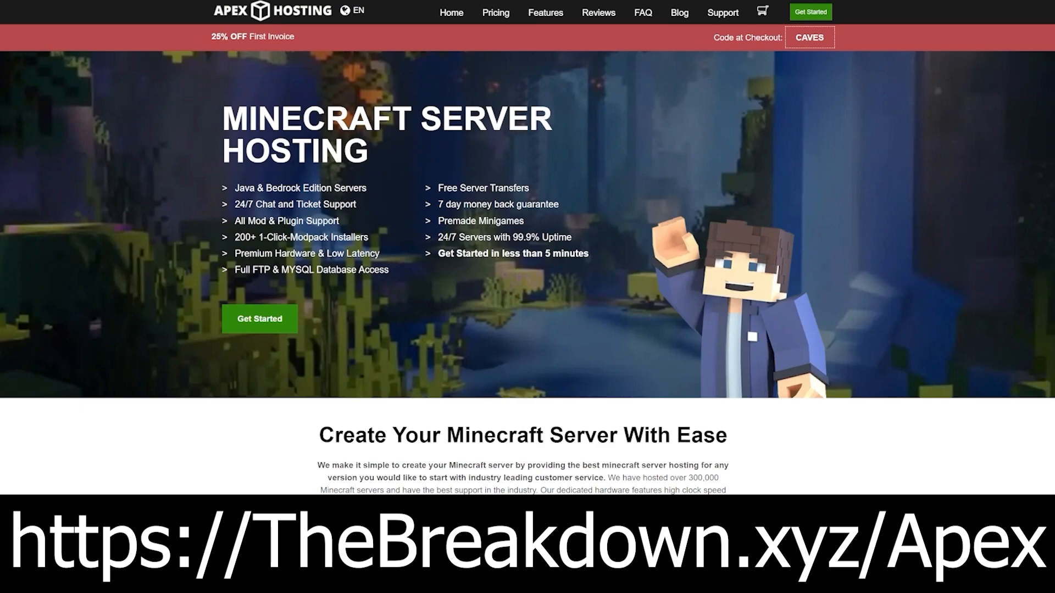
mouse_move(860, 249)
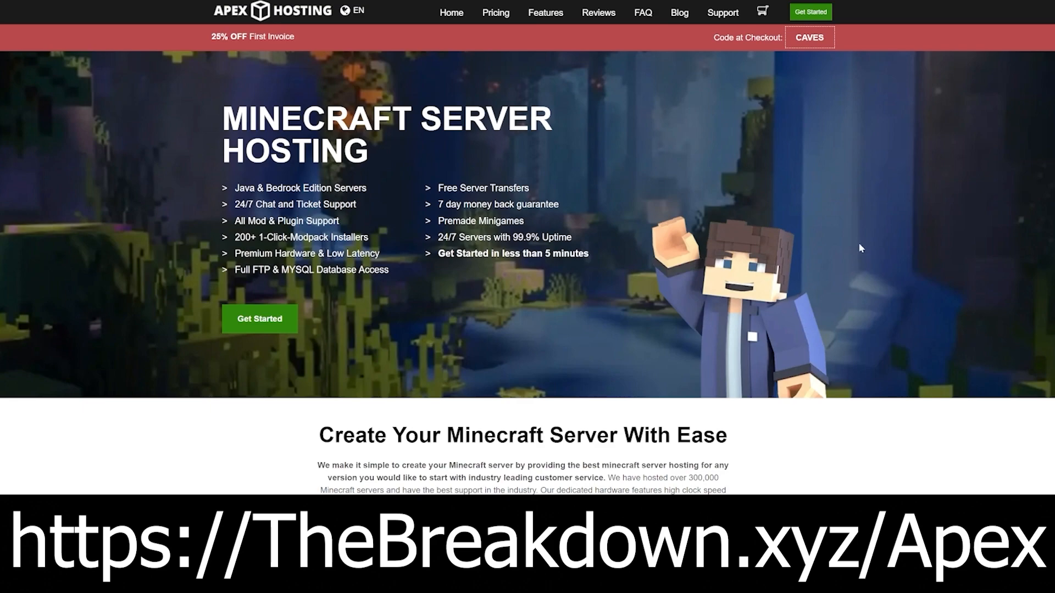
mouse_move(91, 266)
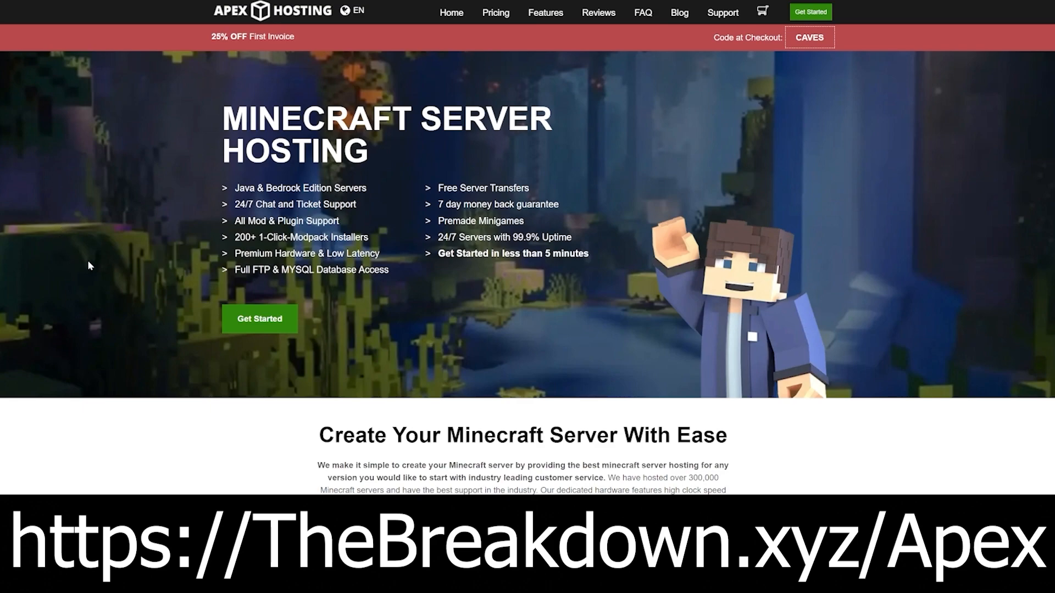
mouse_move(233, 211)
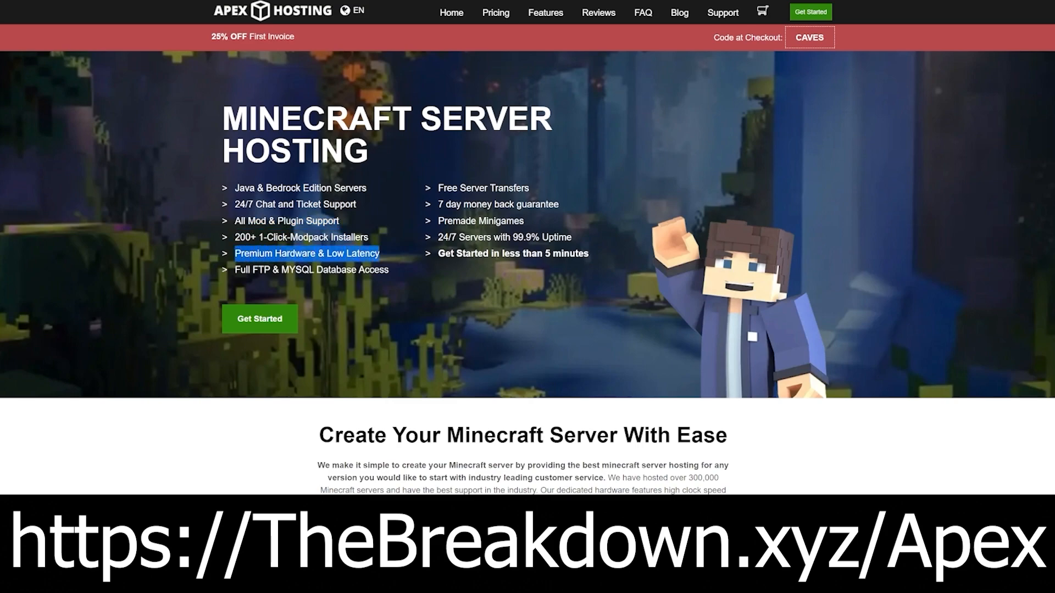
mouse_move(587, 237)
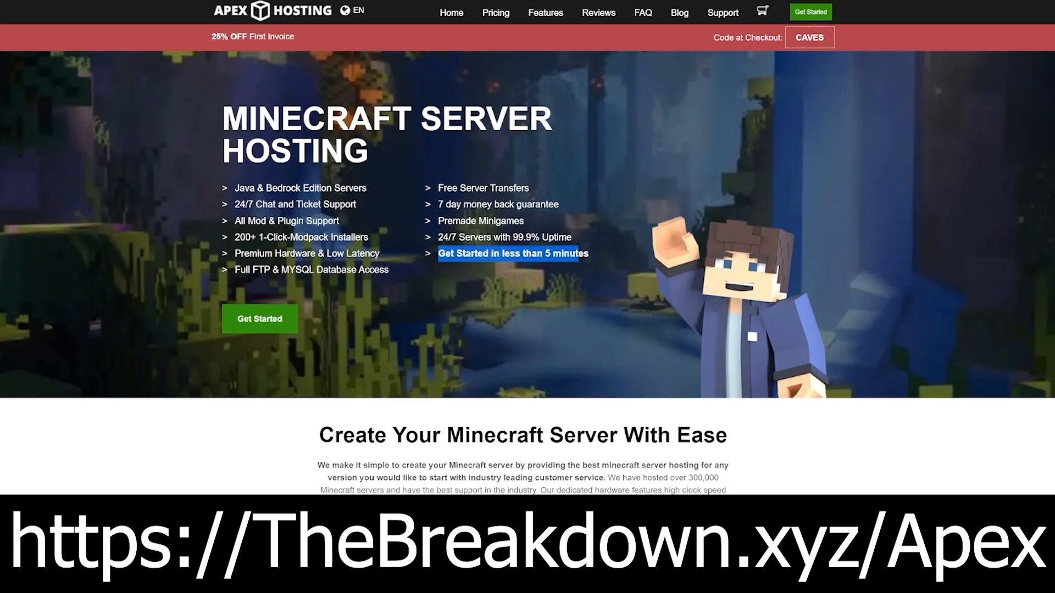
scroll(down, 3)
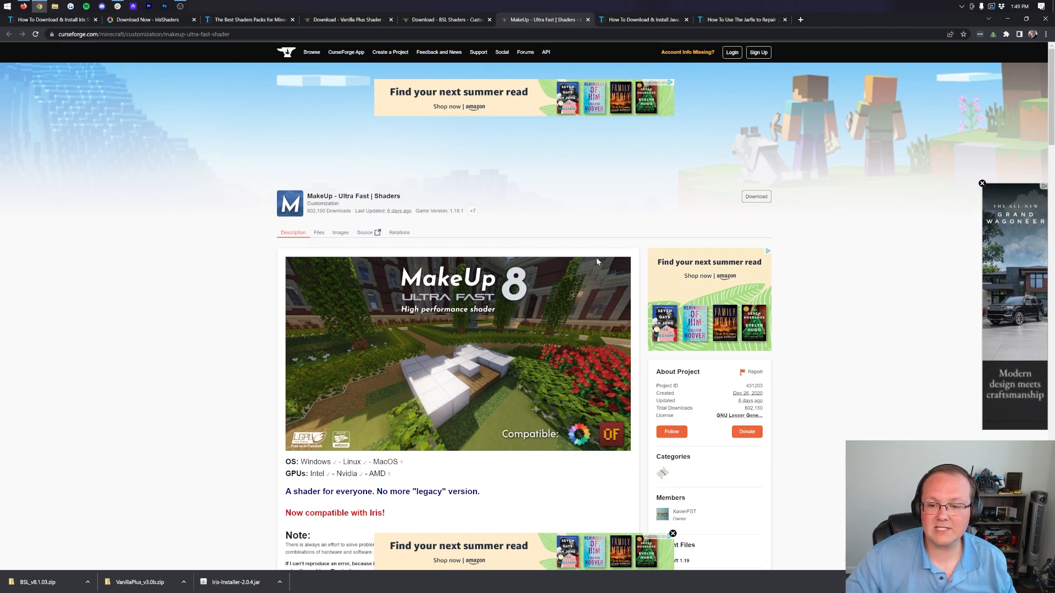
Step: Download the MakeUp Ultra Fast zip for Minecraft 1.19 from CurseForge Recent Files
scroll(down, 3)
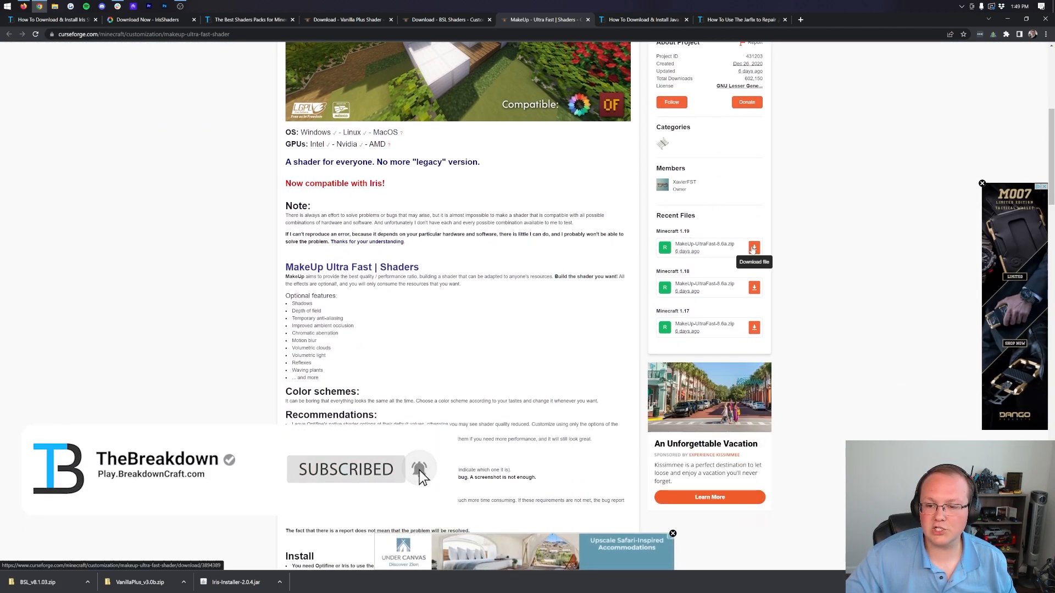
click(753, 249)
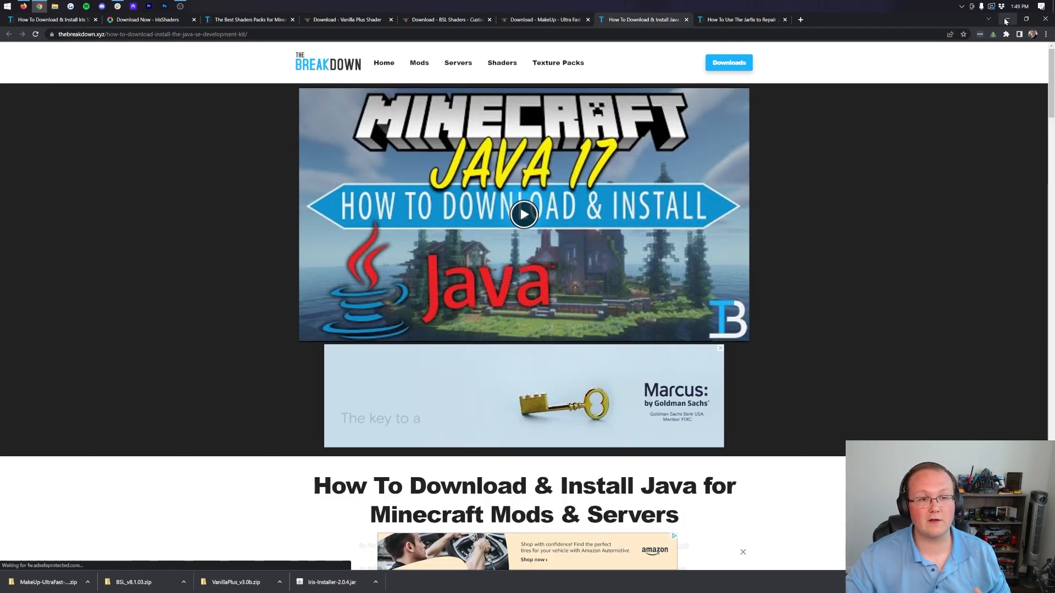
Step: Minimize Chrome, find the Downloads folder via Start search and launch the Iris installer jar
click(1004, 18)
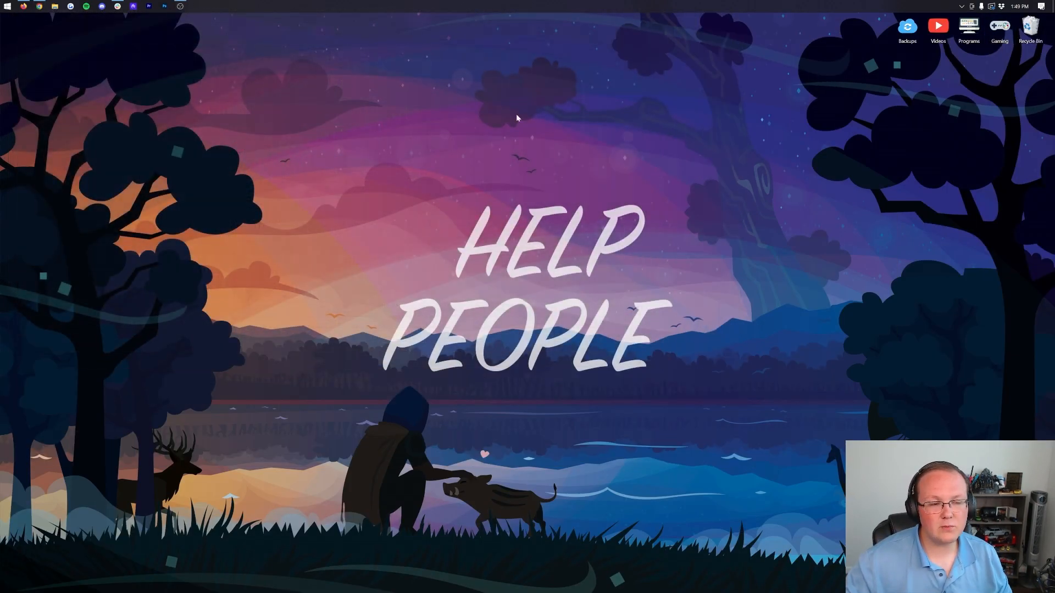
mouse_move(521, 114)
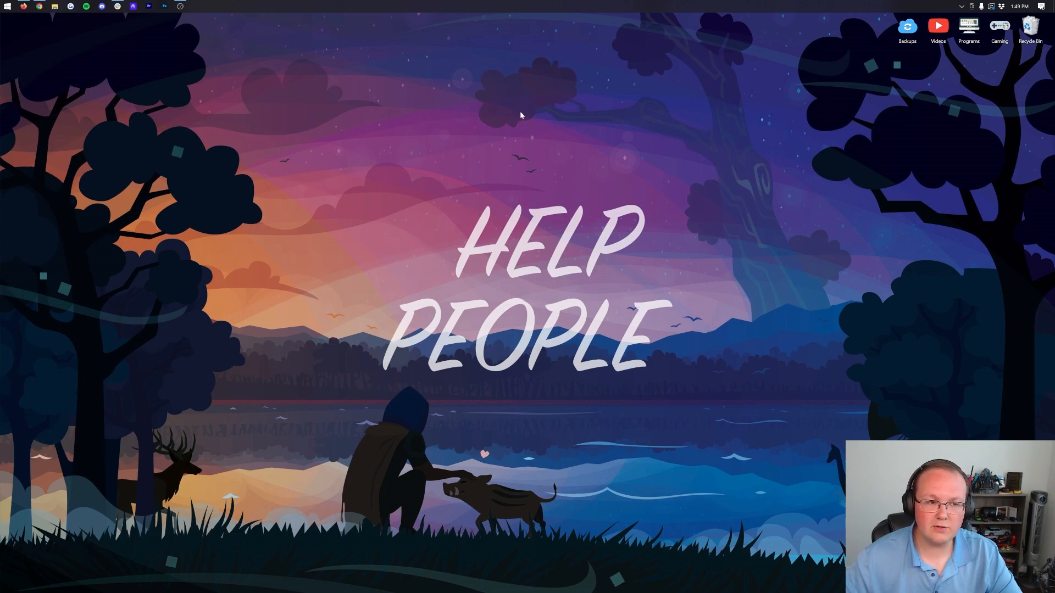
mouse_move(5, 5)
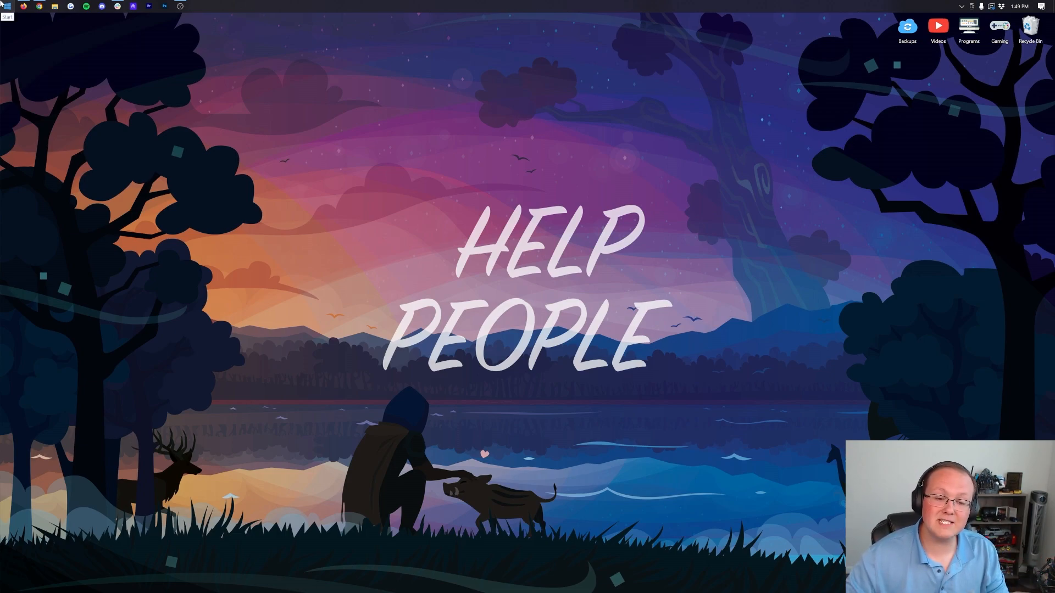
click(6, 6)
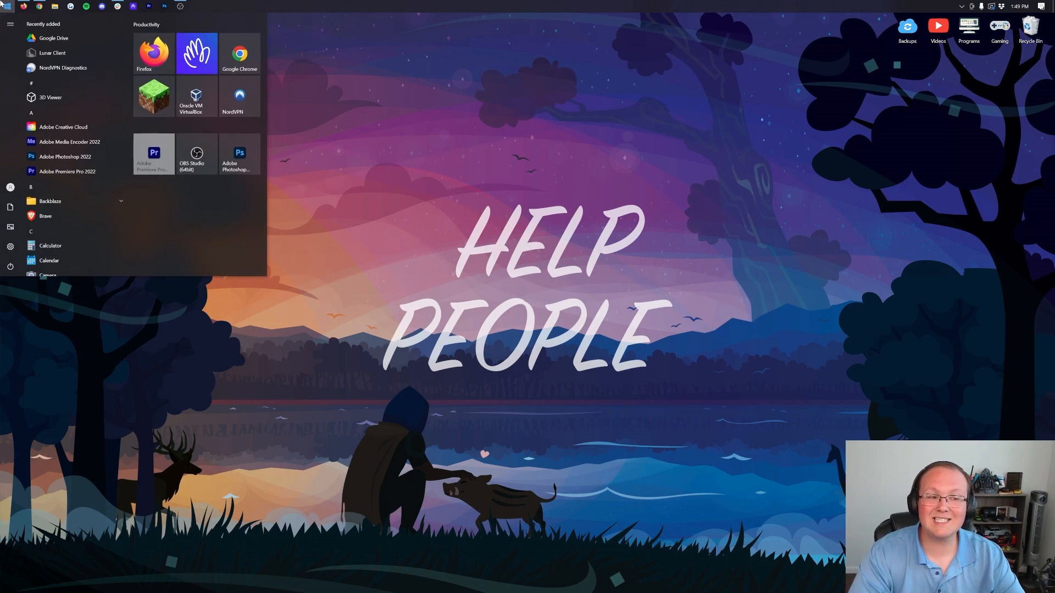
text(downloads)
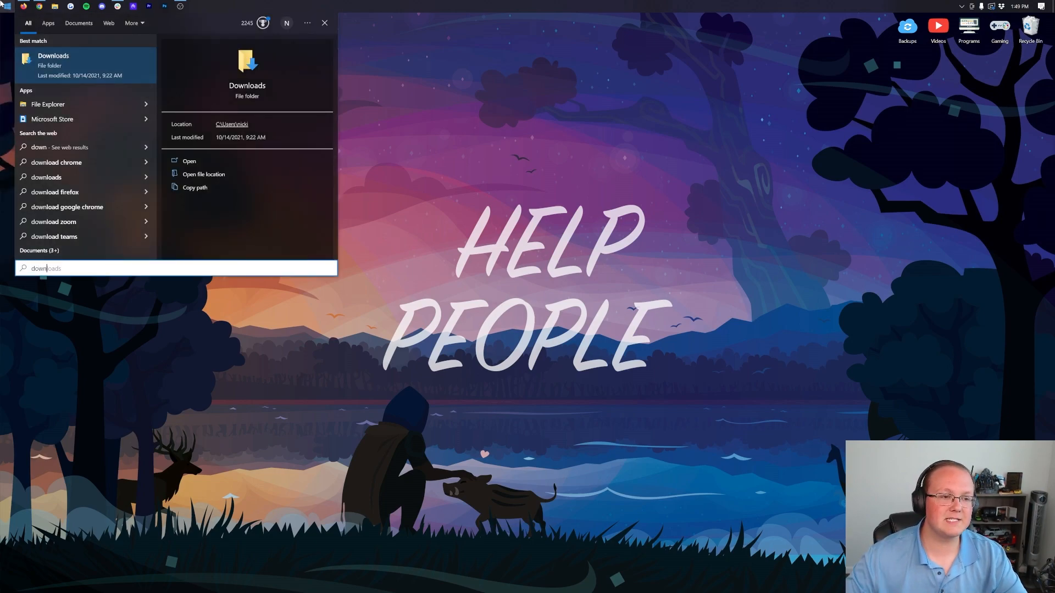
click(189, 161)
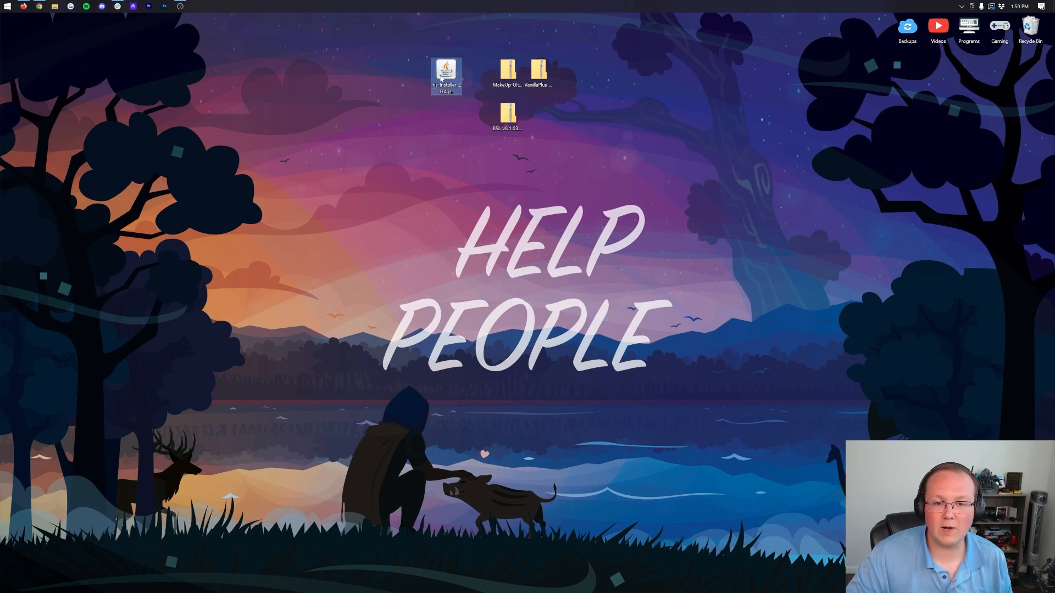
double_click(446, 75)
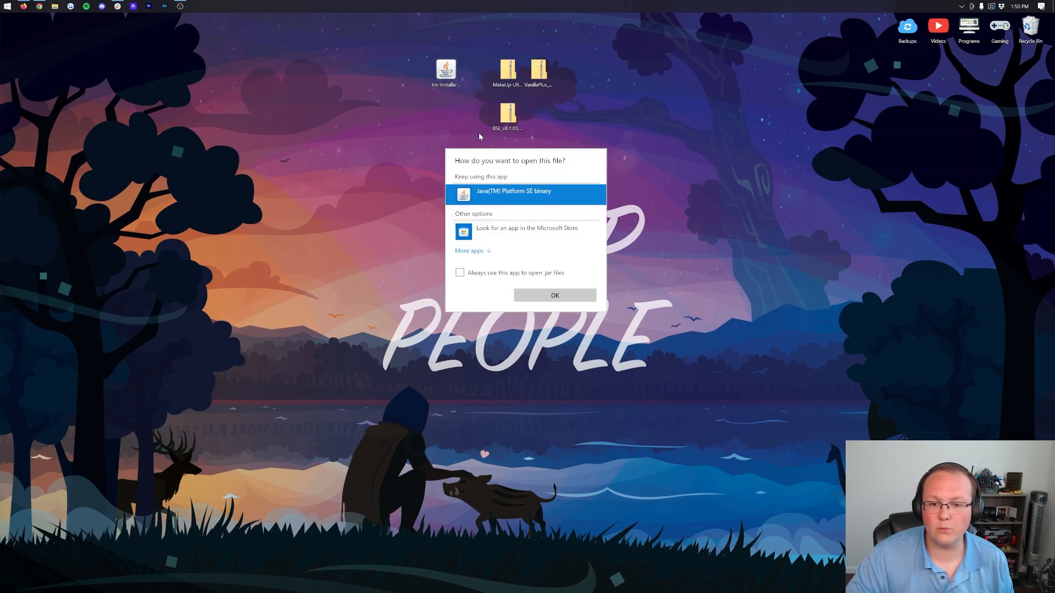
mouse_move(542, 308)
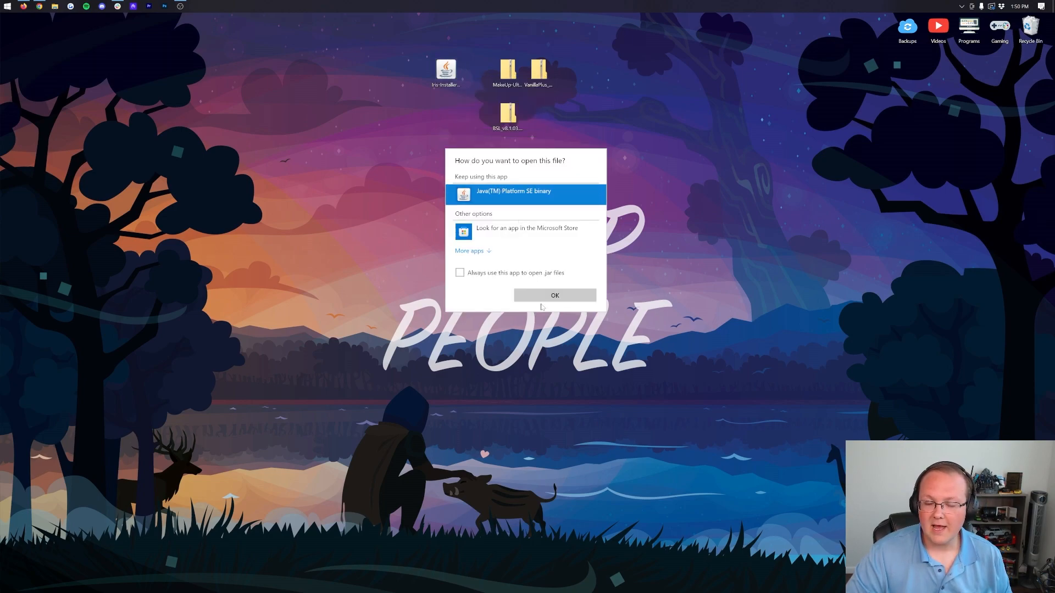
mouse_move(406, 196)
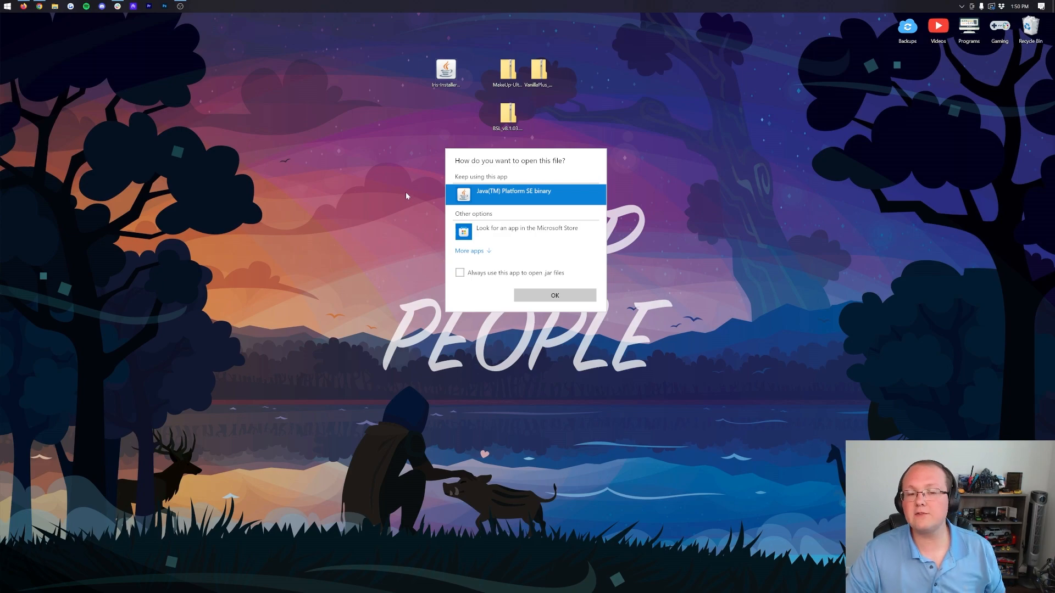
Step: Skim the Java installation guide for Minecraft in Chrome, then minimize the browser
click(554, 295)
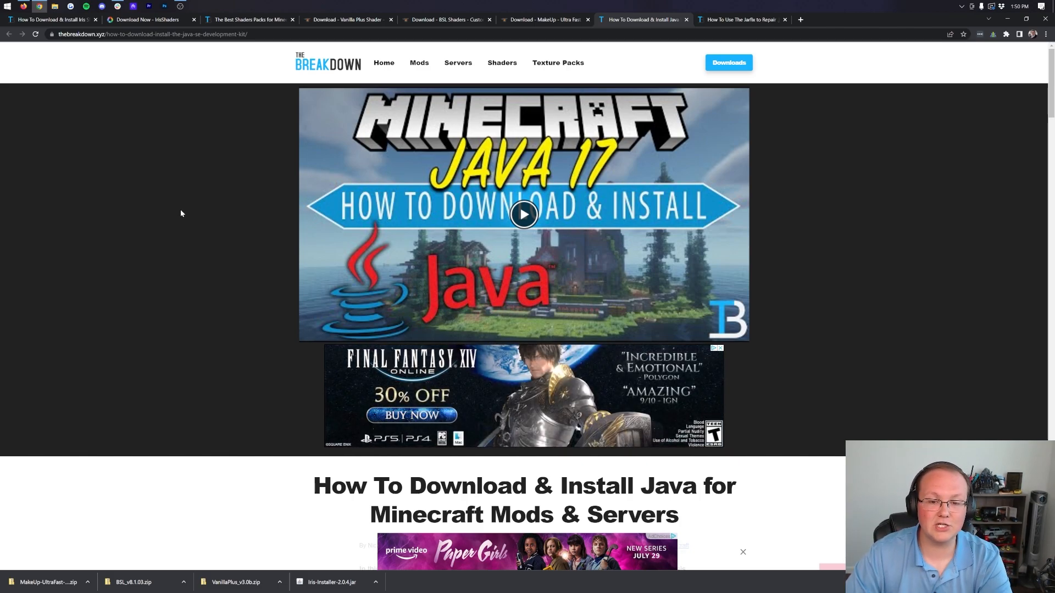
scroll(down, 3)
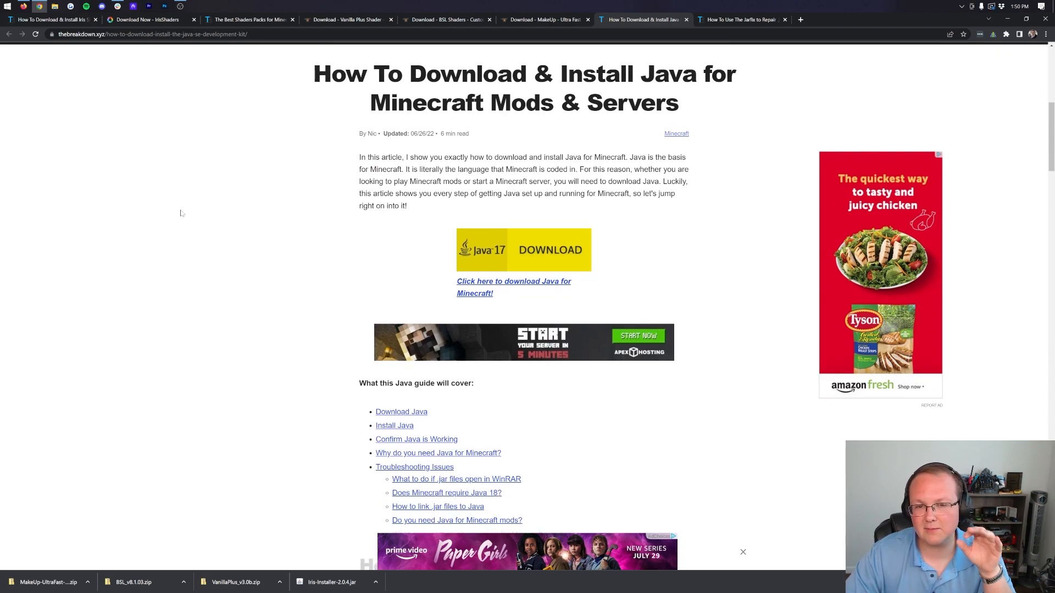
scroll(down, 3)
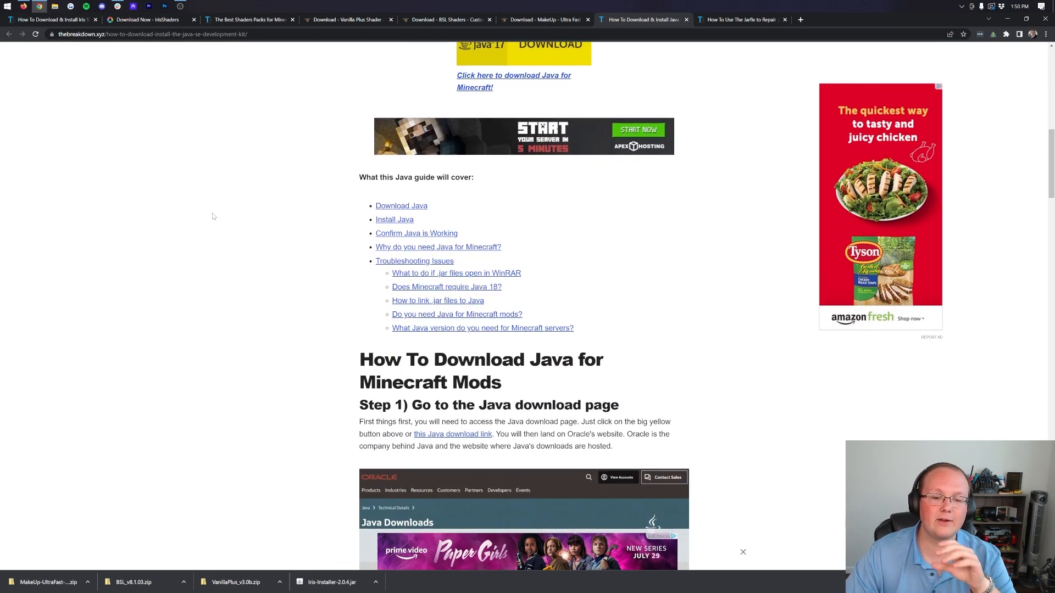
scroll(up, 3)
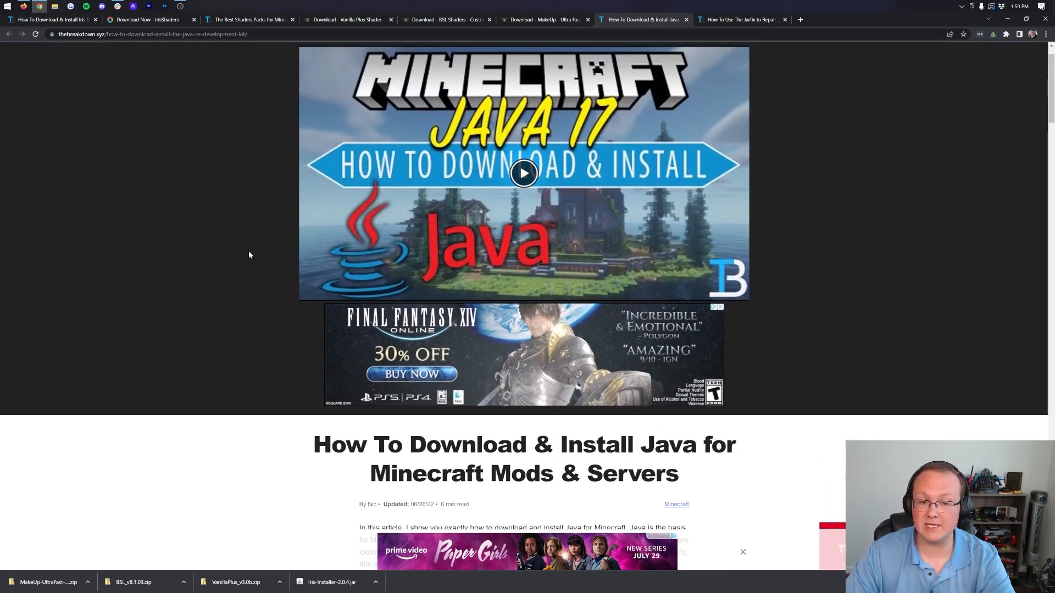
scroll(up, 3)
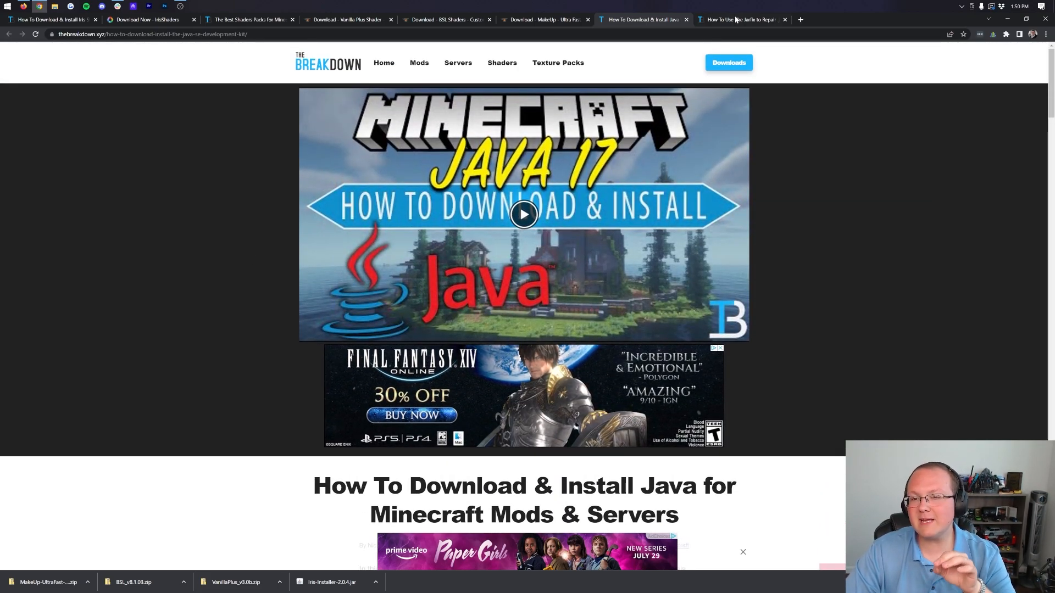
click(740, 19)
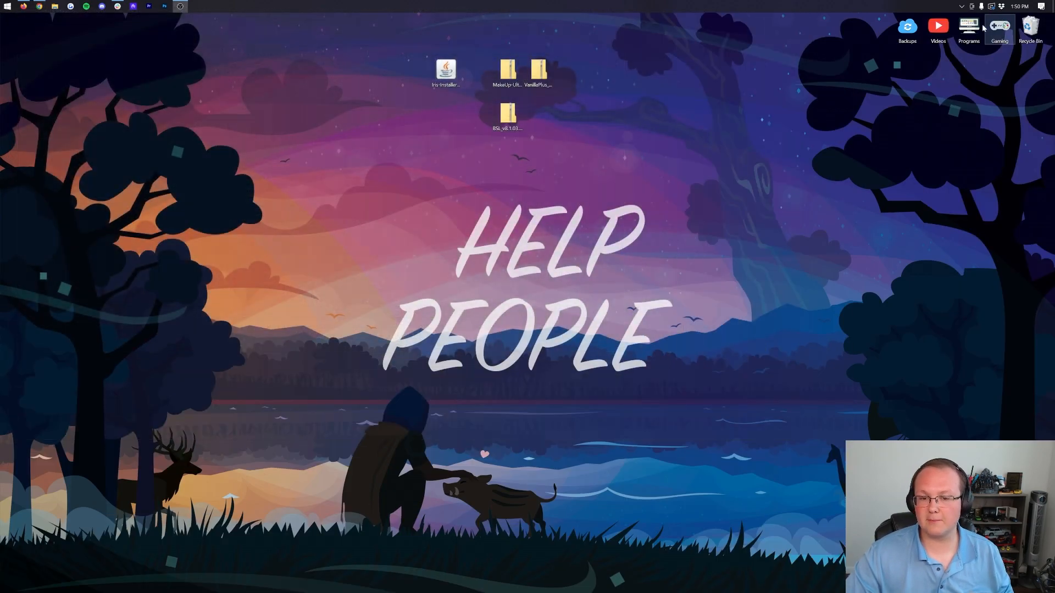
Step: Run the jar with Java and install Iris & Sodium for Minecraft 1.19.1, then close the installer
right_click(445, 70)
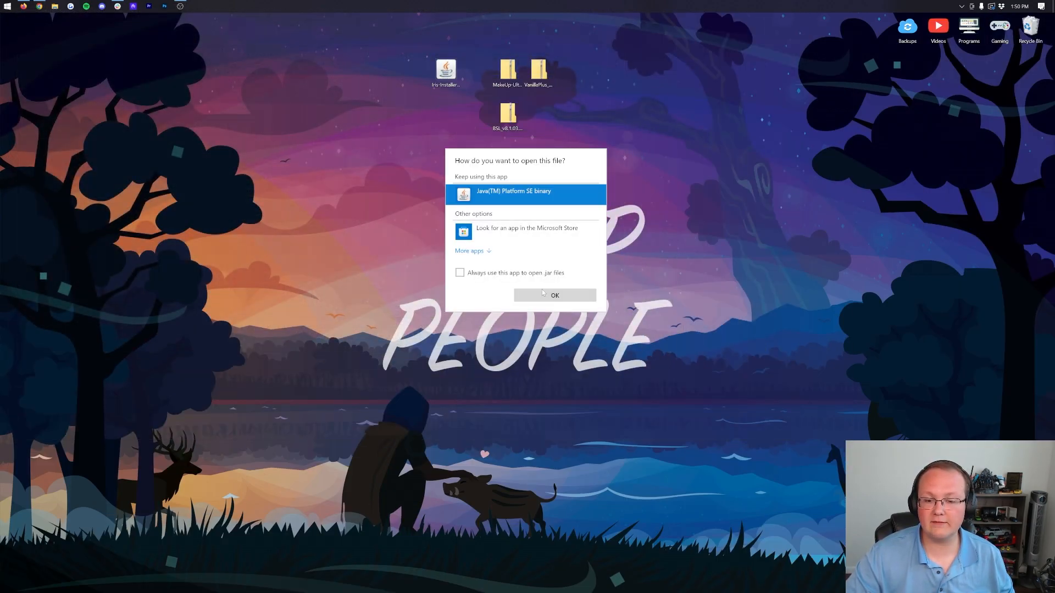
click(553, 296)
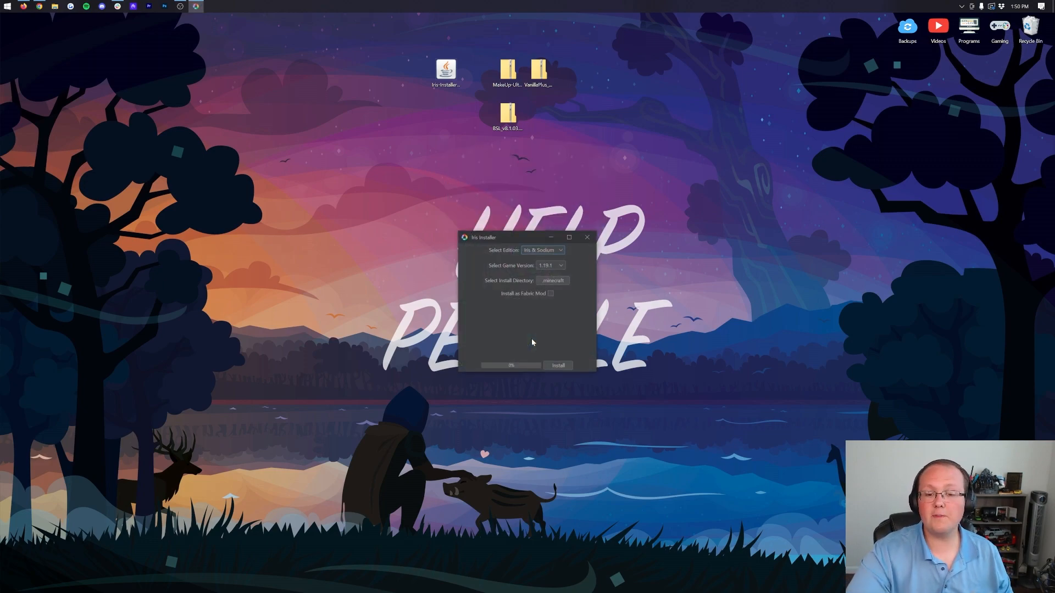
click(542, 249)
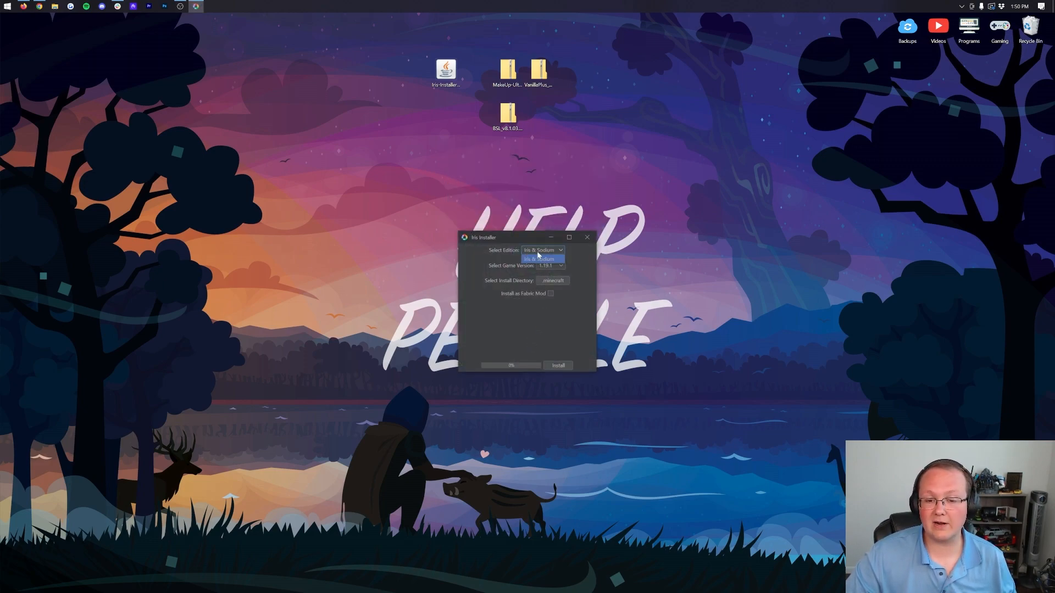
click(539, 259)
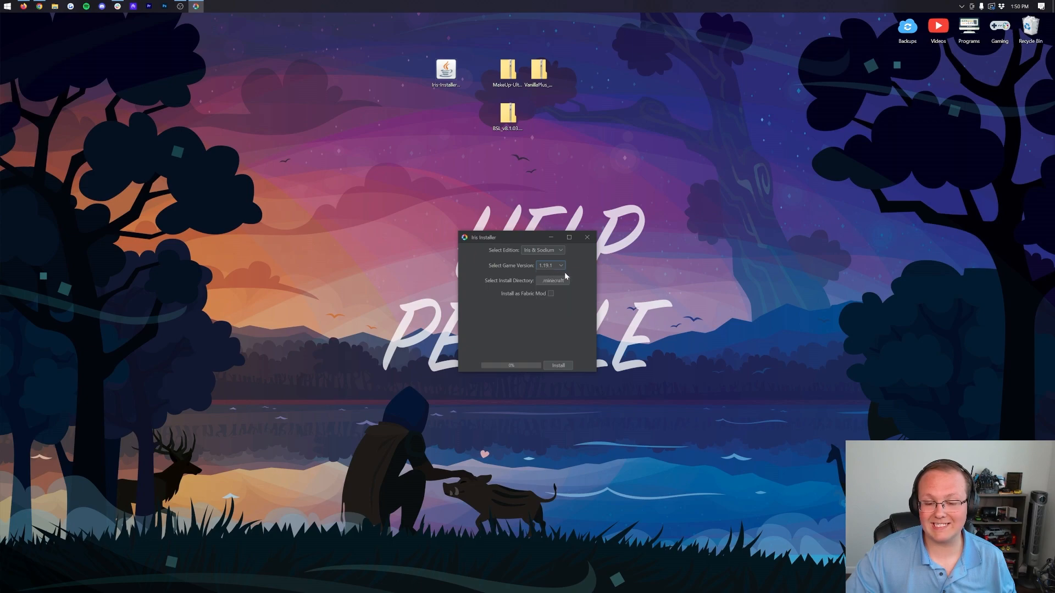
click(558, 365)
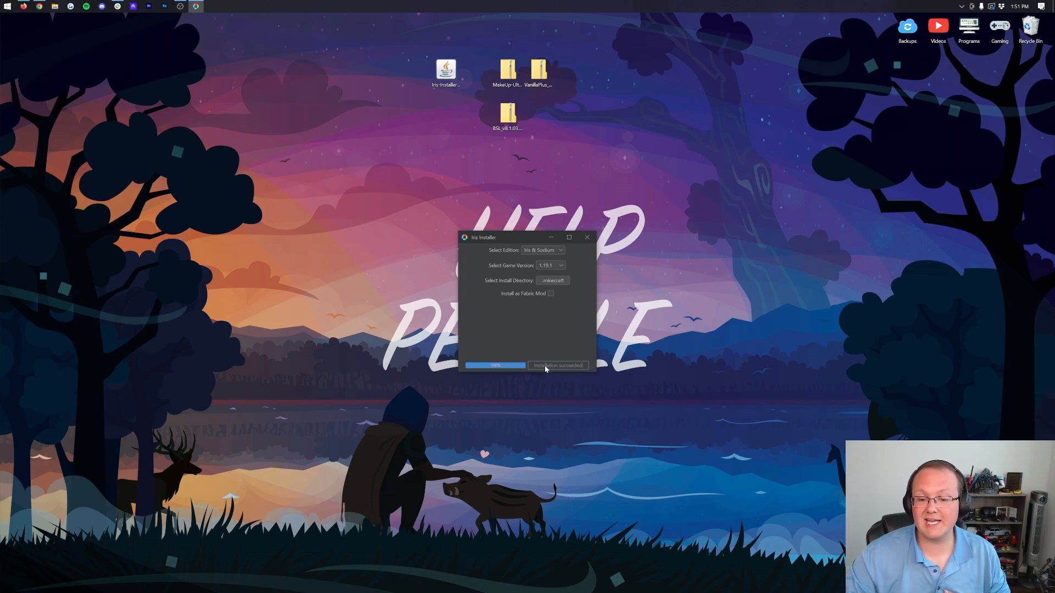
mouse_move(580, 247)
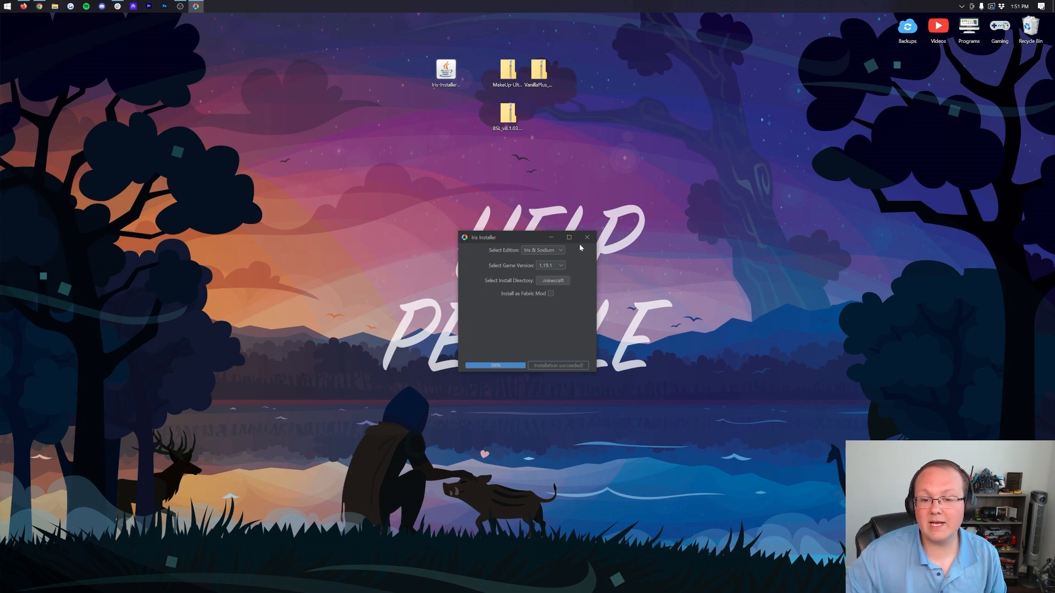
click(587, 237)
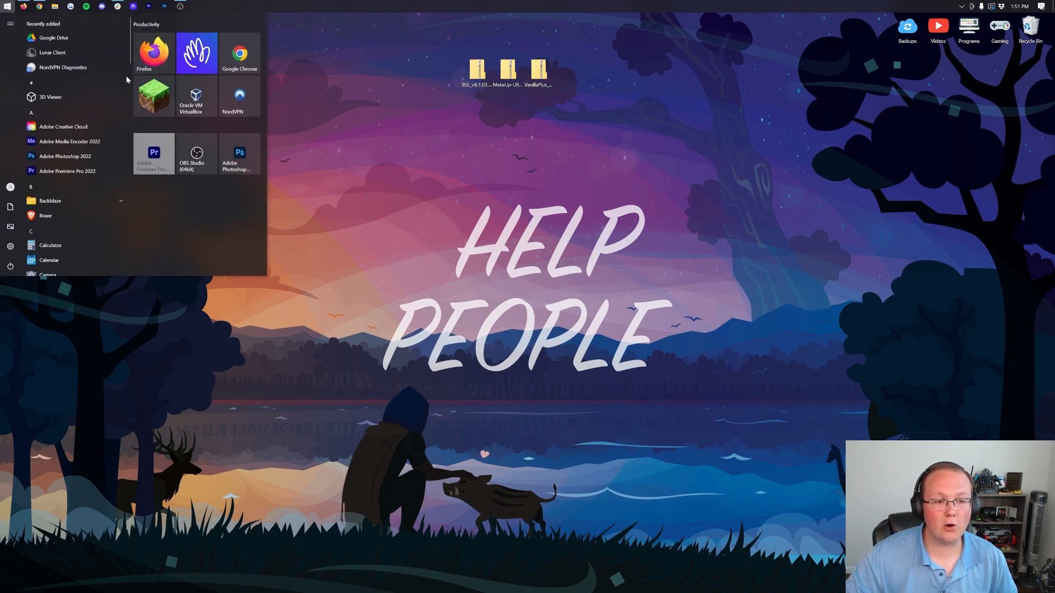
Step: In the launcher's Installations list, tick Modded so Iris & Sodium for 1.19.1 shows
click(153, 94)
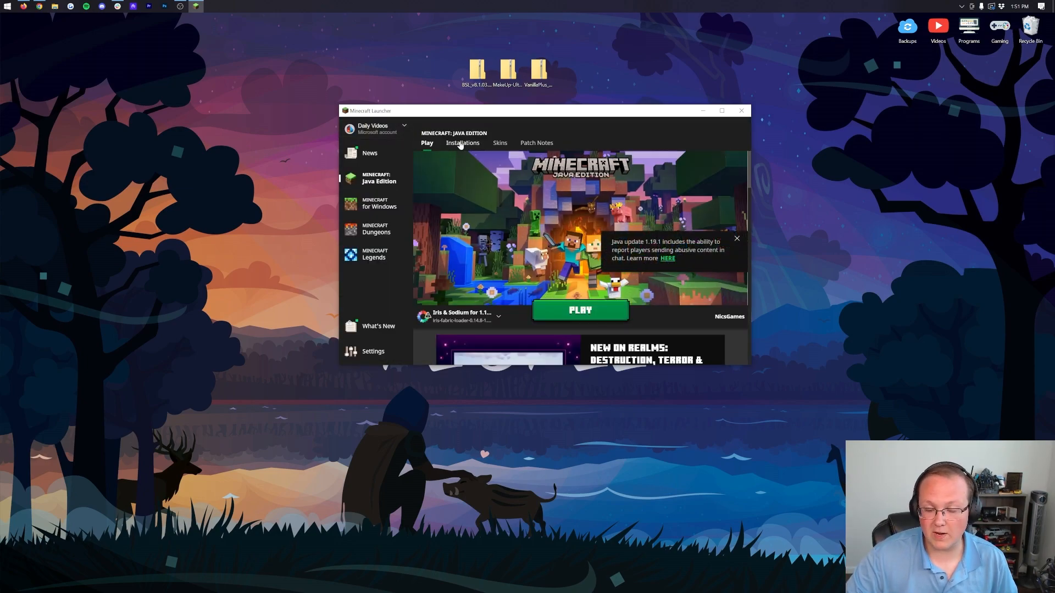
click(463, 143)
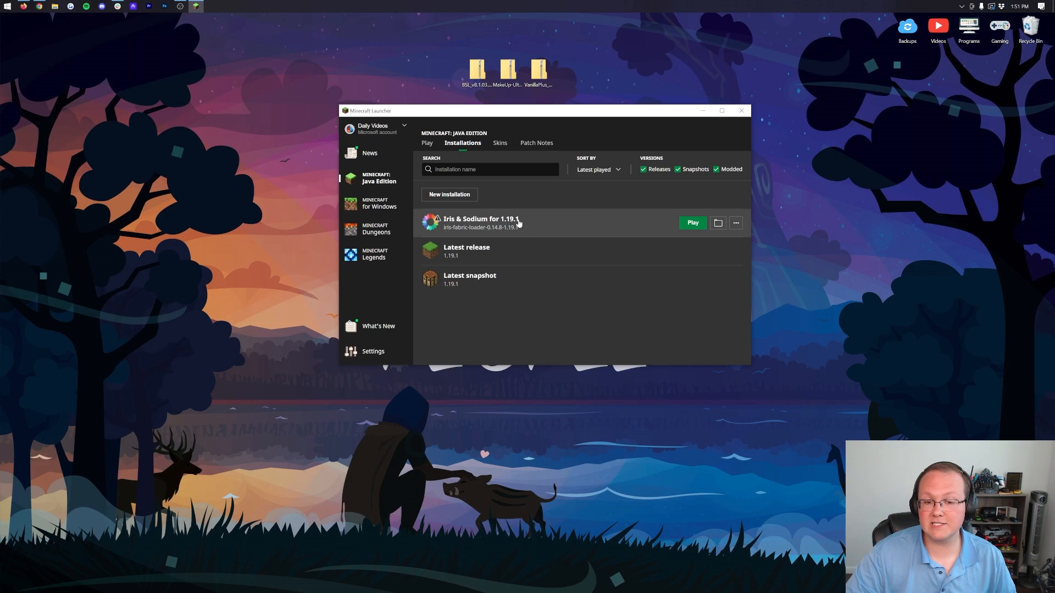
click(716, 169)
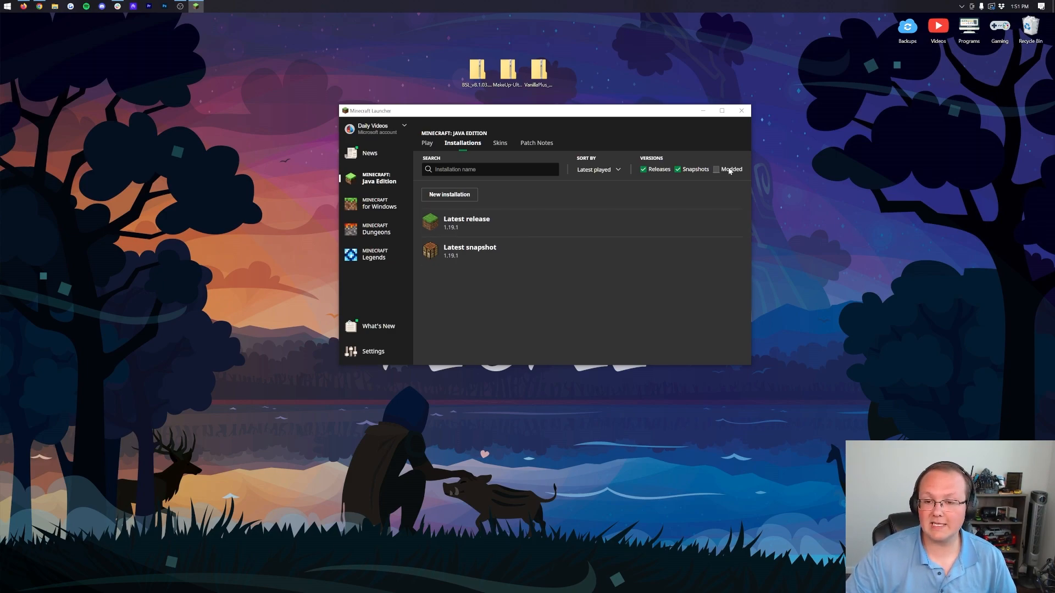
click(715, 169)
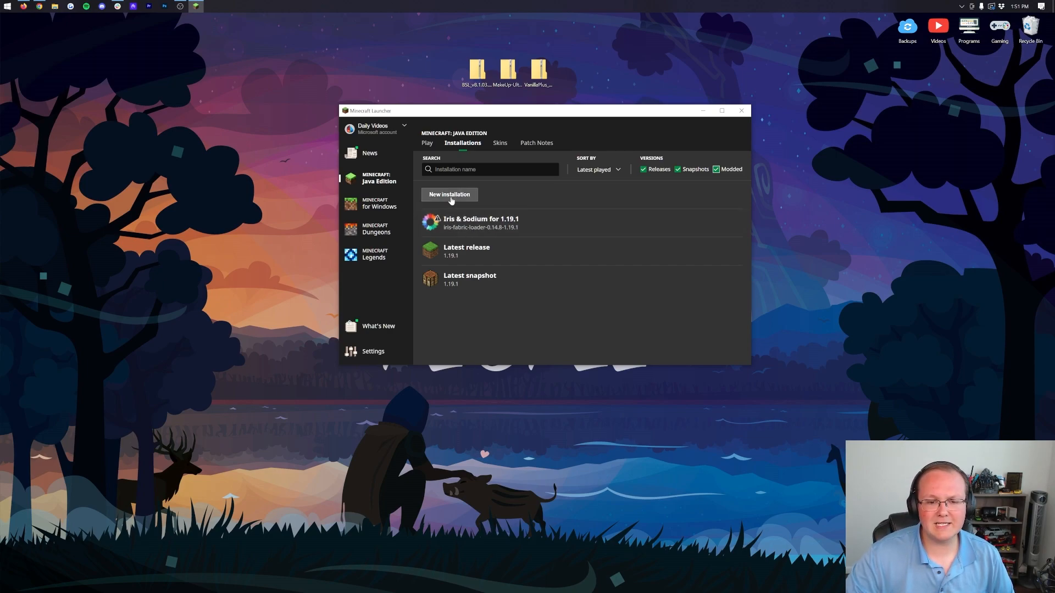
Step: Create an 'Iris Shaders' installation on iris-fabric-loader-0.14.8-1.19.1 at 1920x1080 resolution
click(449, 194)
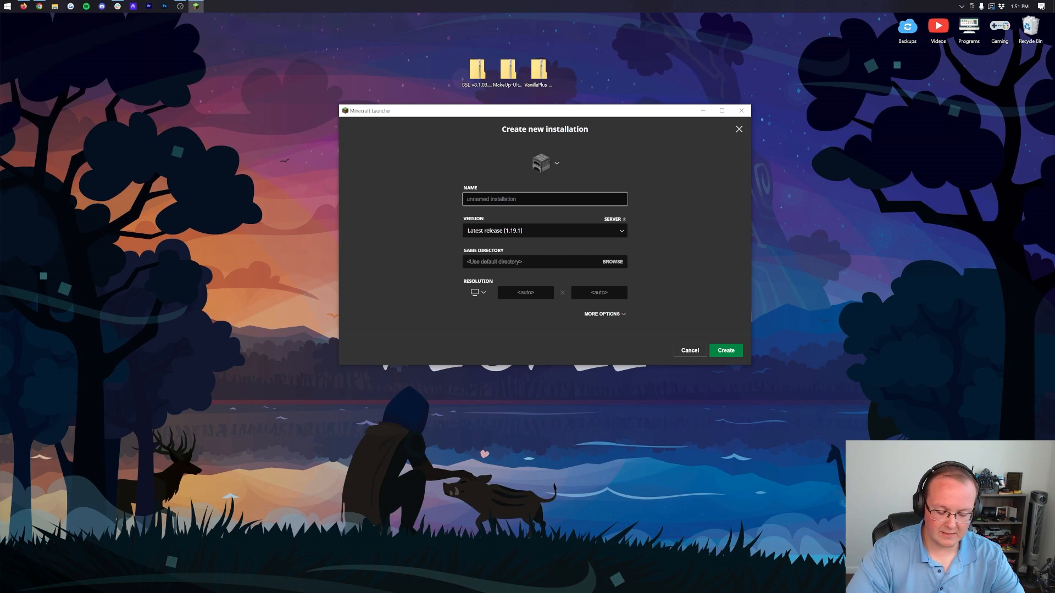
text(Iris Sh)
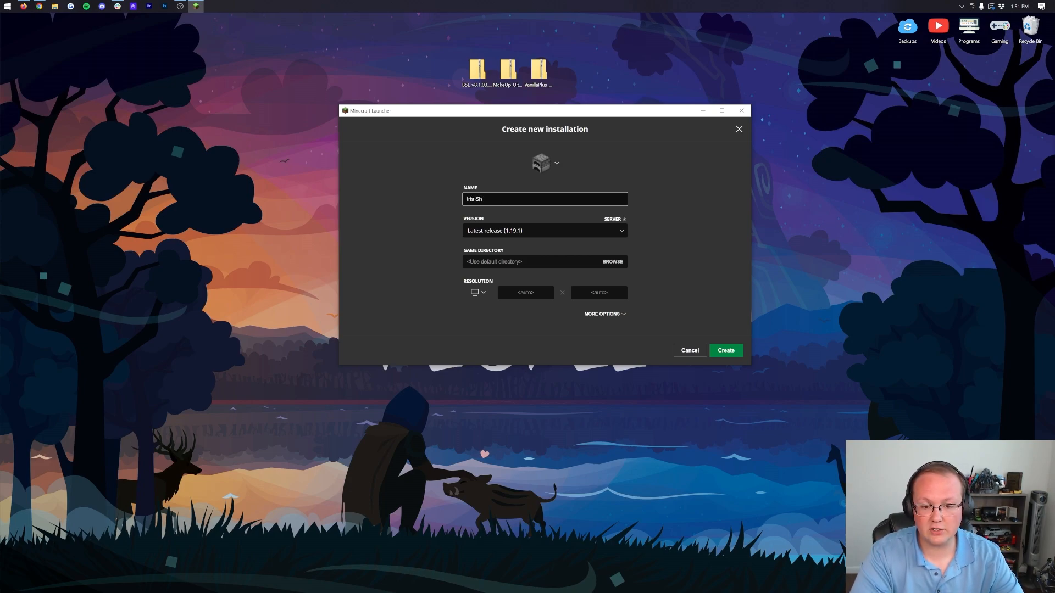
click(544, 231)
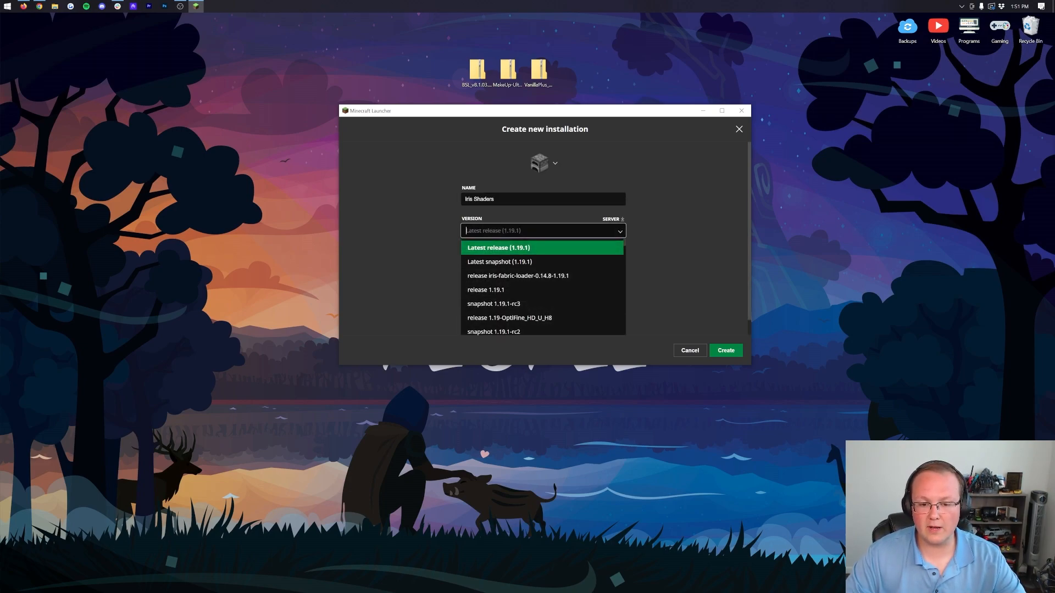
mouse_move(519, 276)
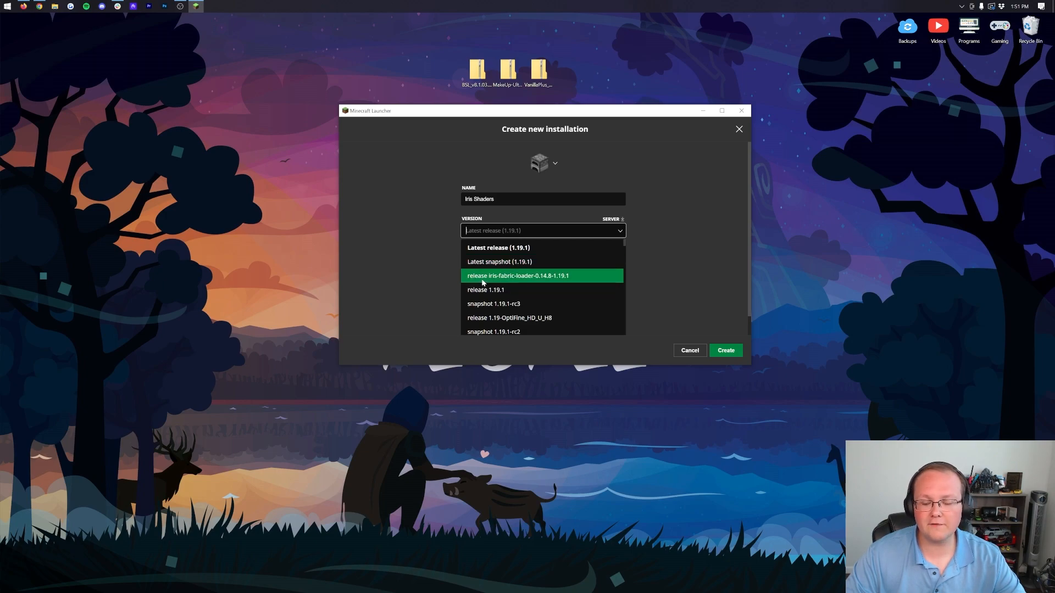
mouse_move(562, 279)
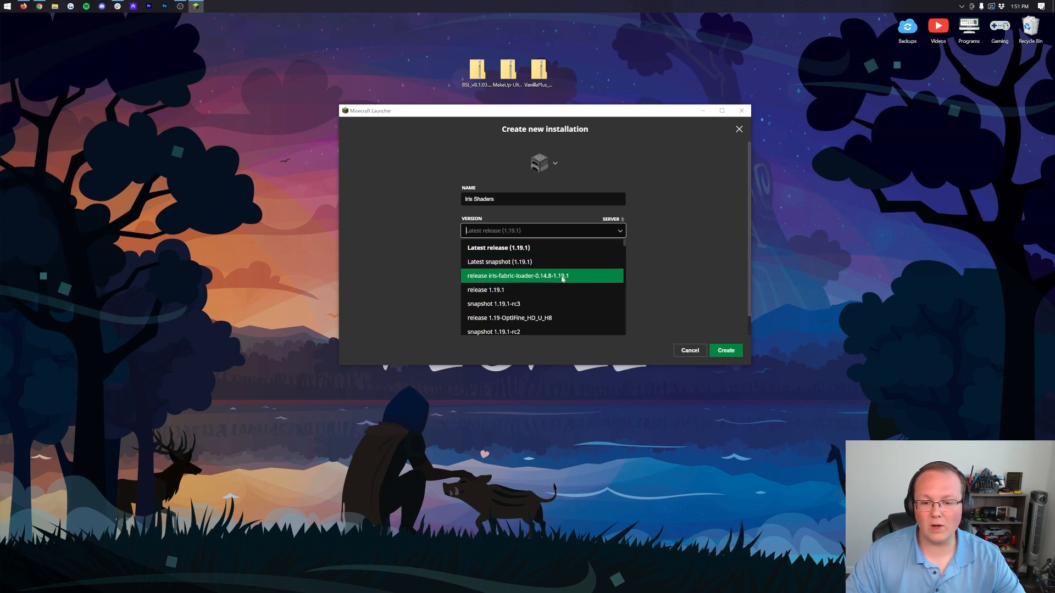
mouse_move(571, 282)
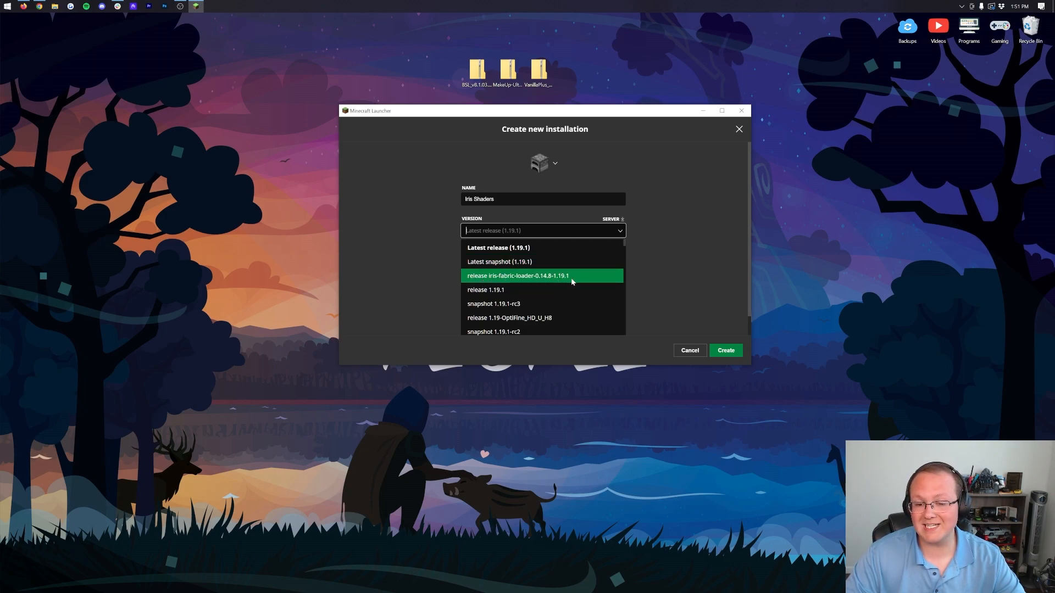
mouse_move(494, 283)
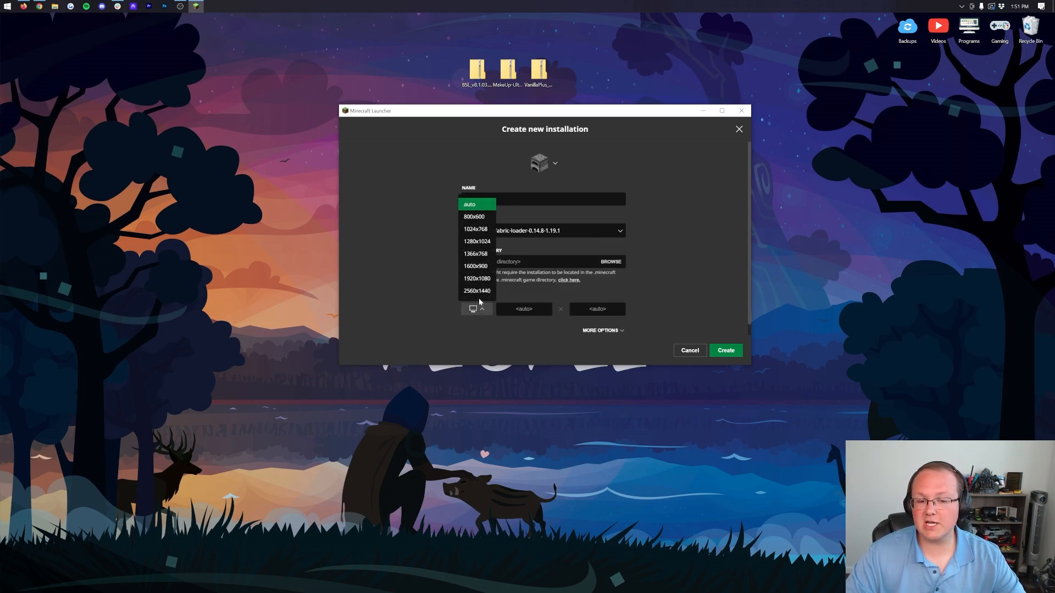
click(476, 278)
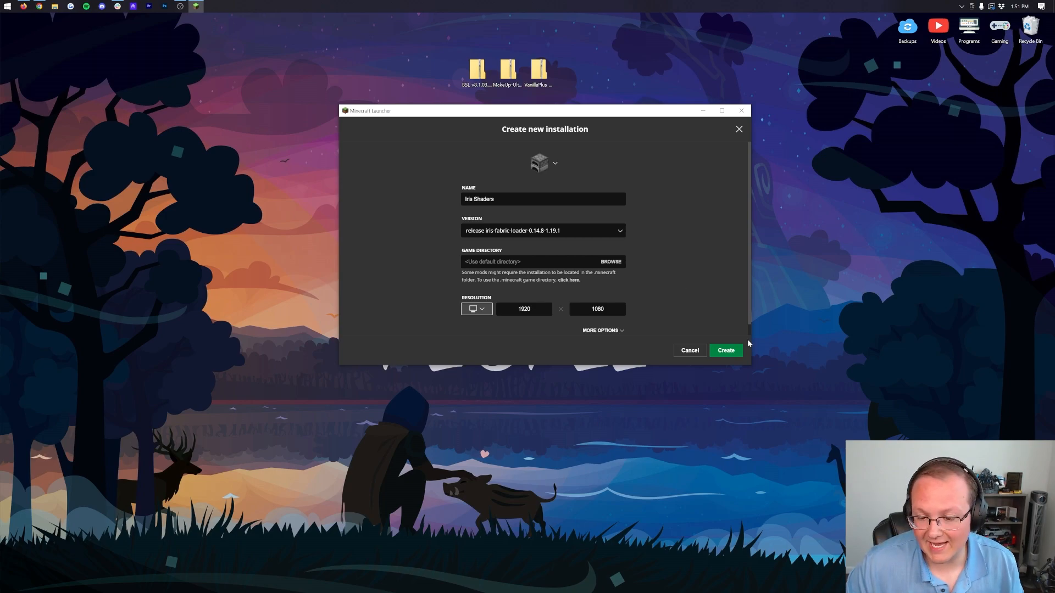
click(726, 350)
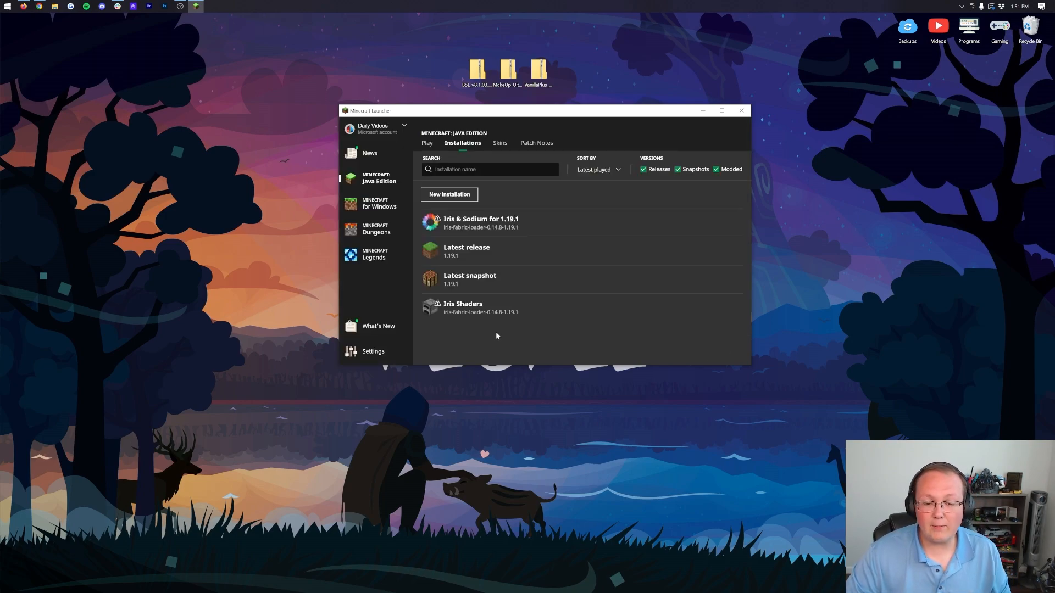
mouse_move(532, 223)
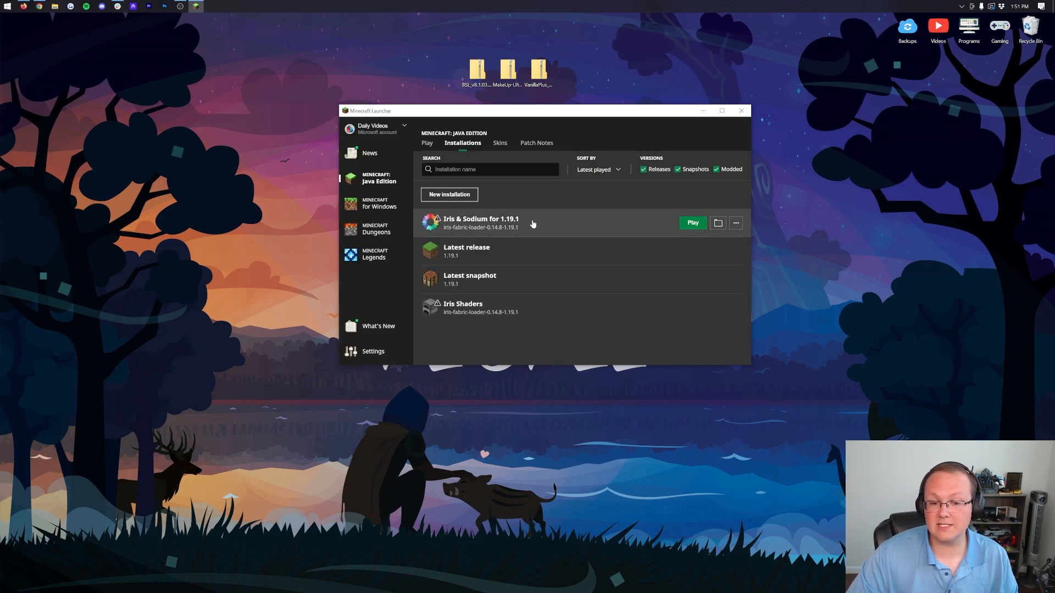
mouse_move(508, 320)
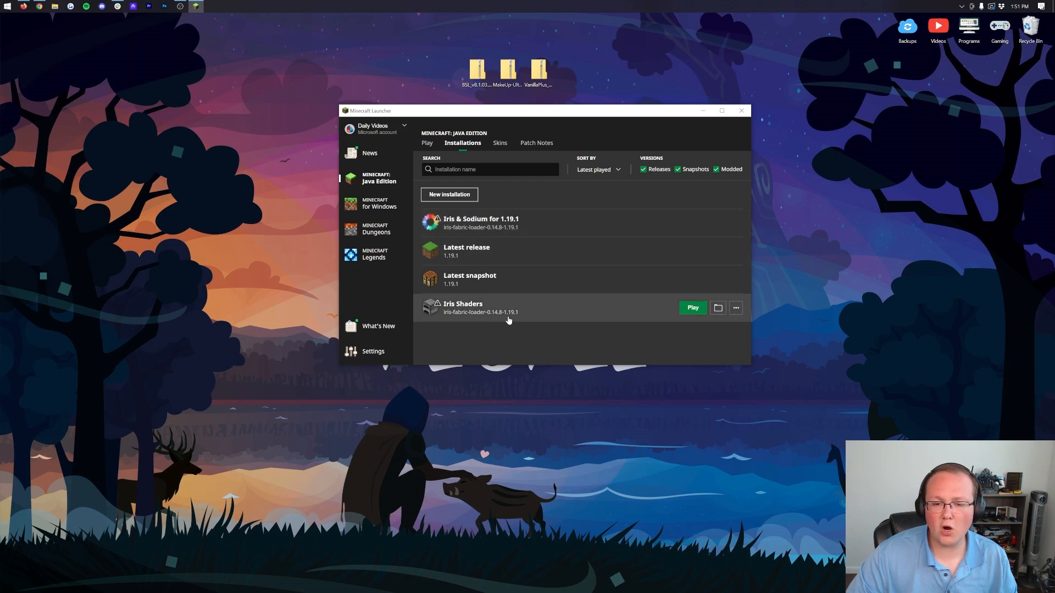
mouse_move(549, 217)
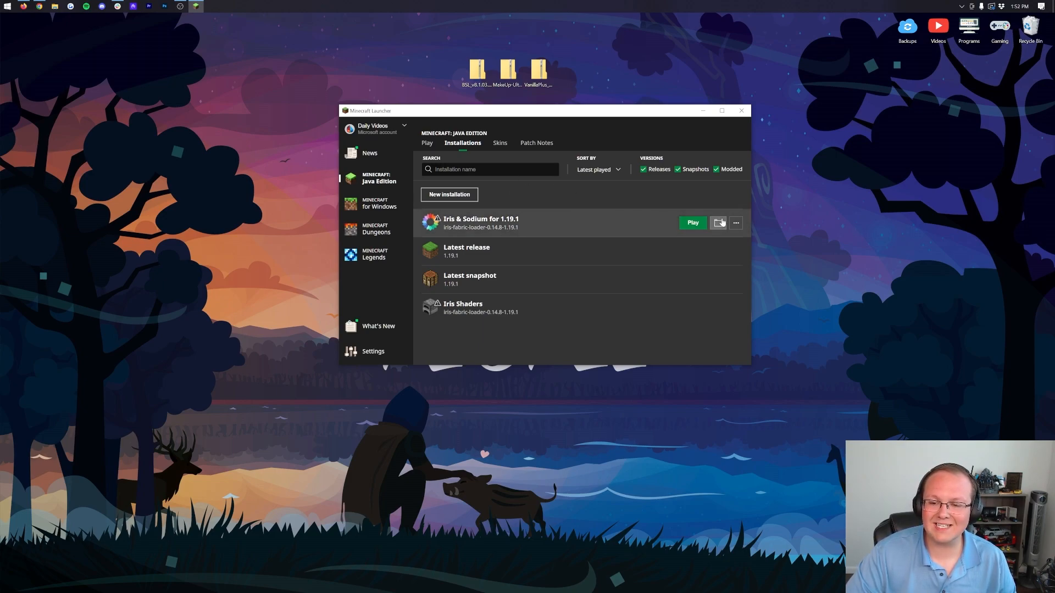
Step: Open the .minecraft game folder of the Iris & Sodium for 1.19.1 installation
click(718, 223)
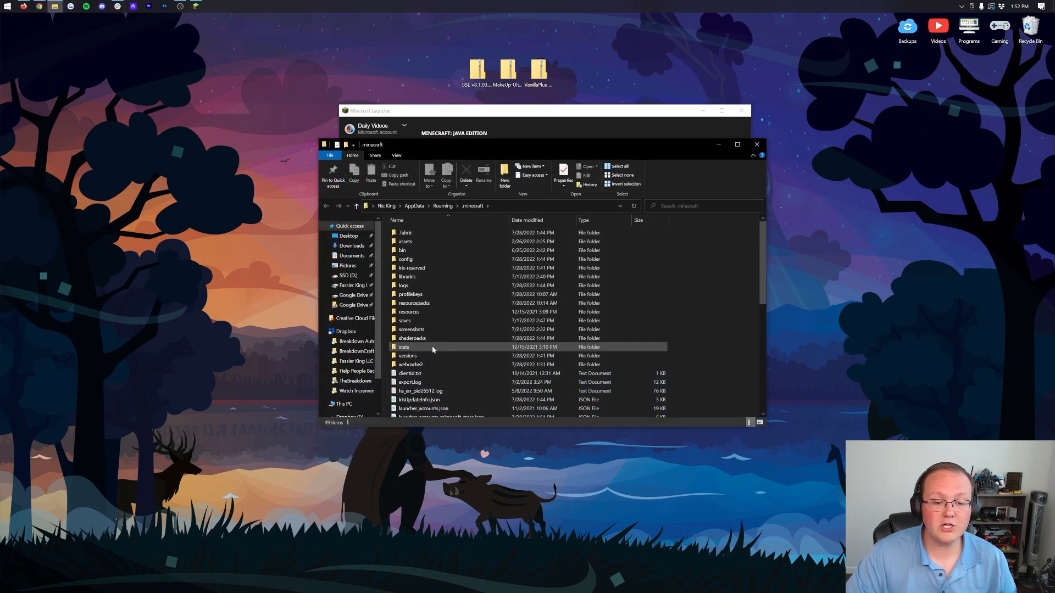
Step: Create a new folder inside .minecraft and name it 'shaderpacks'
click(404, 346)
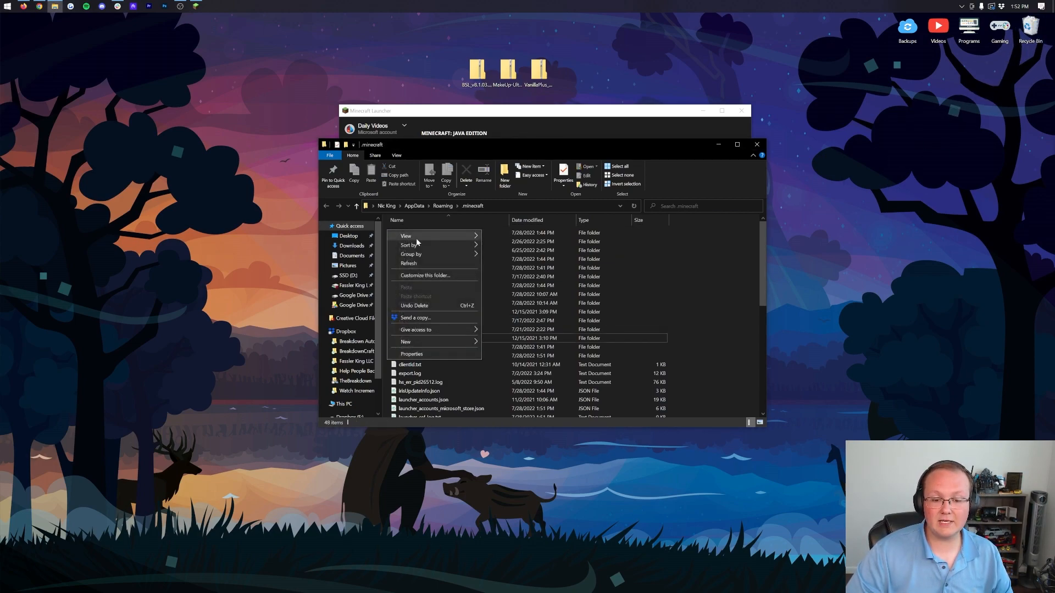
click(406, 342)
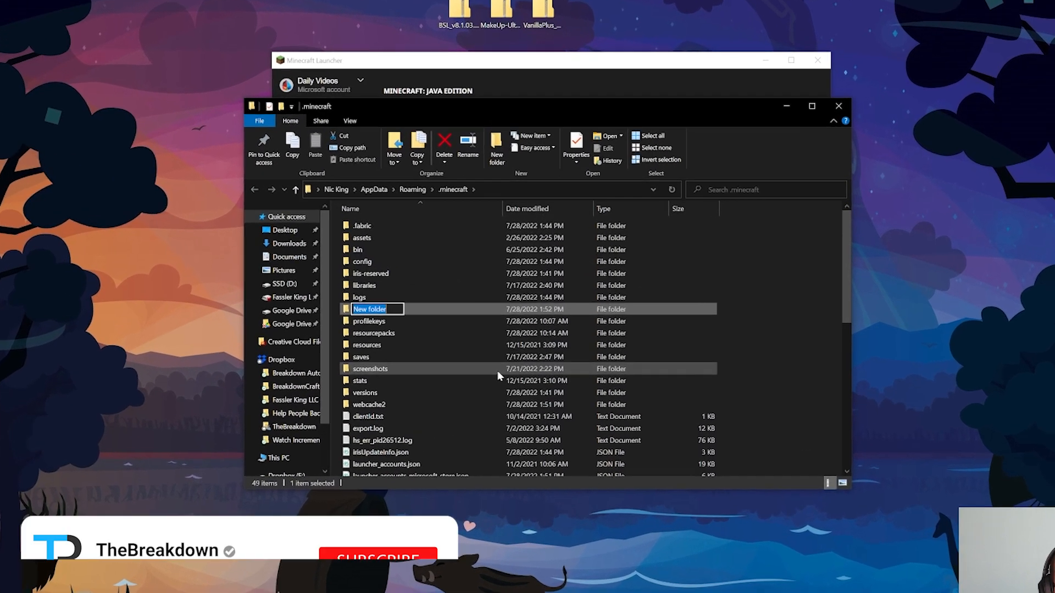
text(shade)
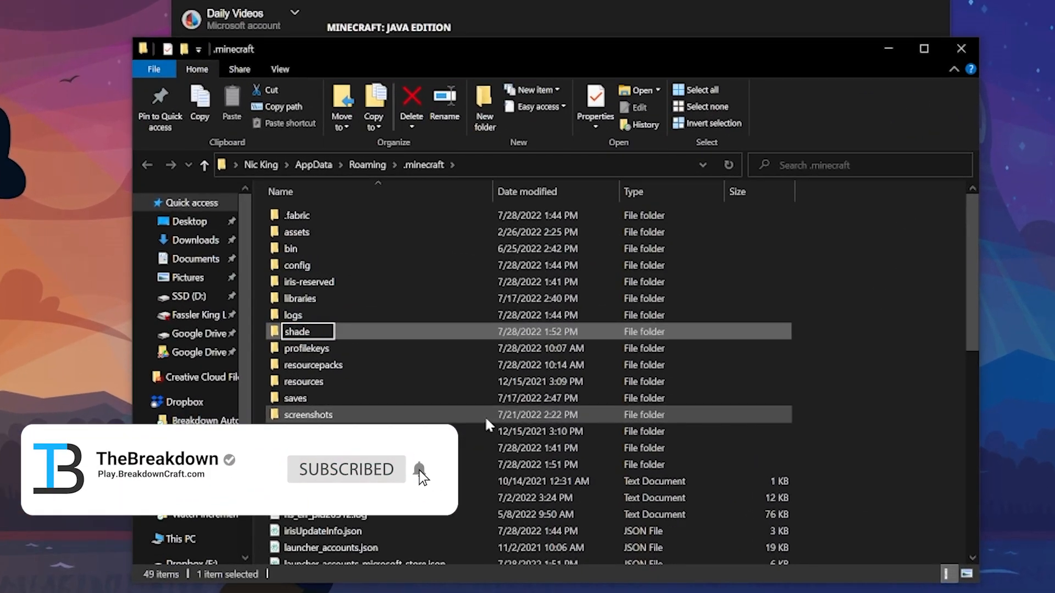
text(shaderpacks)
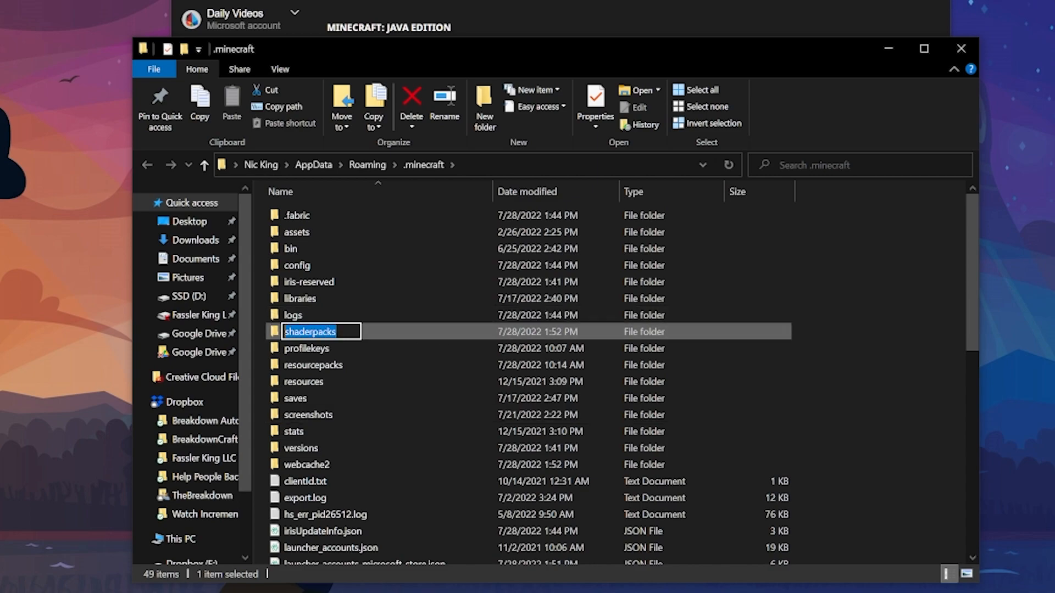
mouse_move(310, 348)
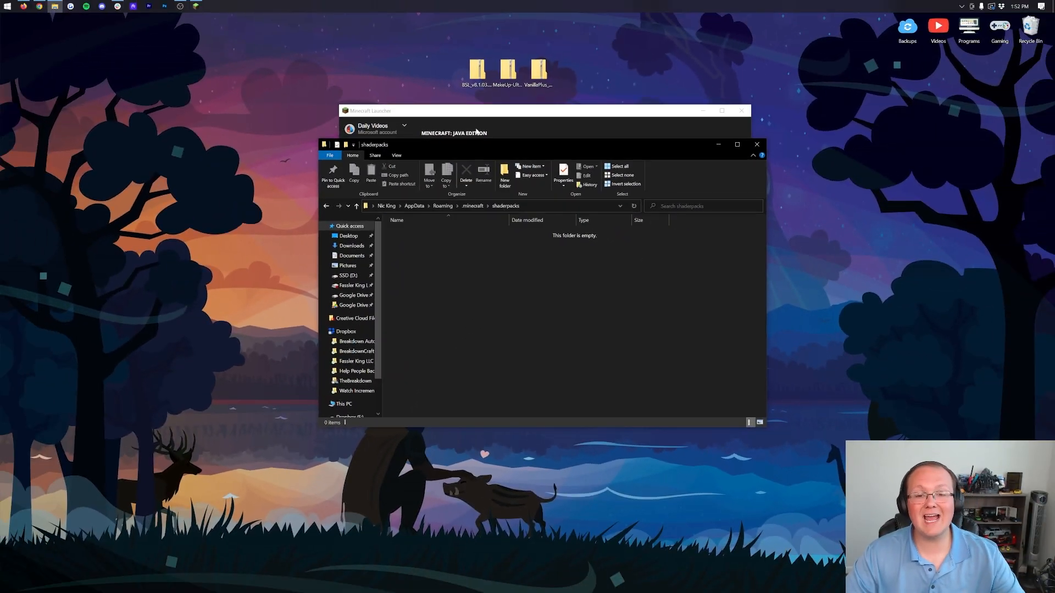
mouse_move(583, 335)
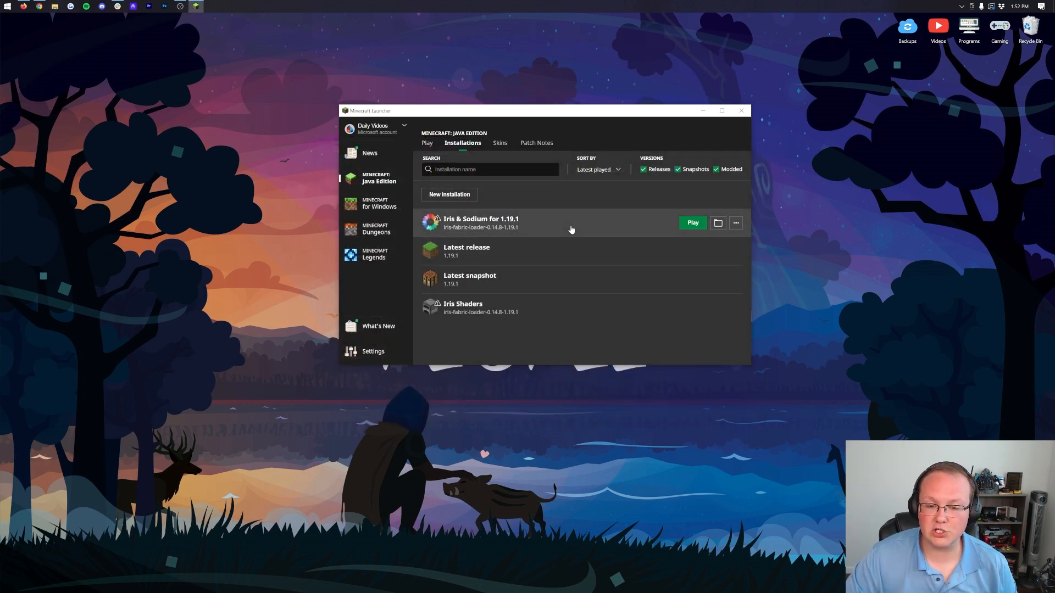
mouse_move(662, 259)
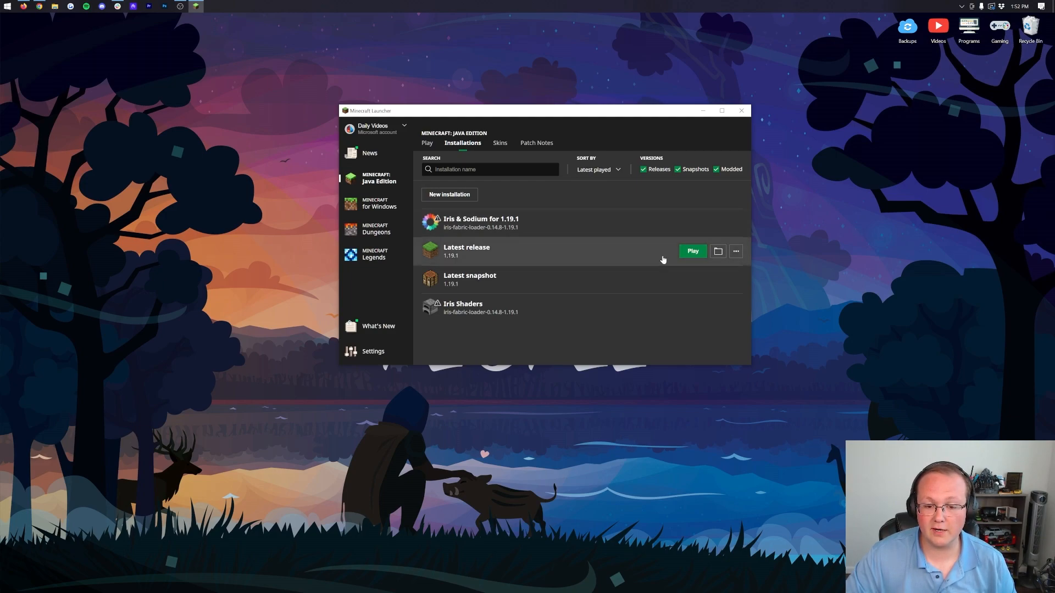
mouse_move(545, 228)
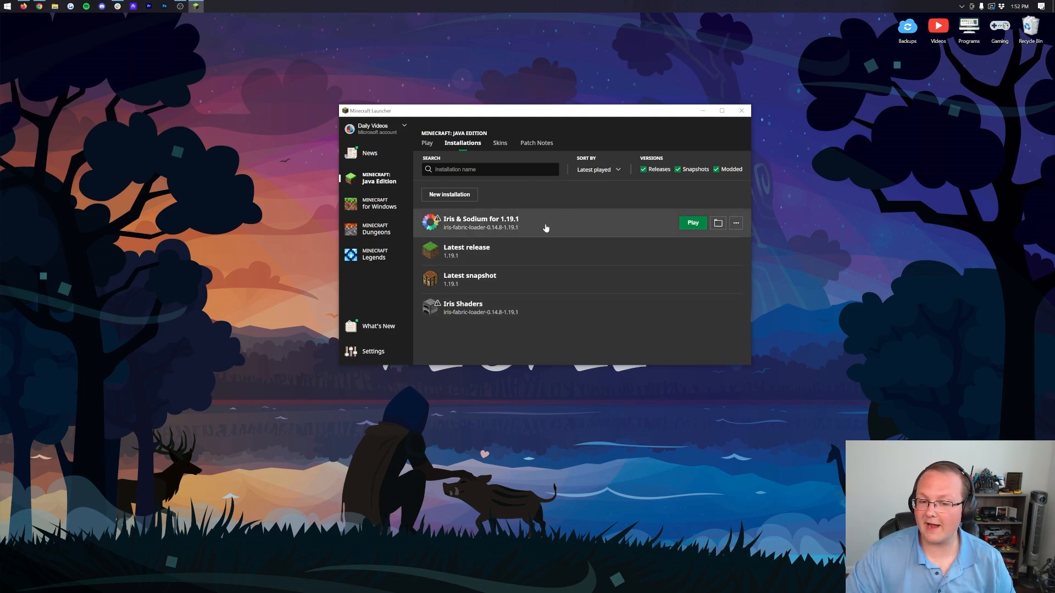
mouse_move(702, 311)
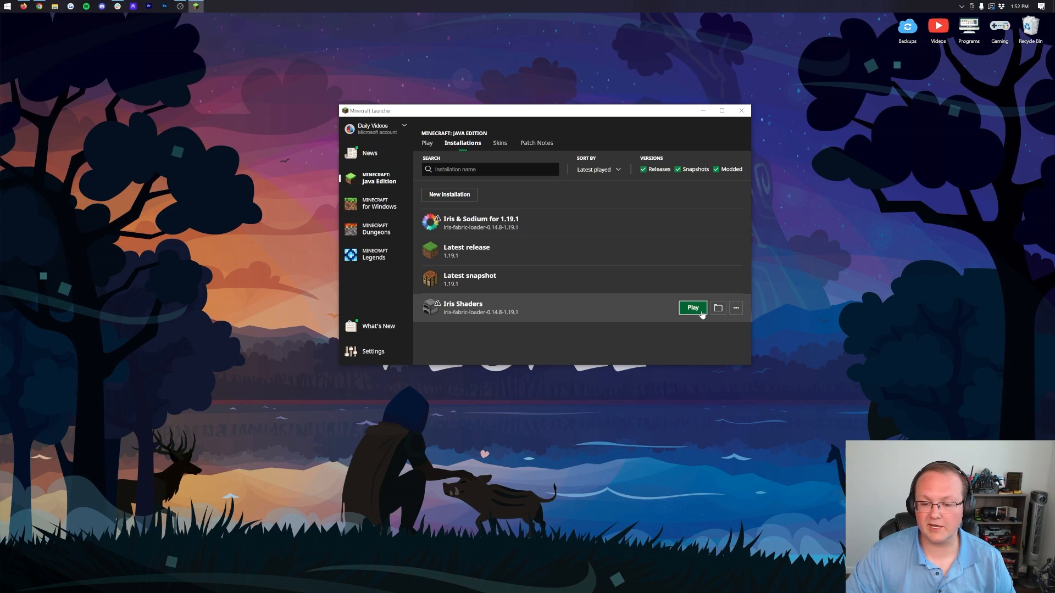
Step: Launch Minecraft 1.19.1 Fabric using the Iris Shaders installation
click(692, 308)
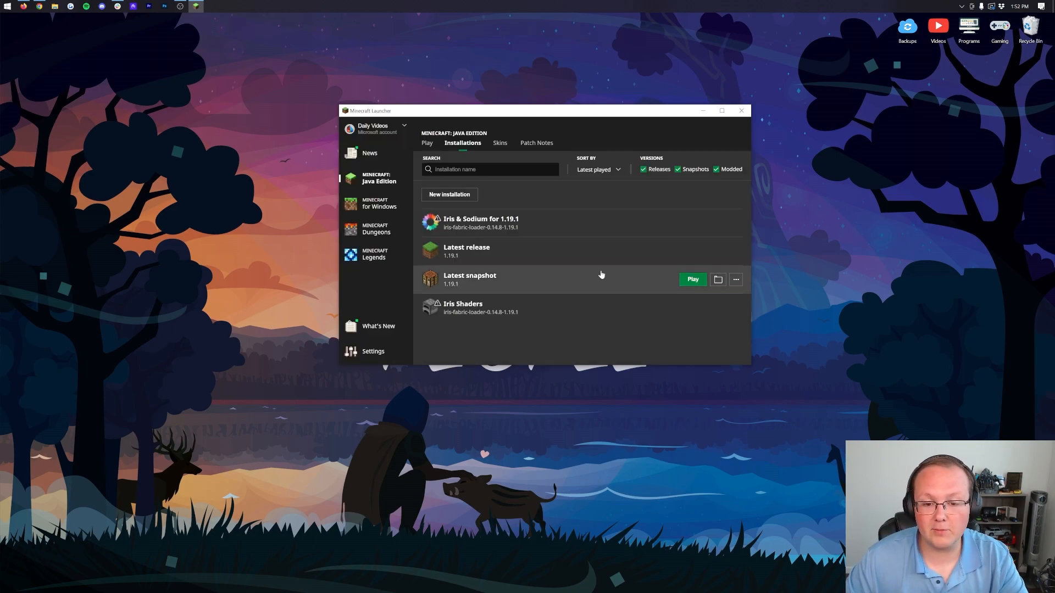
click(691, 279)
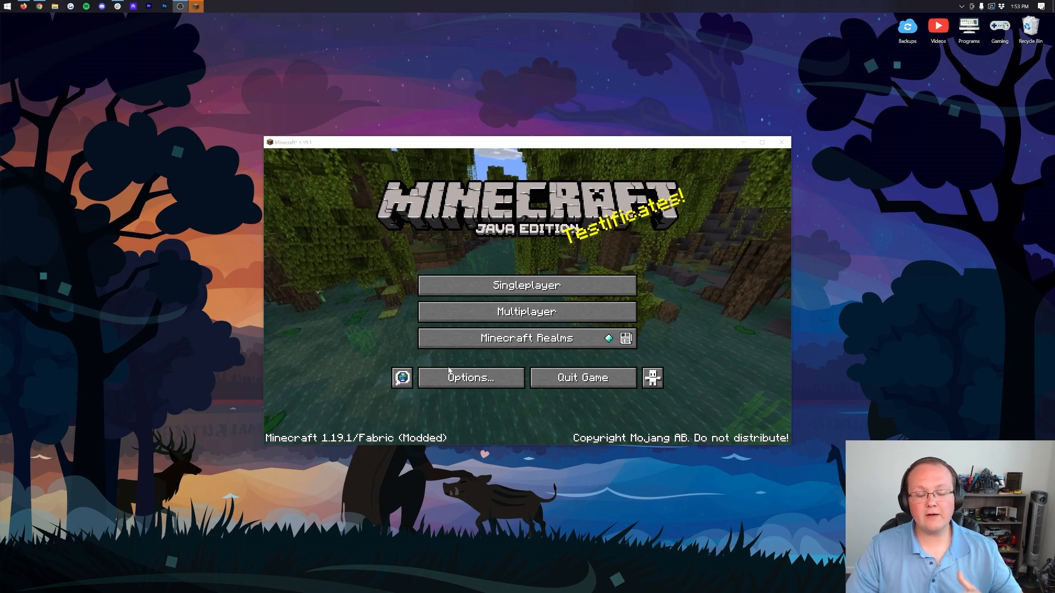
Step: Go from Options into Sodium's video settings and show the Performance page
click(470, 377)
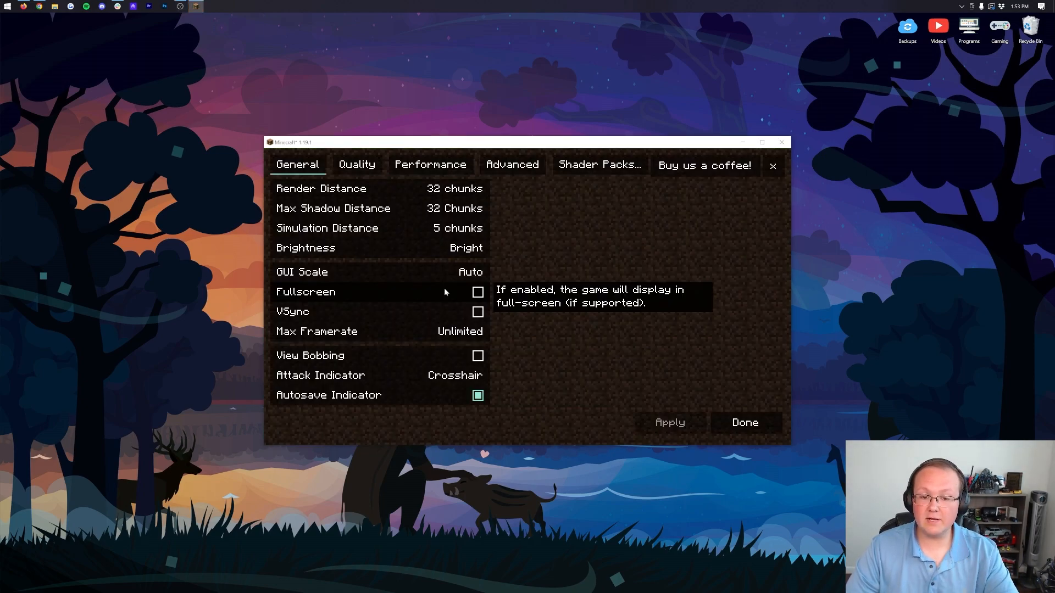
mouse_move(495, 245)
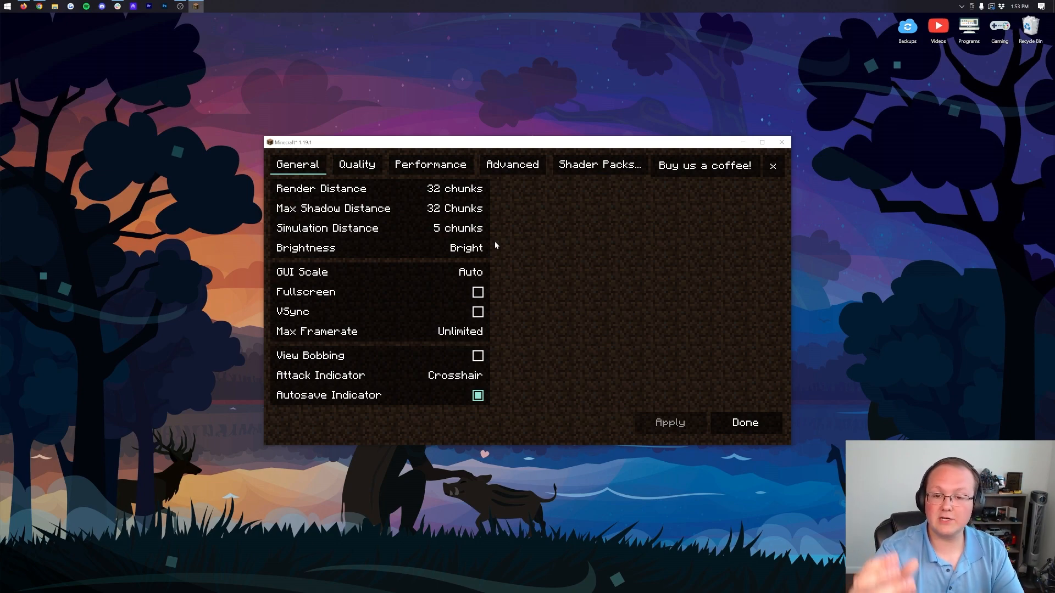
mouse_move(280, 121)
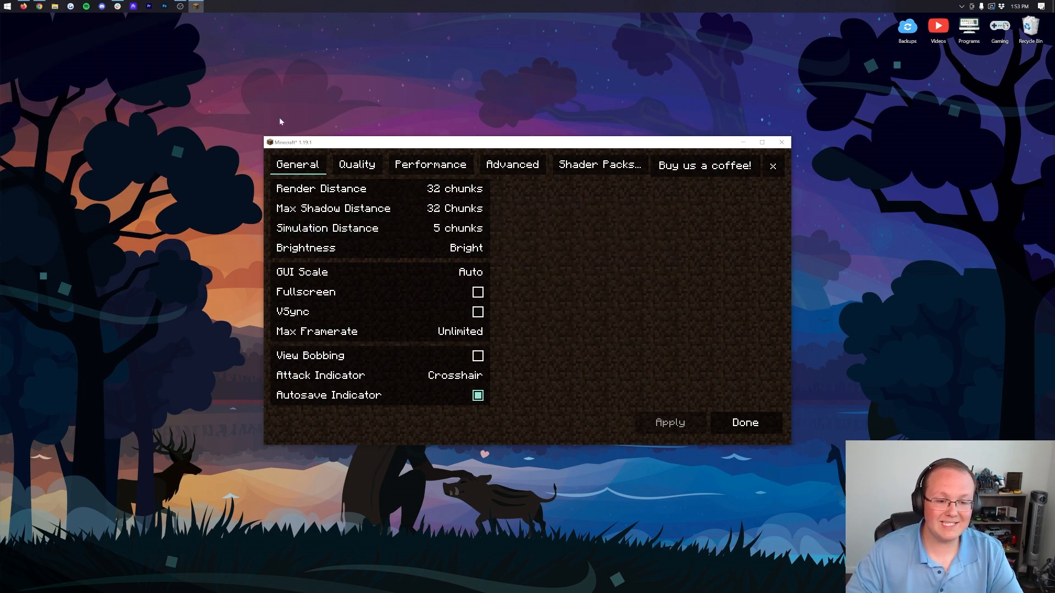
click(430, 164)
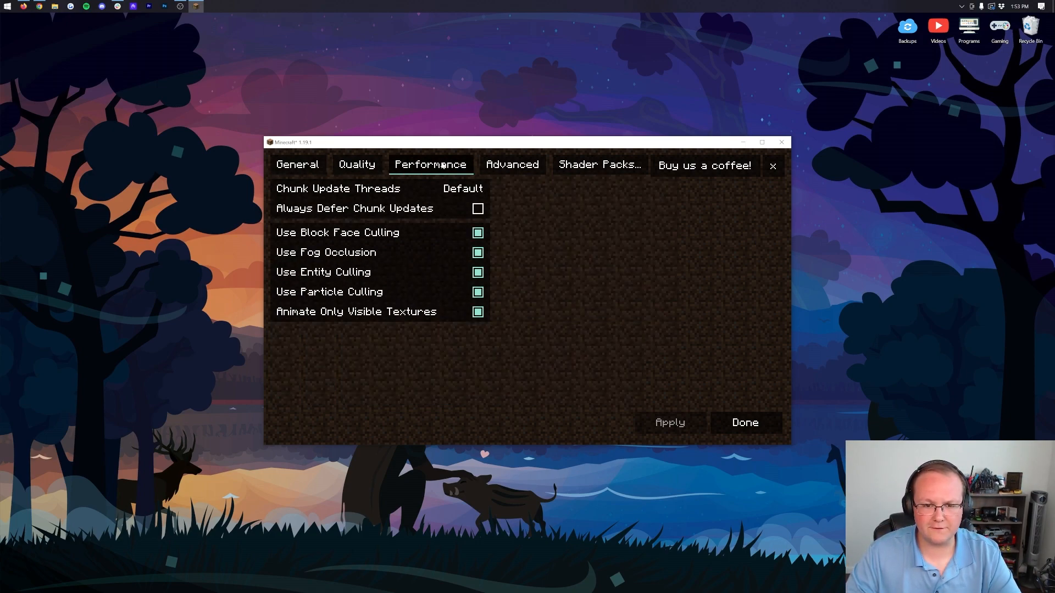
mouse_move(582, 179)
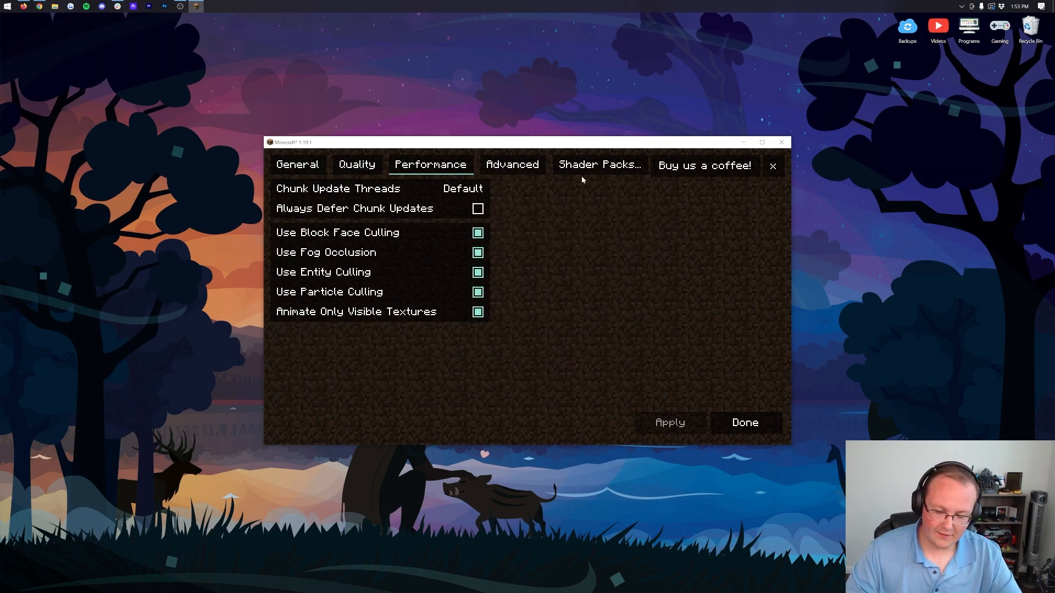
Step: Select BSL_v8.1.03.zip in the Shader Packs list and leave the options menu
click(598, 163)
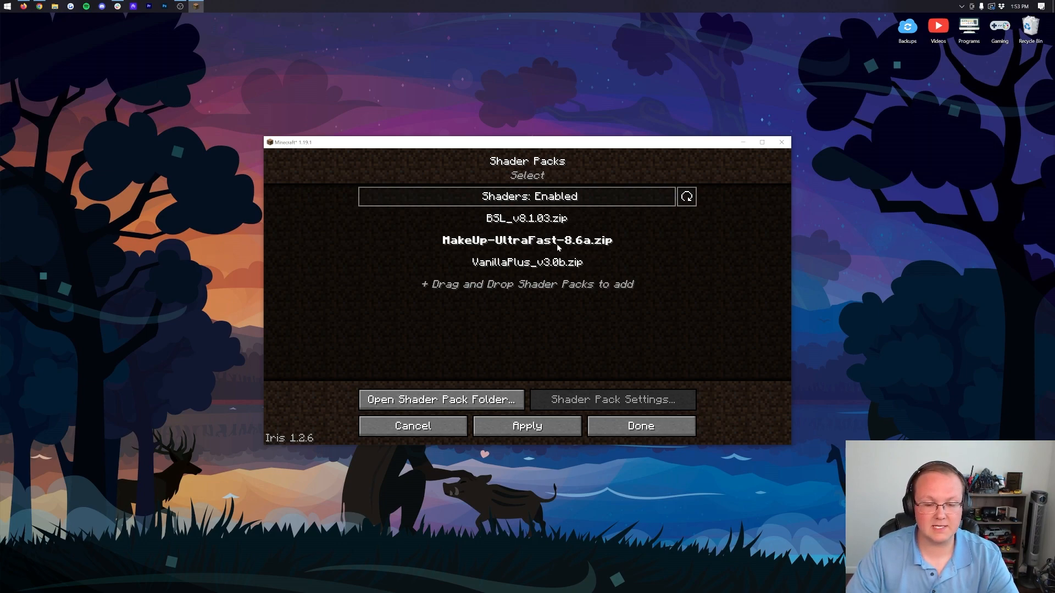
click(526, 217)
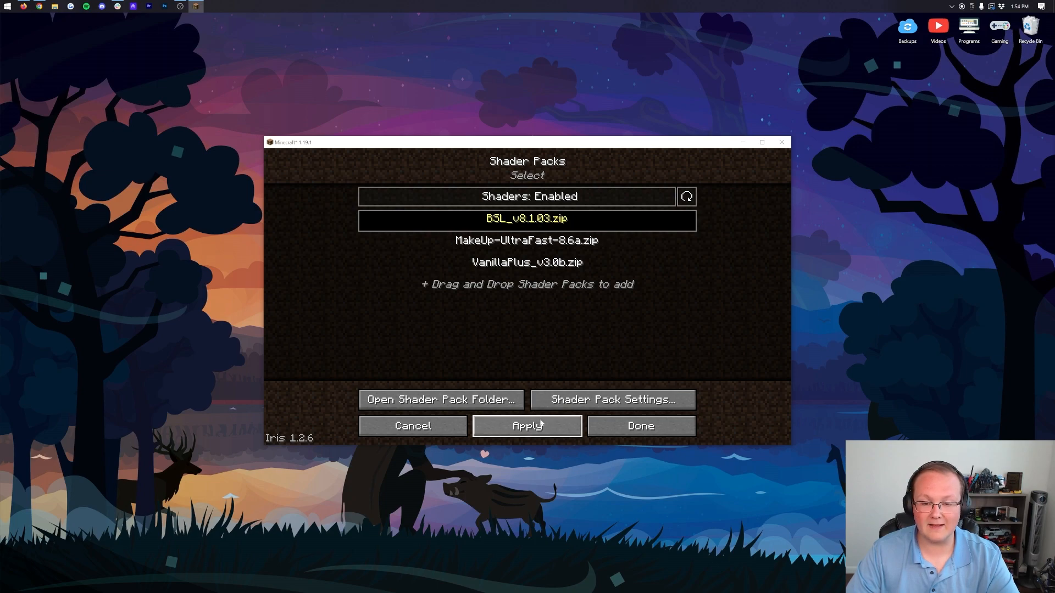
mouse_move(529, 317)
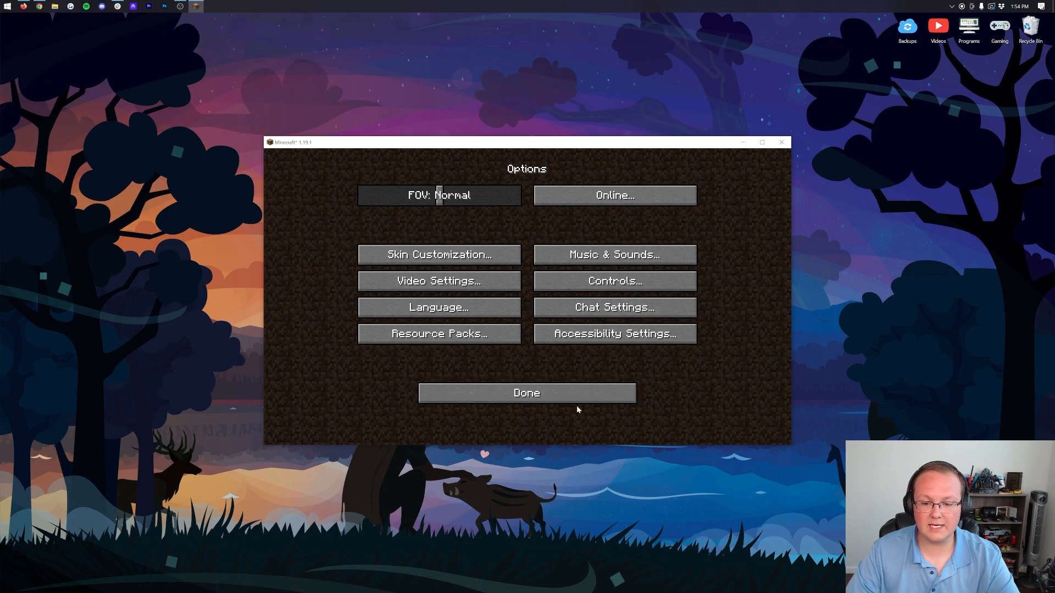
click(526, 393)
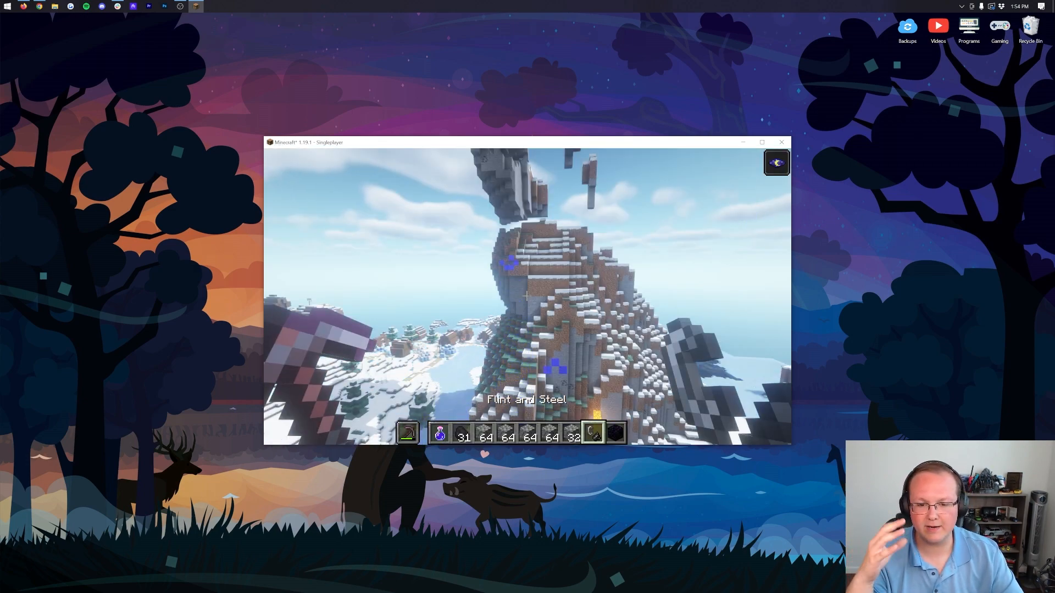
mouse_move(526, 295)
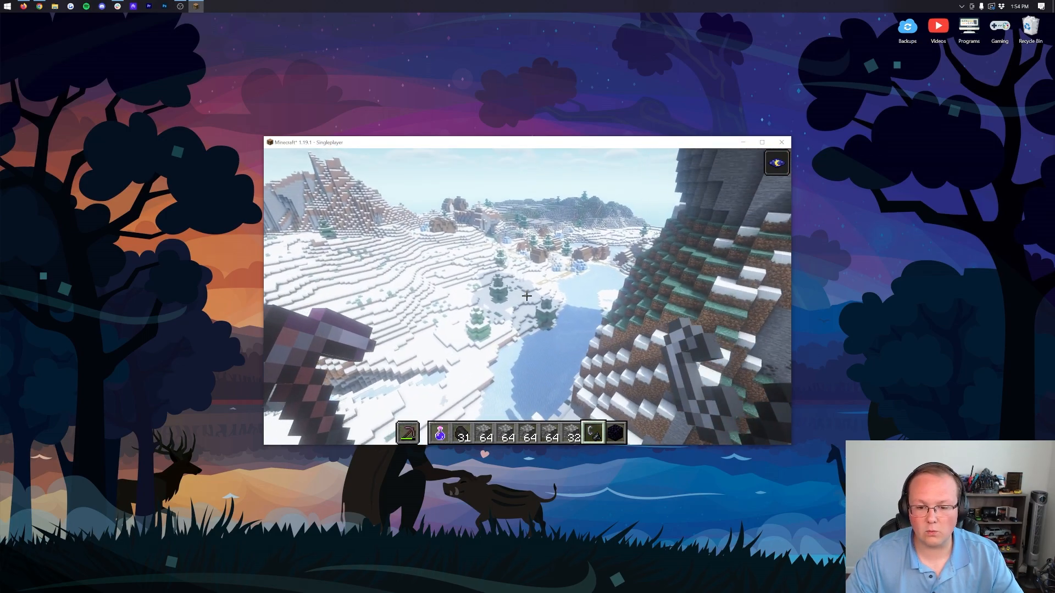
Step: Enter the singleplayer world so the snowy mountain renders with BSL shaders
click(763, 142)
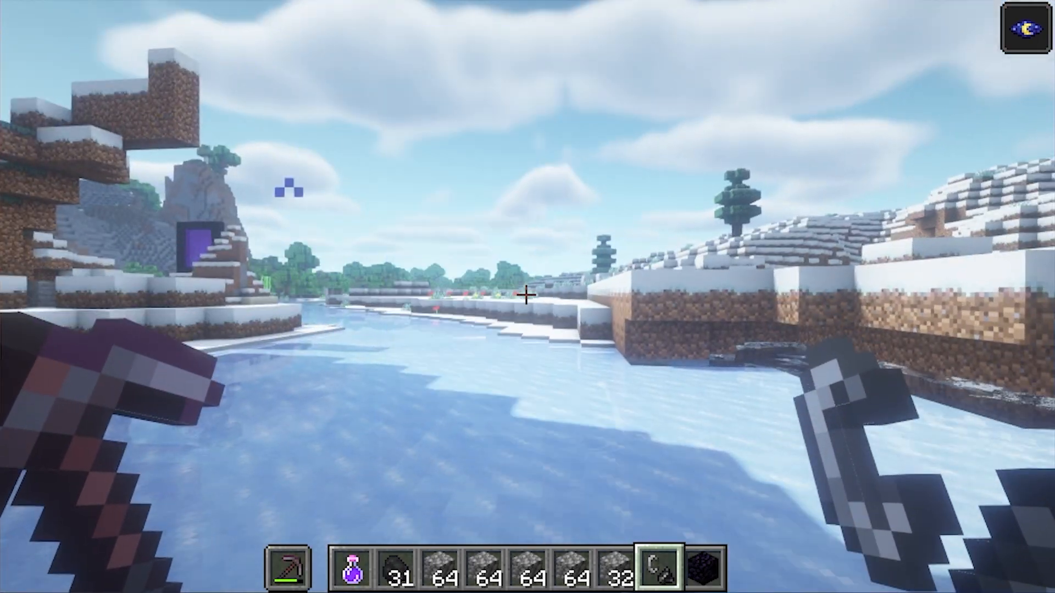
Step: From the pause menu, apply VanillaPlus_v3.0b.zip as the shader pack and resume playing
key(Escape)
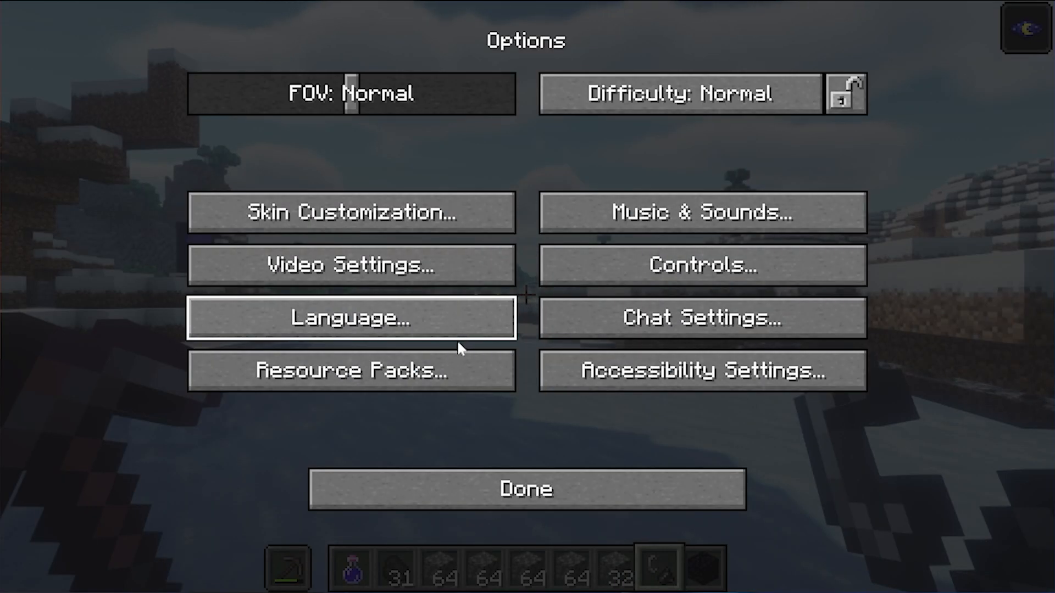
click(349, 265)
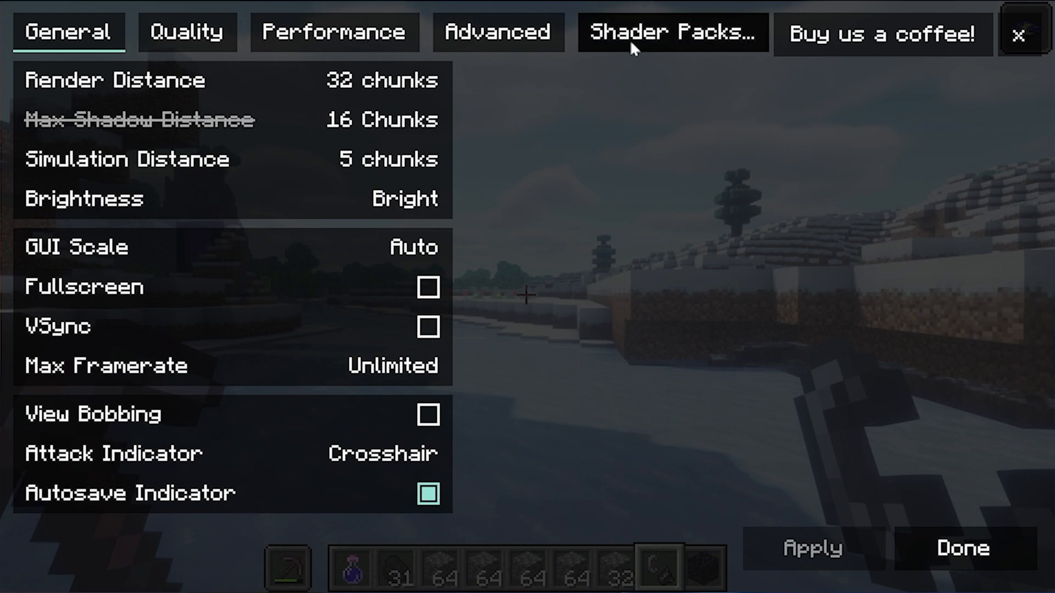
click(671, 32)
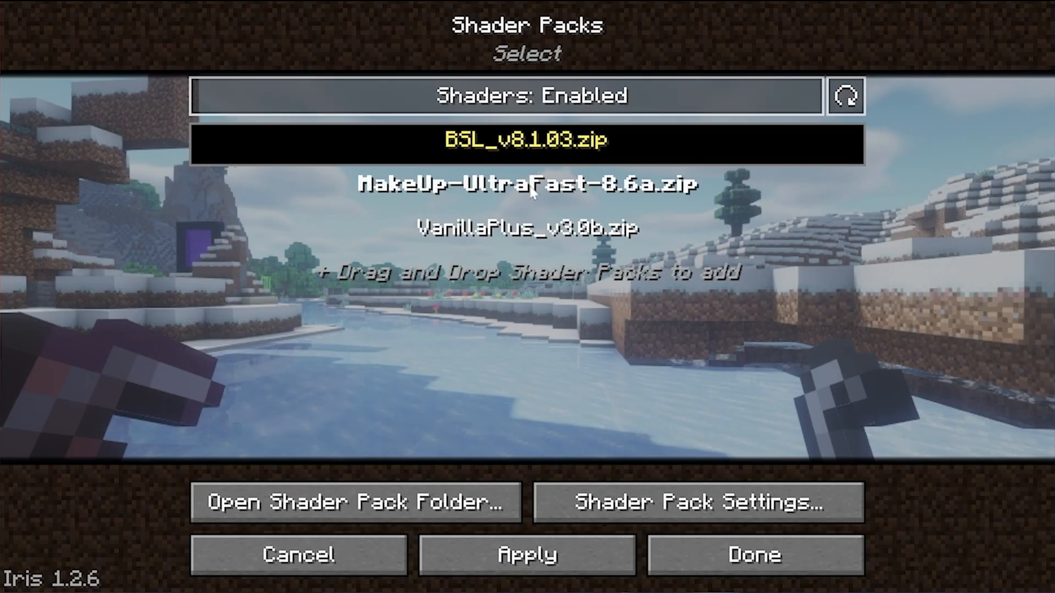
click(528, 228)
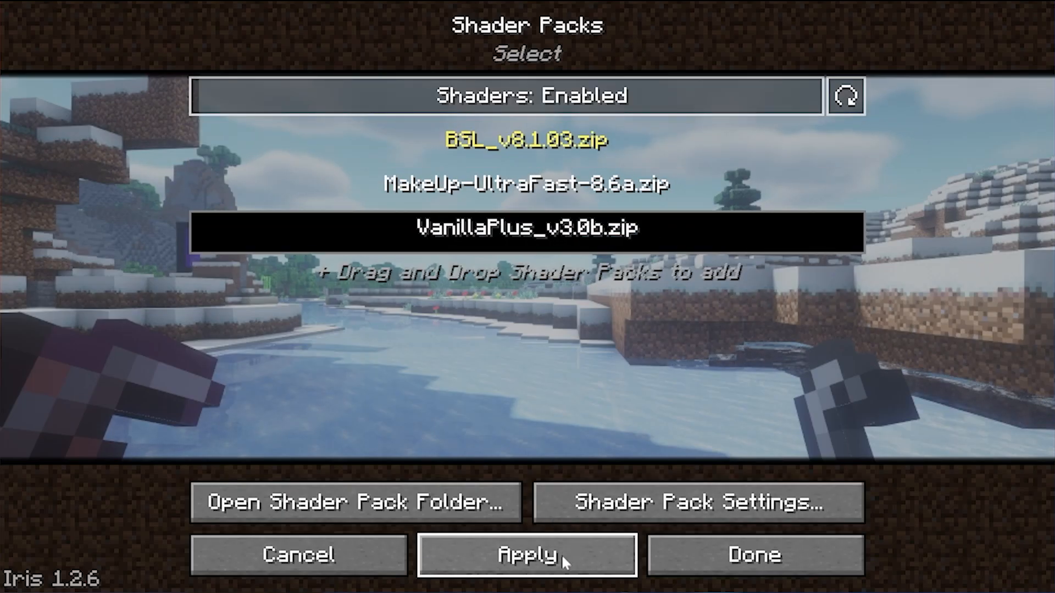
click(527, 555)
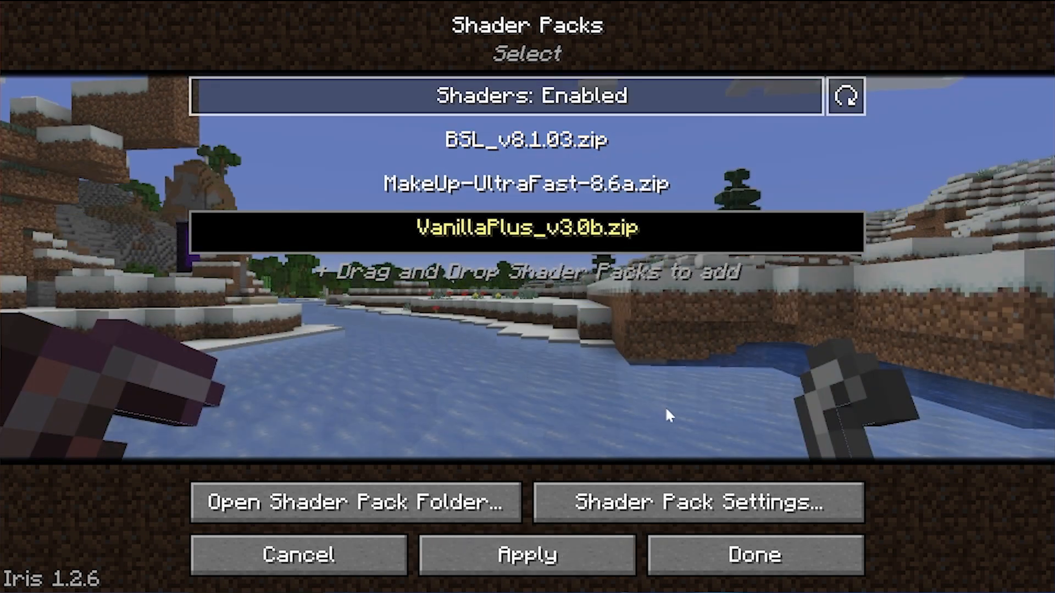
click(754, 555)
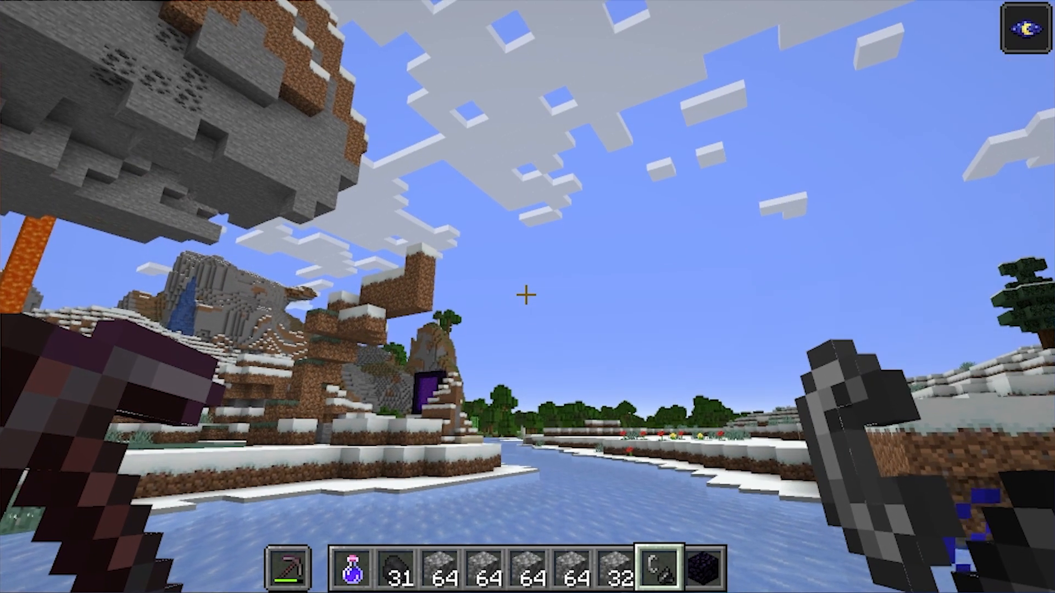
mouse_move(527, 296)
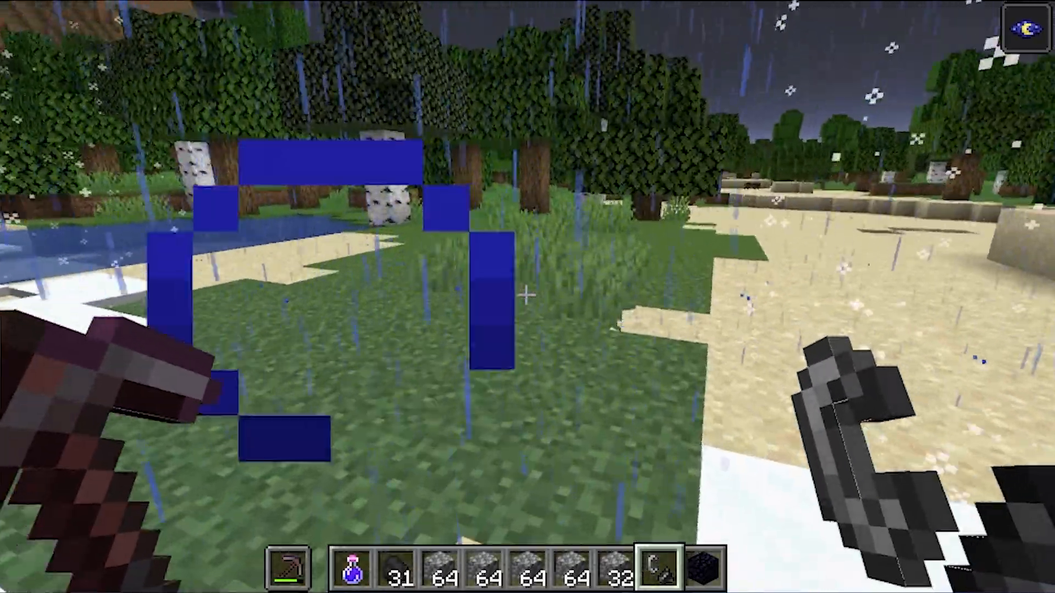
mouse_move(527, 292)
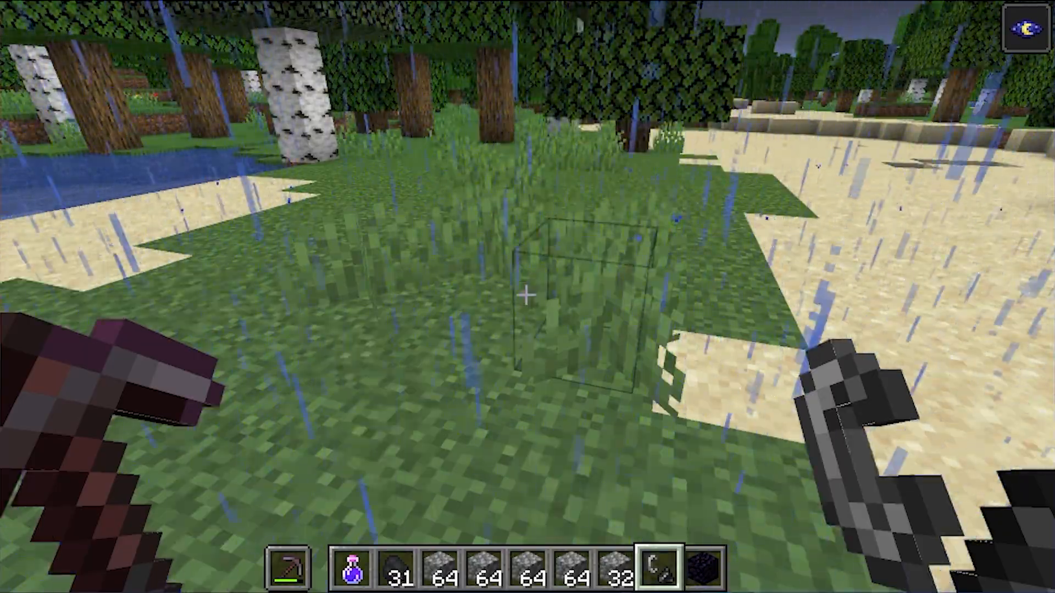
mouse_move(528, 297)
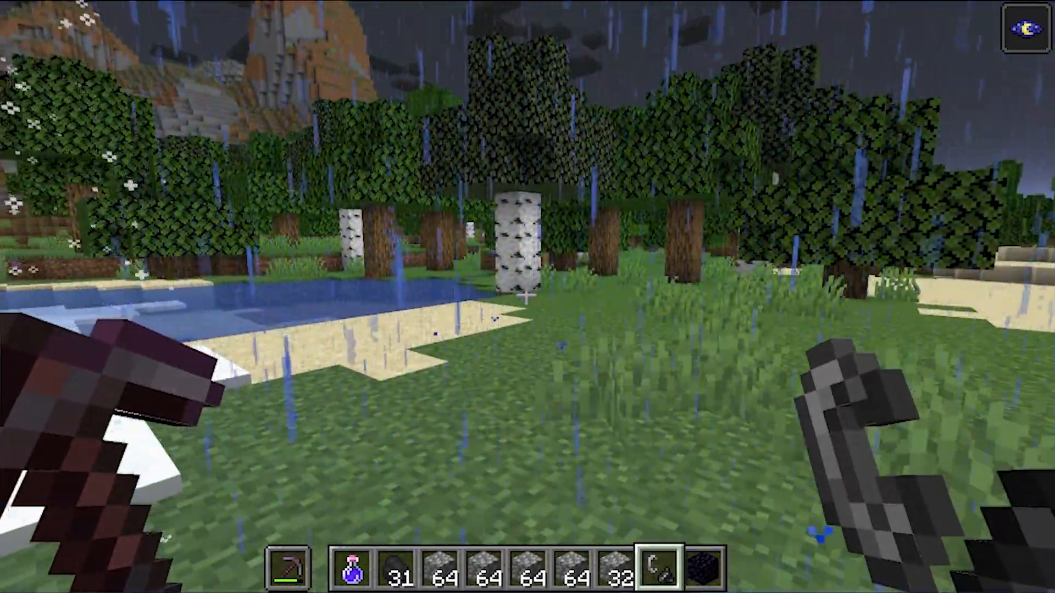
Step: From the pause menu, swap VanillaPlus for another shader pack and resume playing
key(Escape)
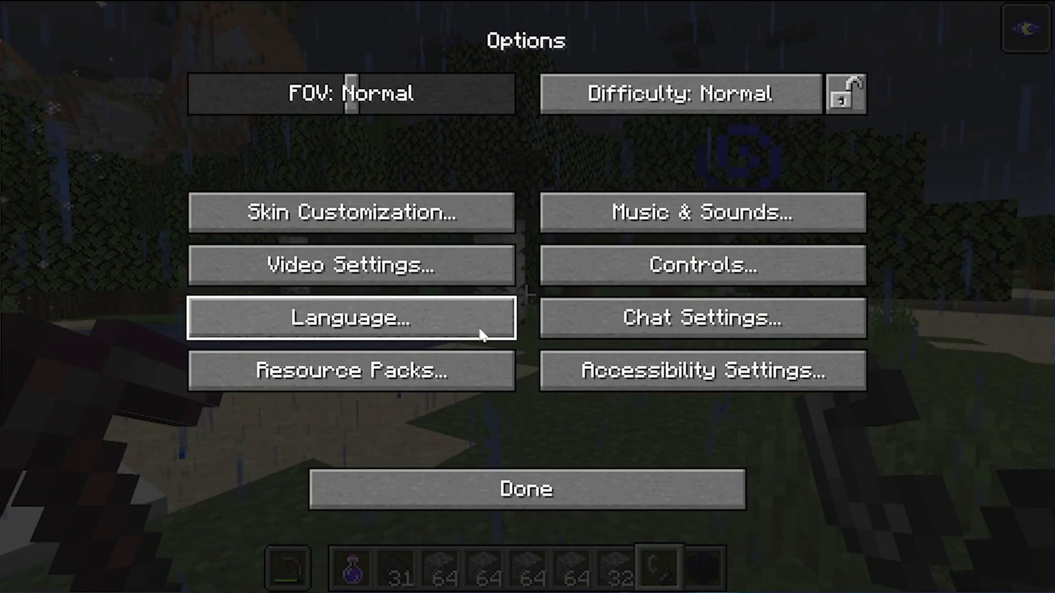
click(349, 265)
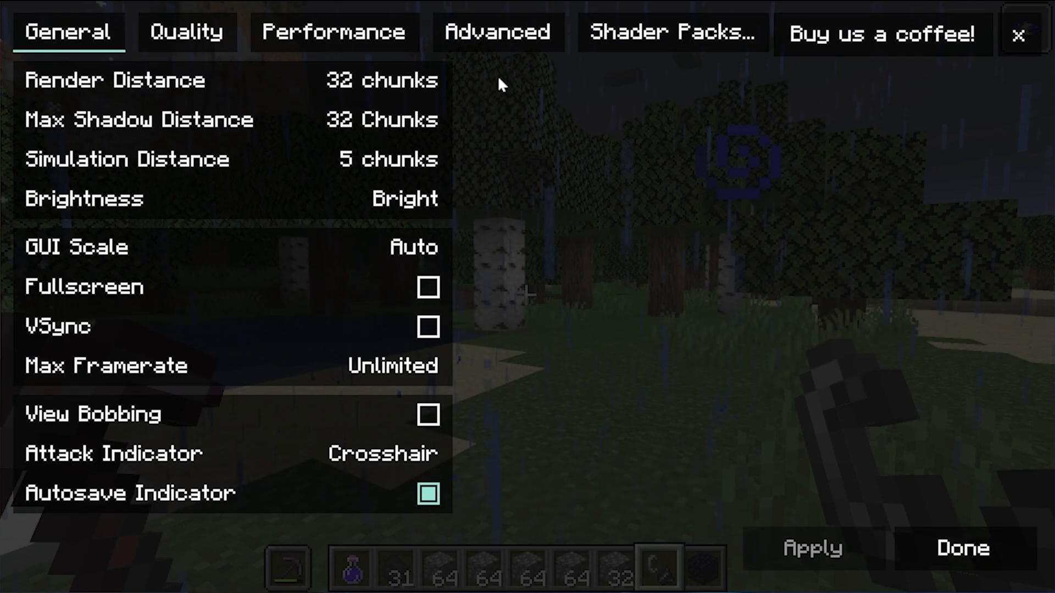
click(671, 32)
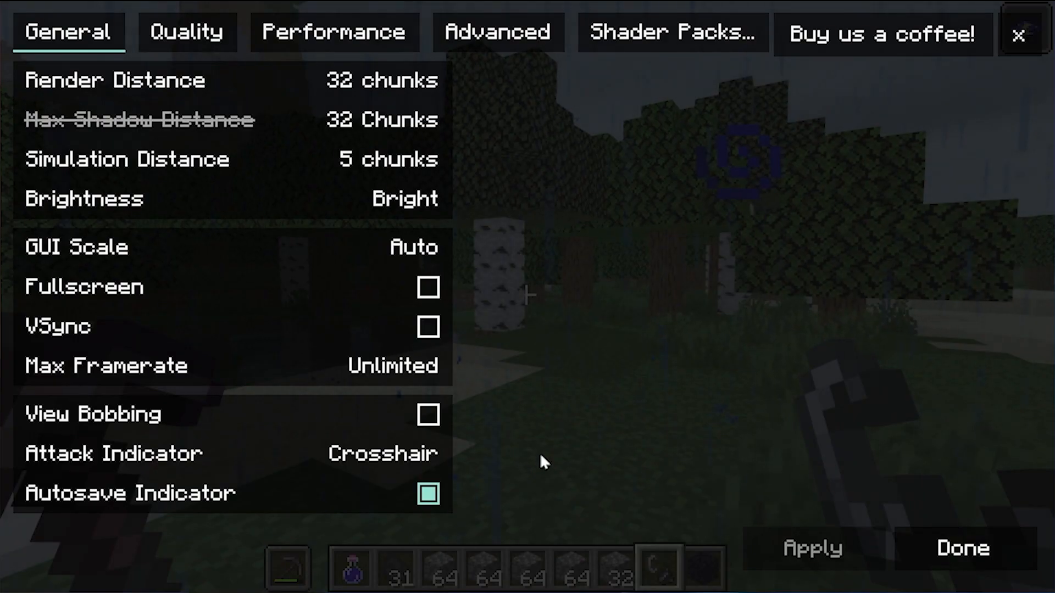
click(961, 547)
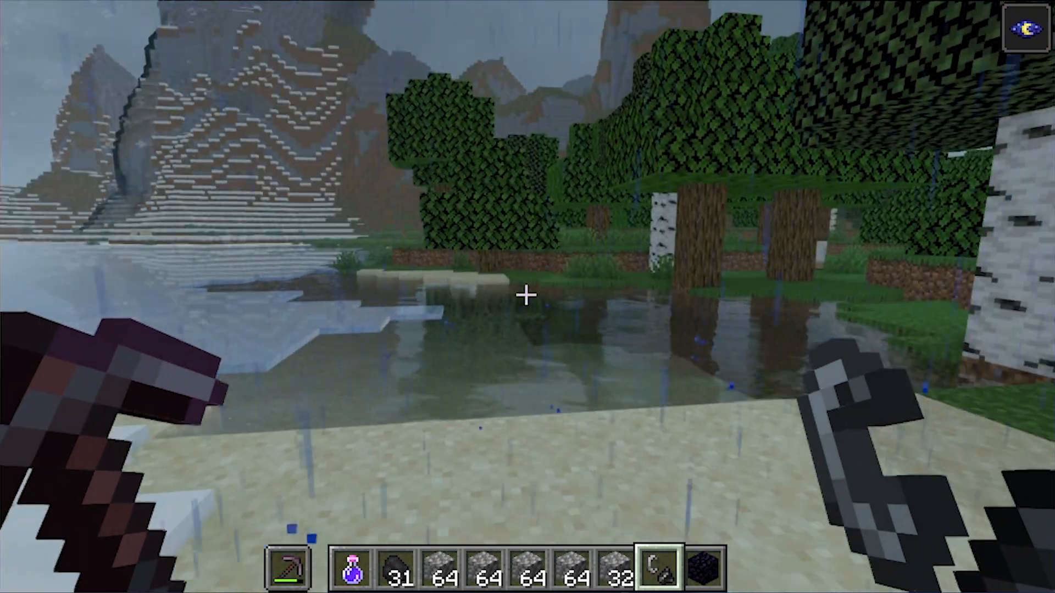
mouse_move(527, 295)
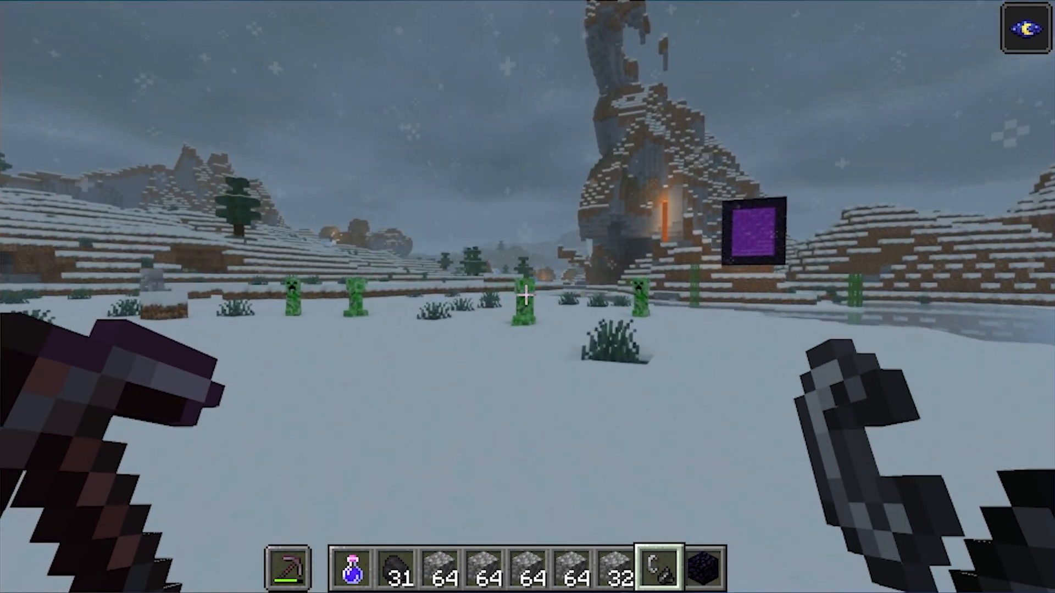
mouse_move(528, 296)
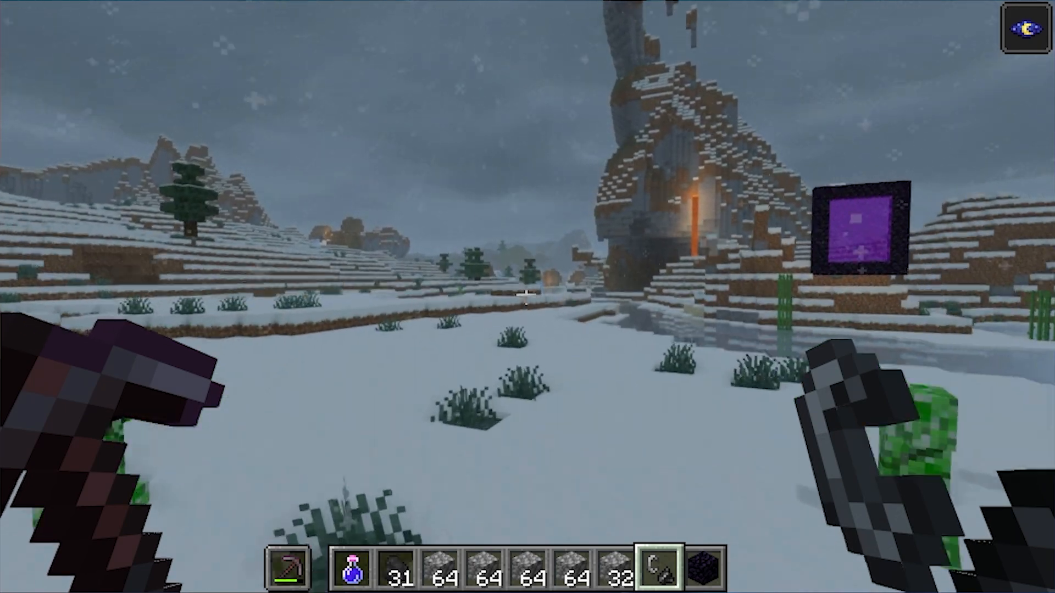
mouse_move(528, 297)
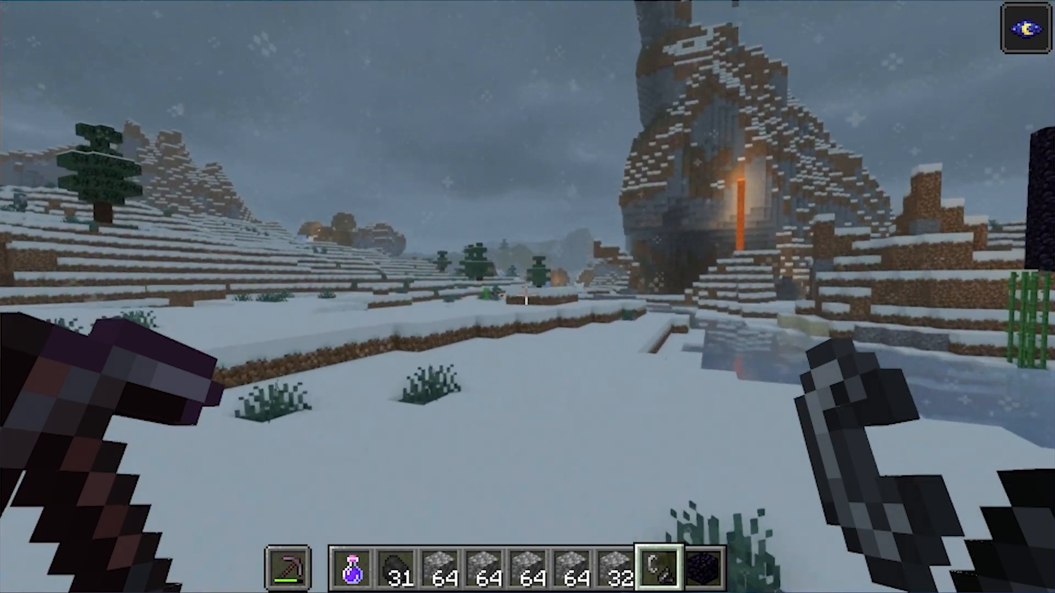
mouse_move(528, 297)
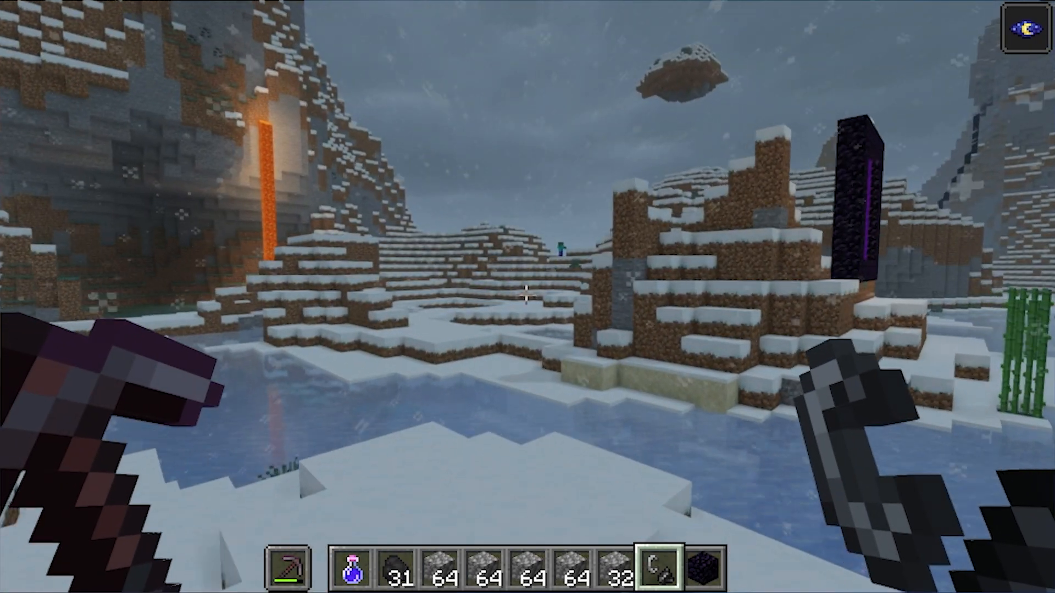
mouse_move(527, 296)
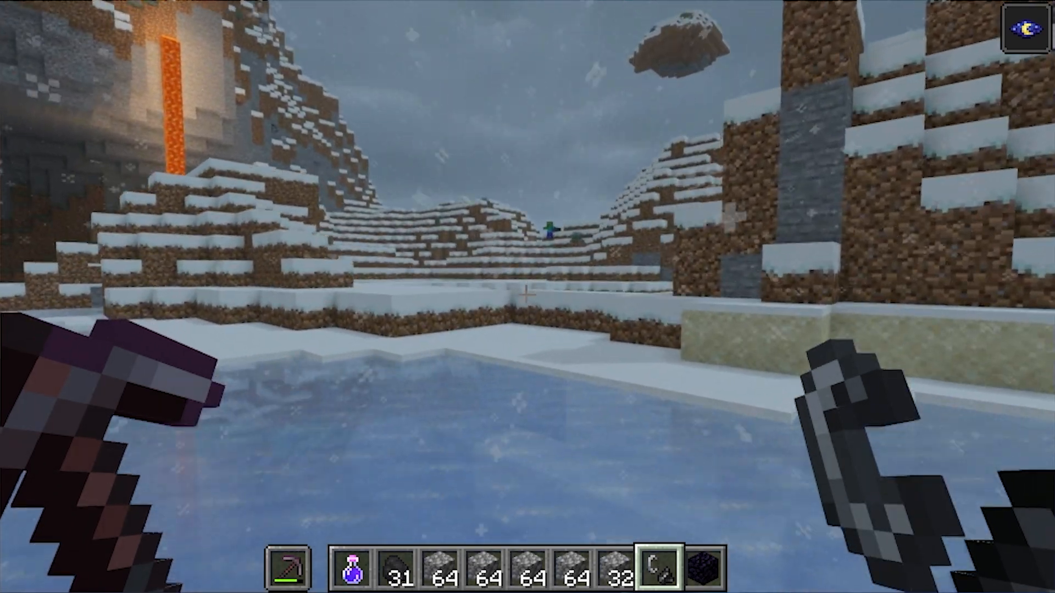
mouse_move(527, 297)
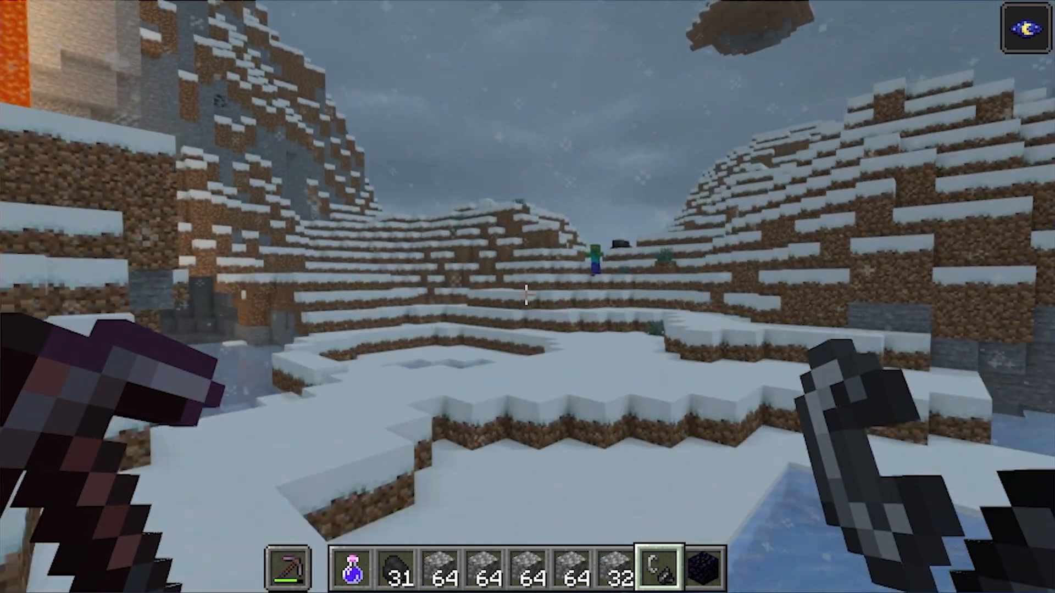